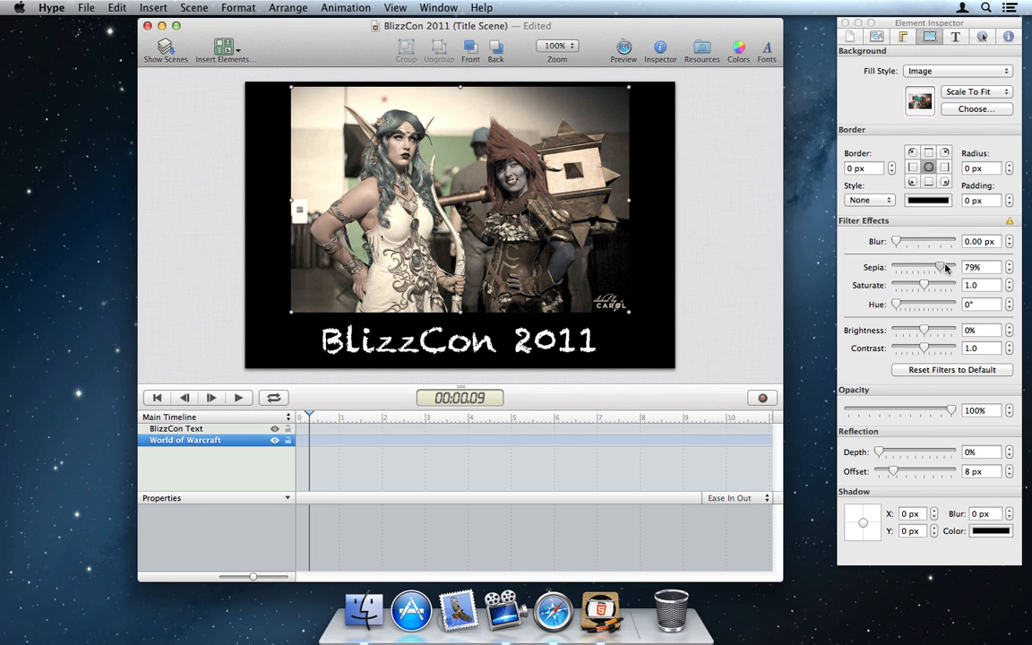
# Step: Adjust the photo's Sepia, Saturation, Hue and Brightness filters, then reset them to defaults
pyautogui.moveTo(940, 267); pyautogui.dragTo(892, 267)
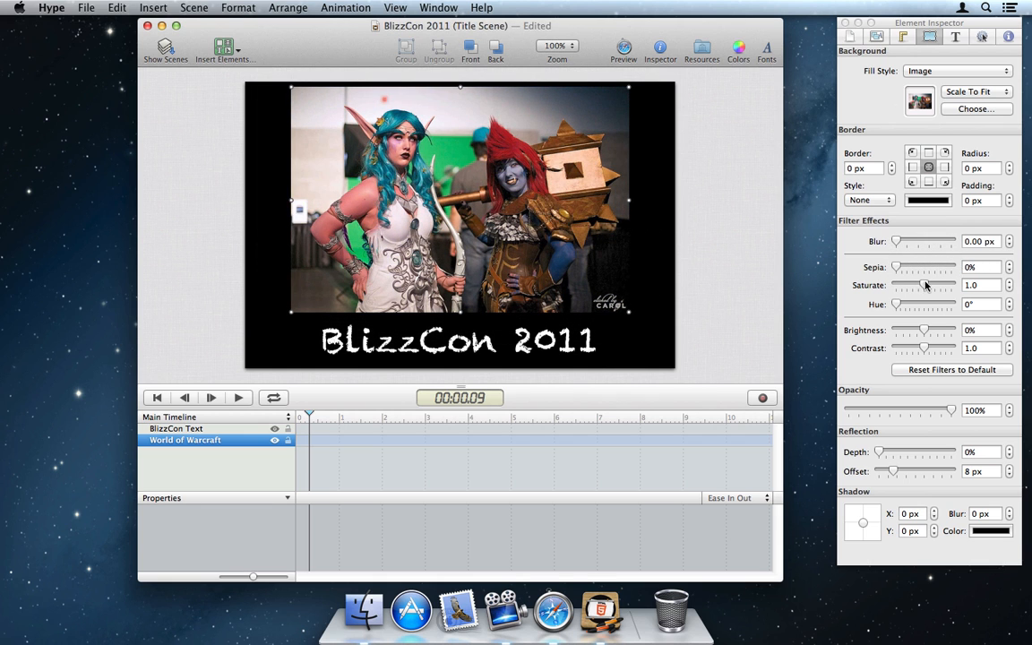
pyautogui.moveTo(925, 285); pyautogui.dragTo(917, 285)
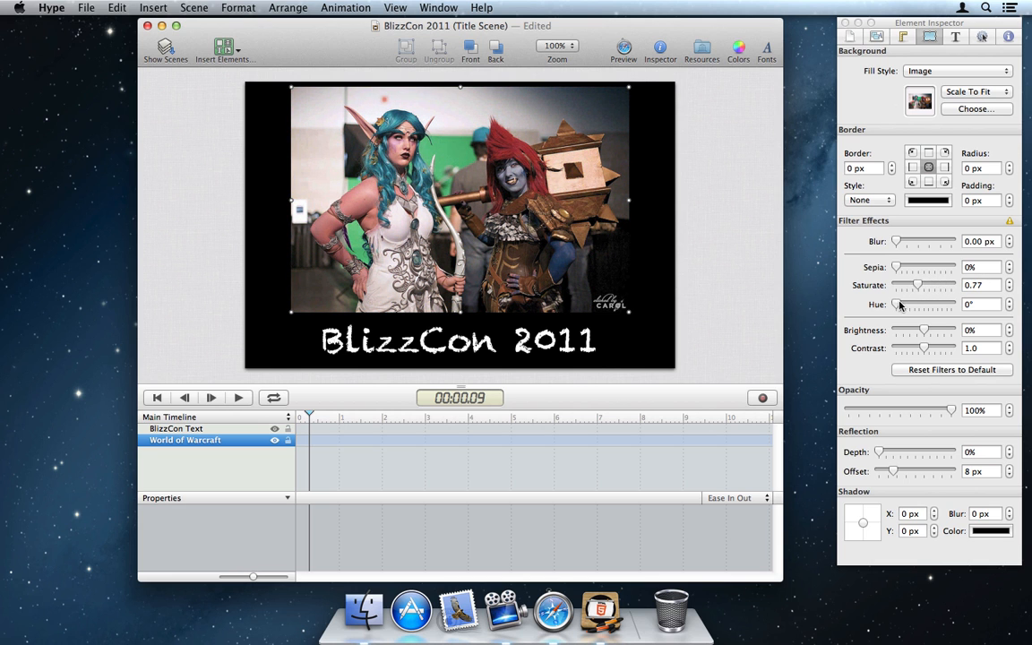
pyautogui.moveTo(903, 305); pyautogui.dragTo(951, 305)
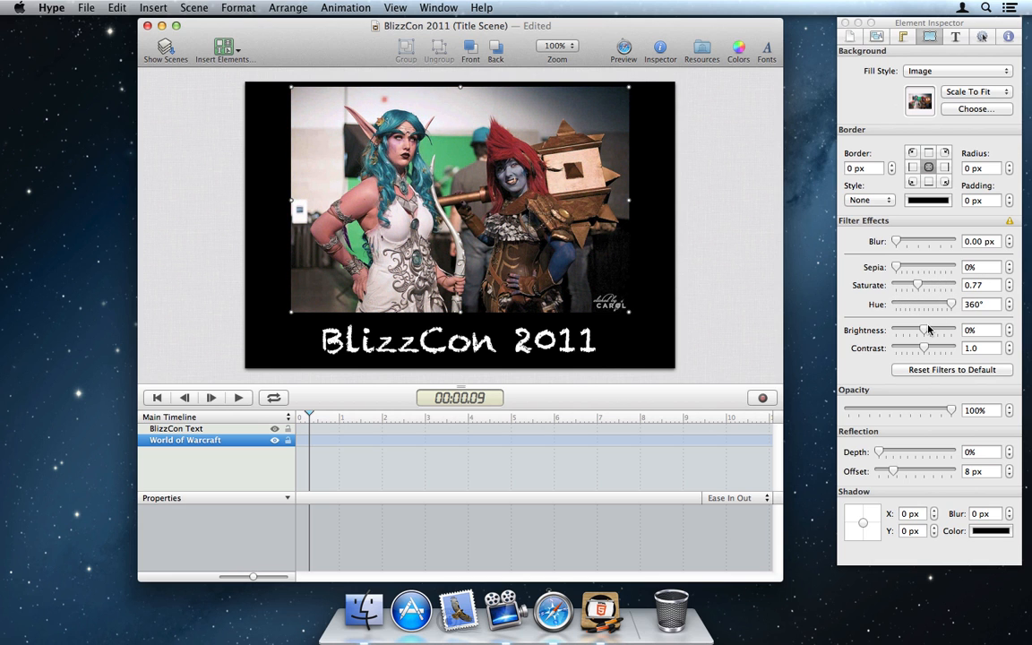
pyautogui.moveTo(928, 329); pyautogui.dragTo(922, 330)
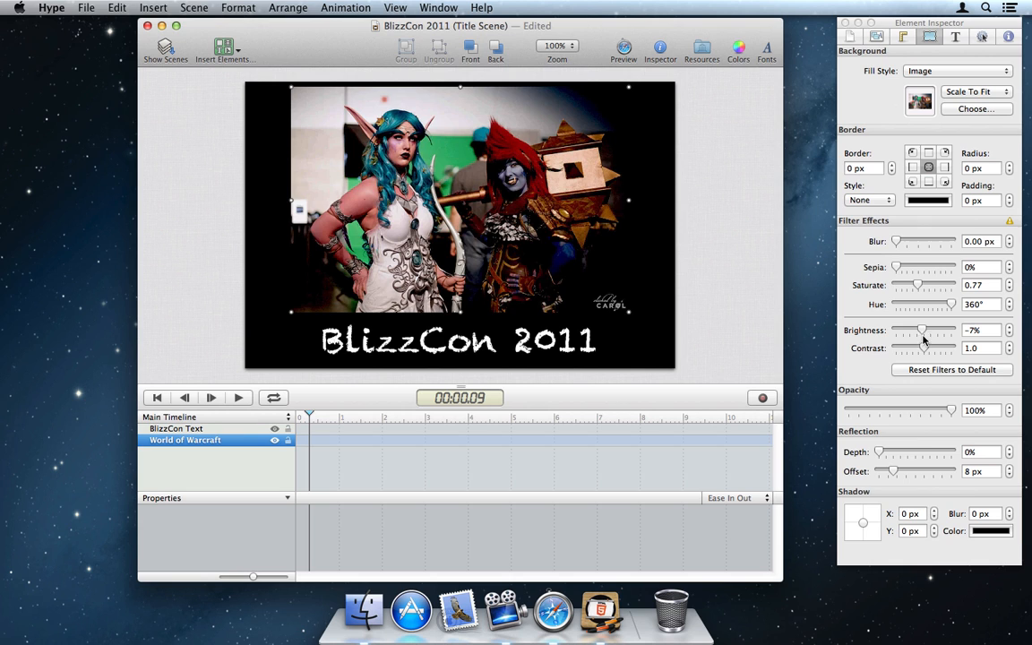
pyautogui.click(951, 369)
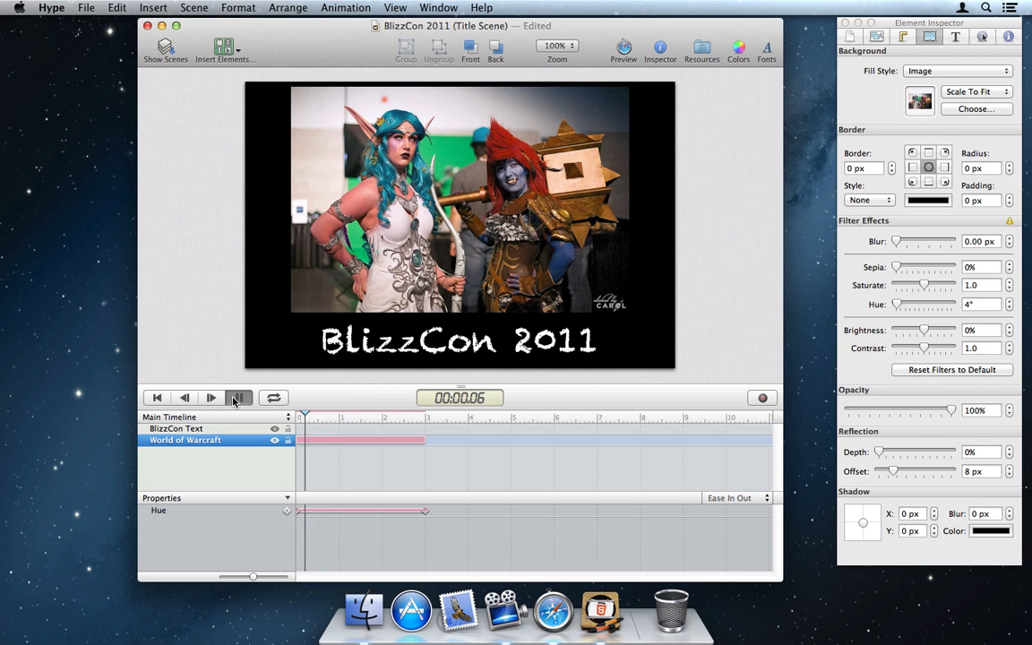
# Step: Play the recorded hue animation and review the browser compatibility warnings for filters
pyautogui.click(212, 397)
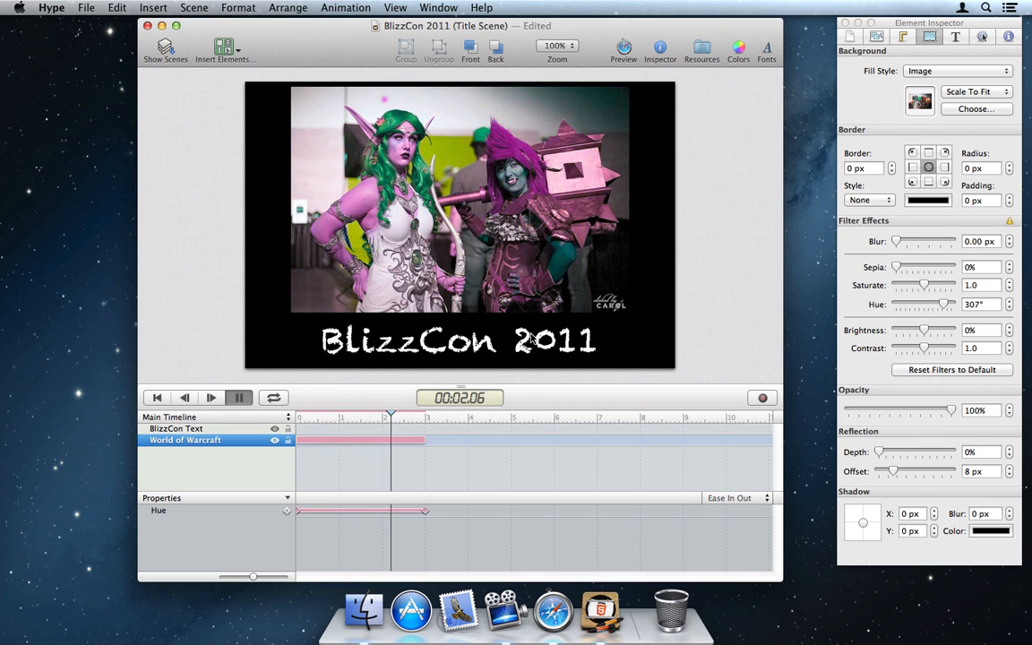
pyautogui.click(1008, 222)
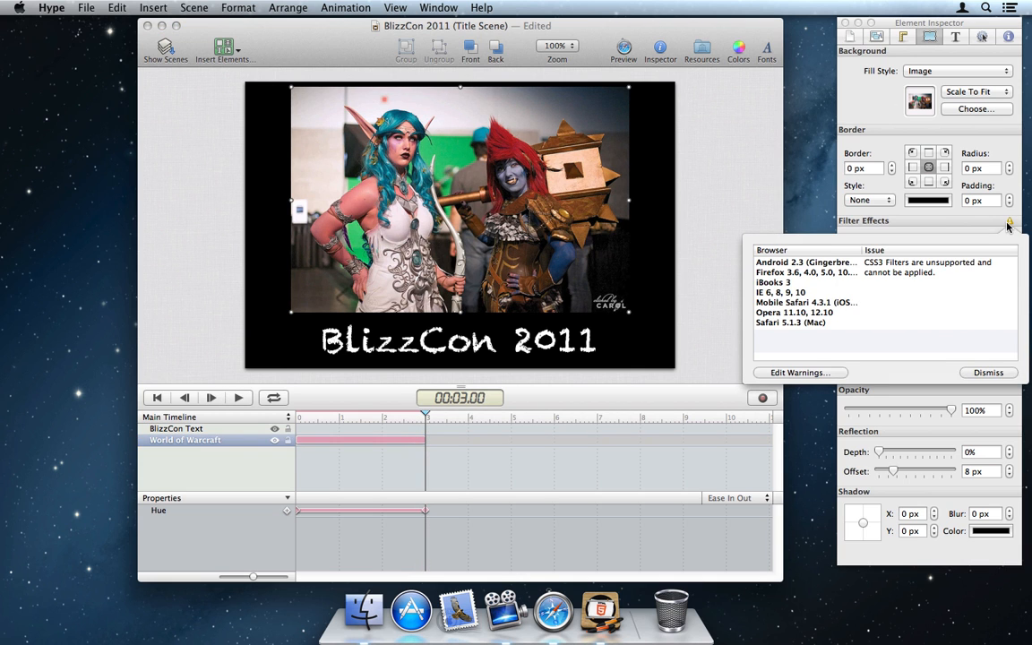
pyautogui.click(989, 371)
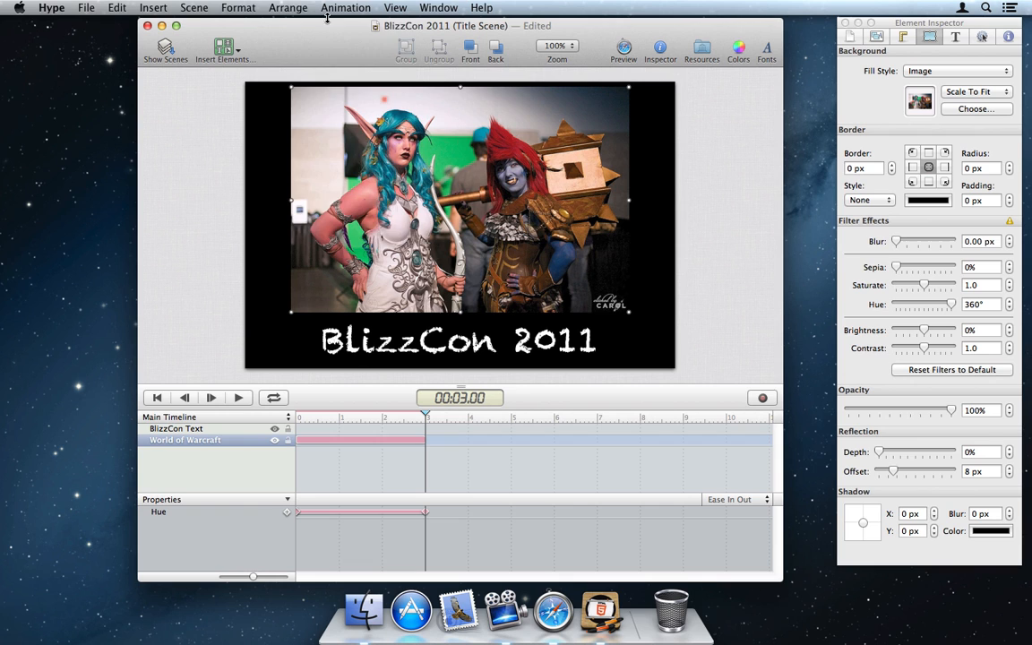
# Step: Add column layout guides to the scene via Arrange > Guides > Add Layout Guides
pyautogui.click(286, 7)
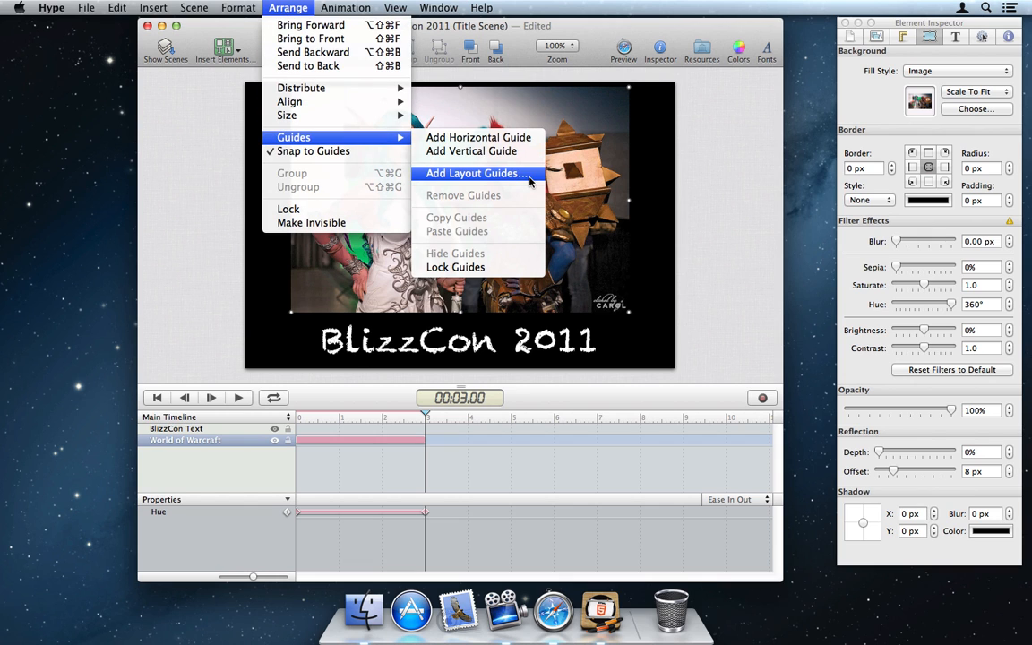
pyautogui.click(475, 172)
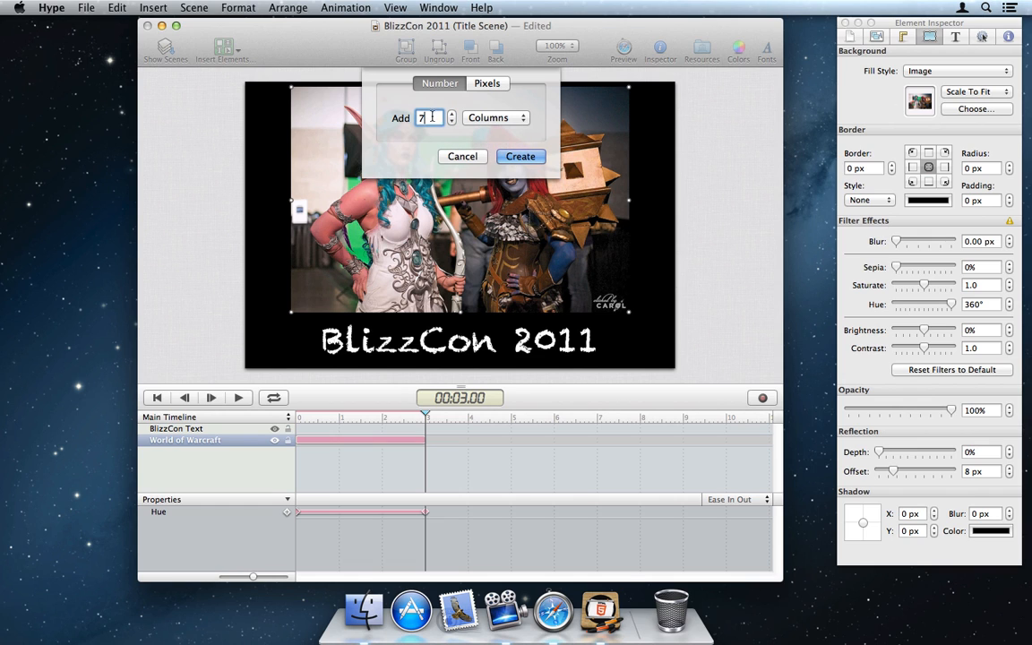
pyautogui.click(519, 156)
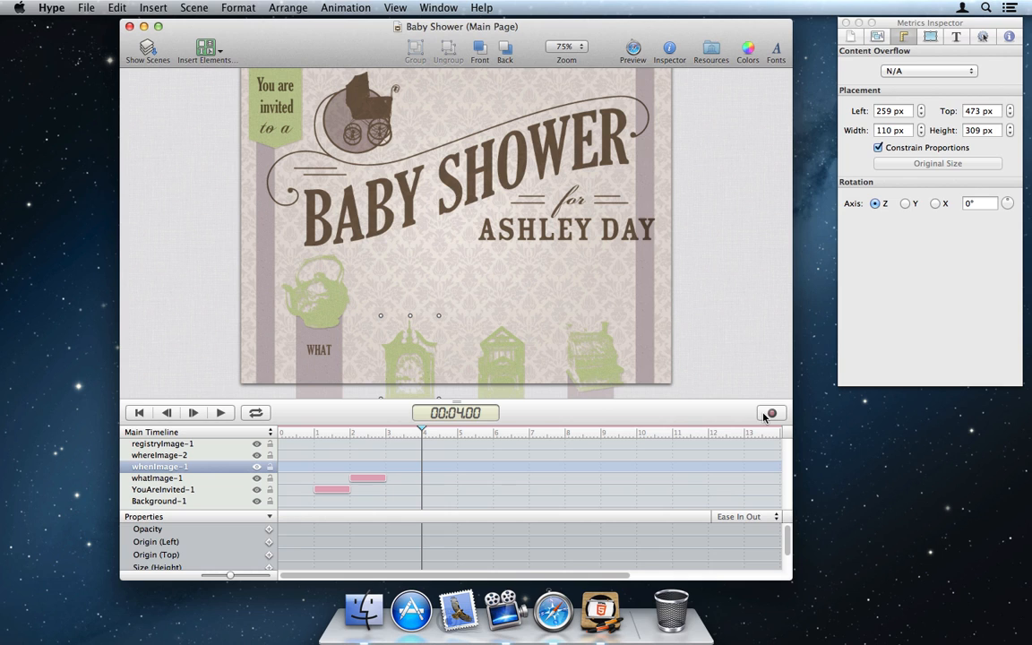
# Step: Record a keyframe moving the clock image up above the WHEN label at 4 seconds
pyautogui.click(771, 412)
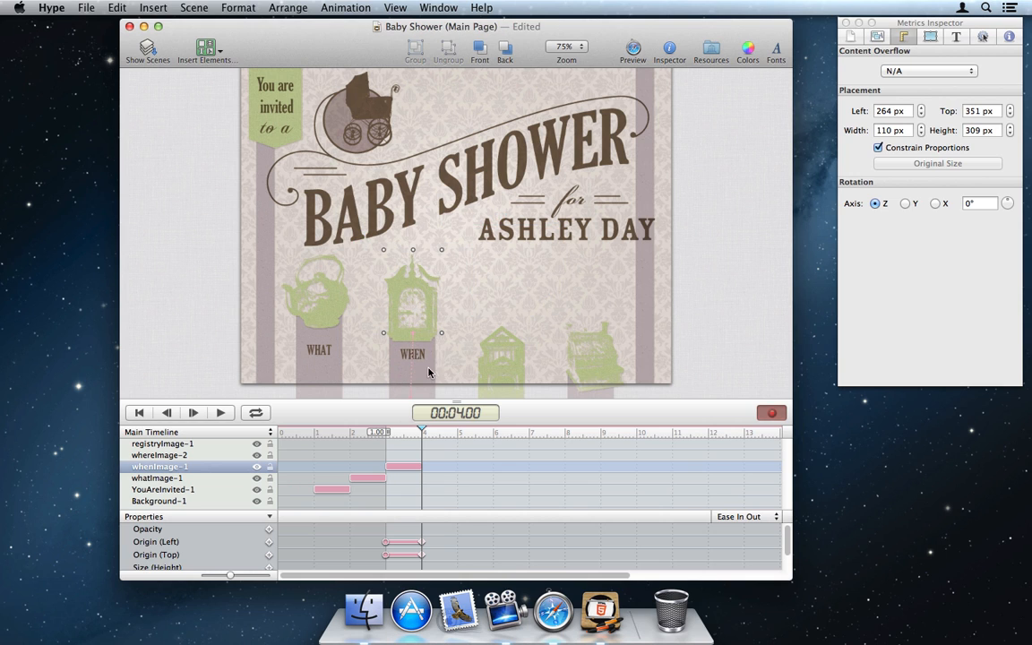
pyautogui.moveTo(423, 432); pyautogui.dragTo(434, 432)
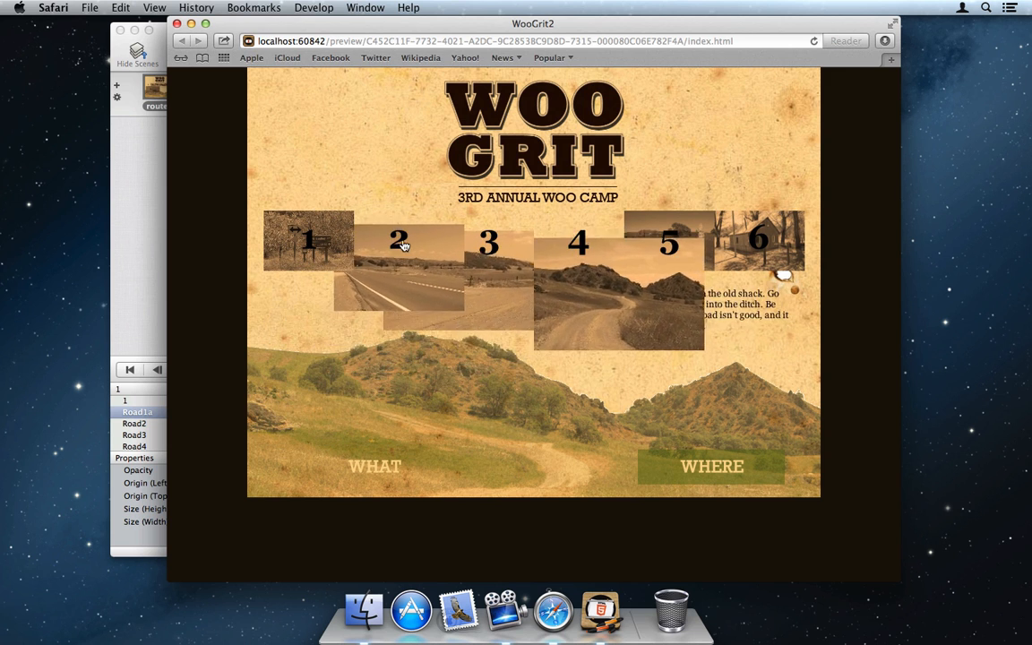
# Step: Click one of the numbered road photos in the Safari preview to test its interaction
pyautogui.click(398, 242)
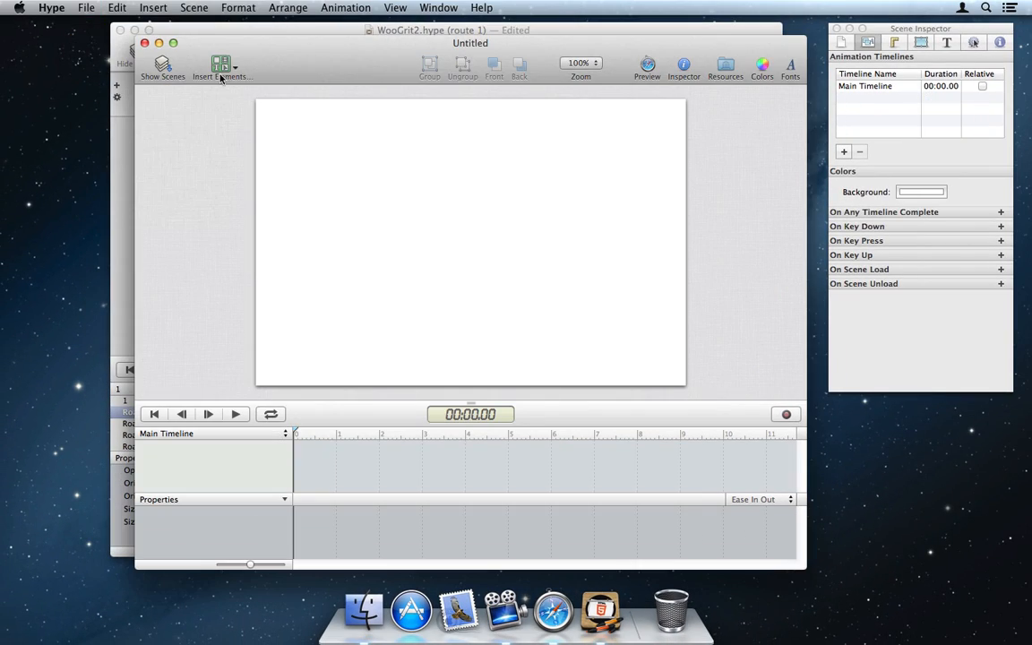
# Step: Insert a rectangle and create a new Untitled Timeline with relative keyframes
pyautogui.click(221, 68)
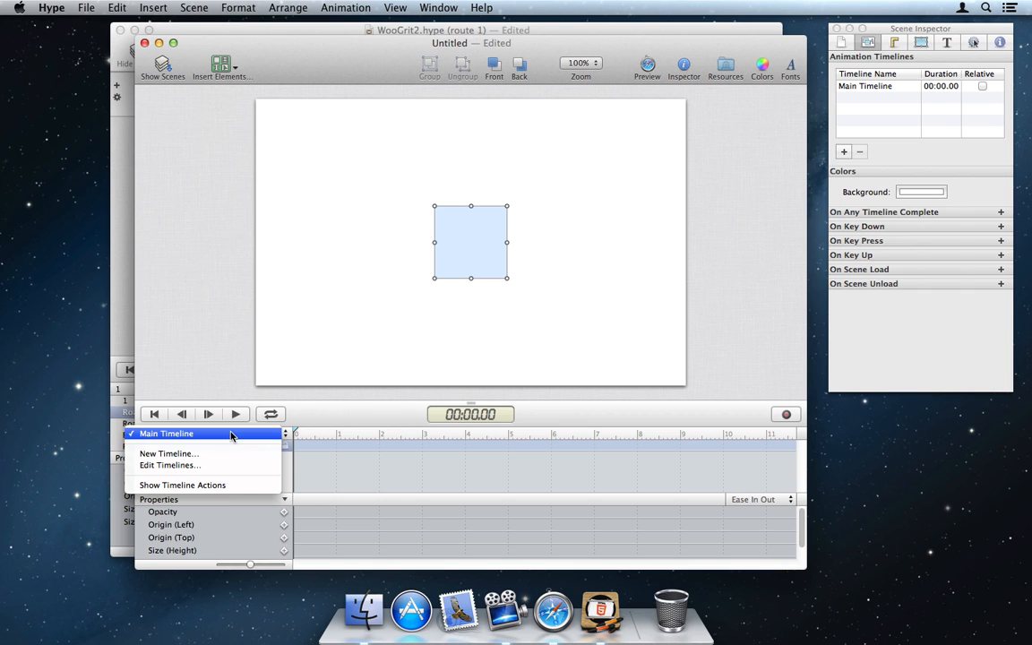
pyautogui.click(169, 453)
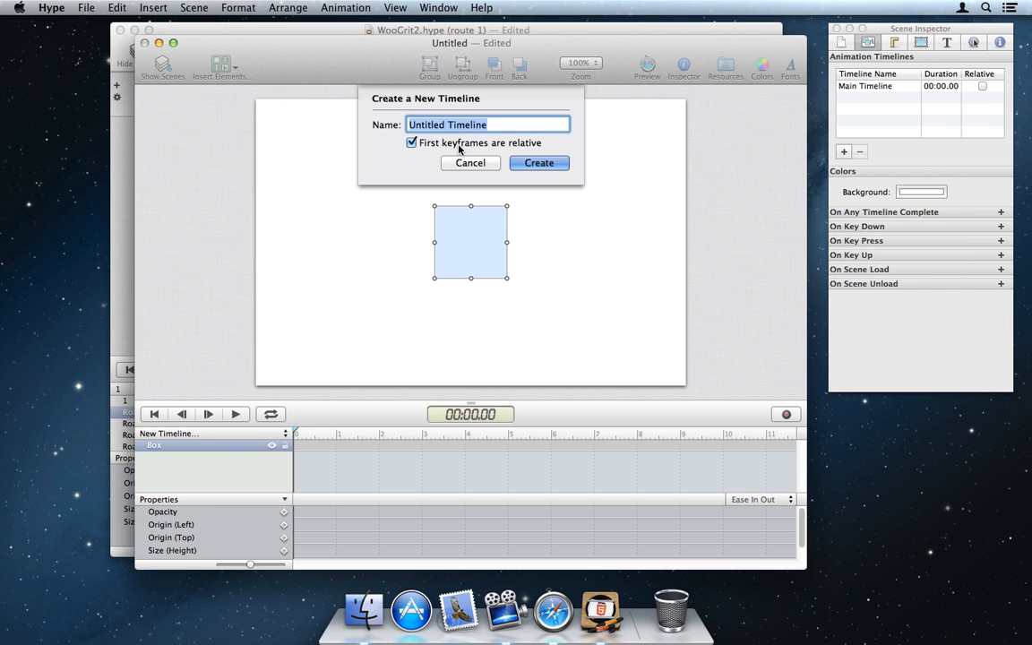
pyautogui.click(537, 161)
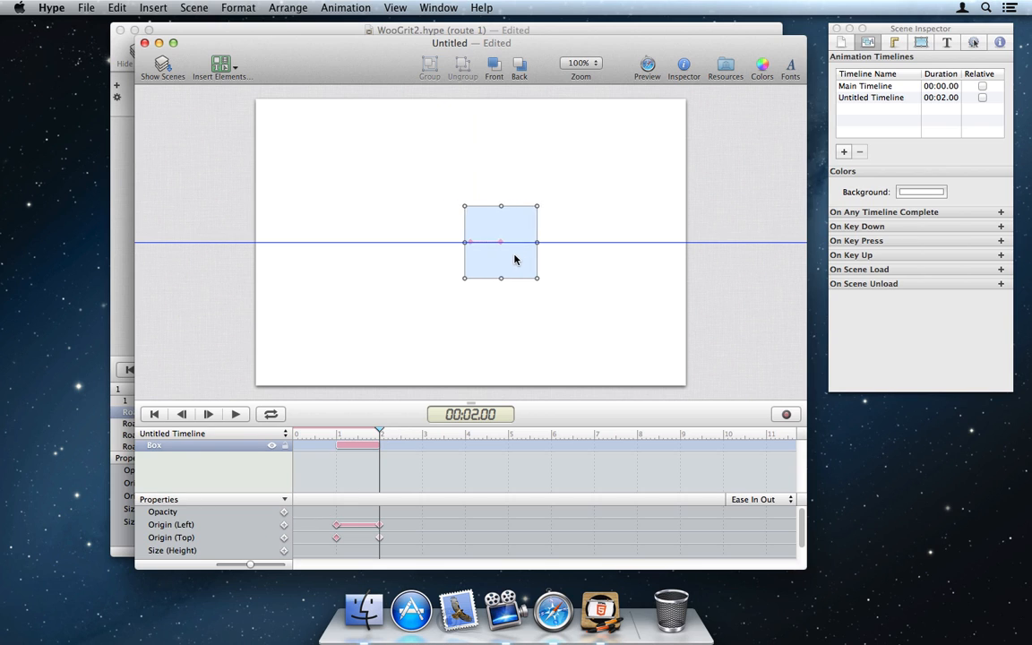
# Step: Record the rectangle sliding right and toggle the timeline's Relative setting in the Scene Inspector
pyautogui.moveTo(502, 242); pyautogui.dragTo(529, 242)
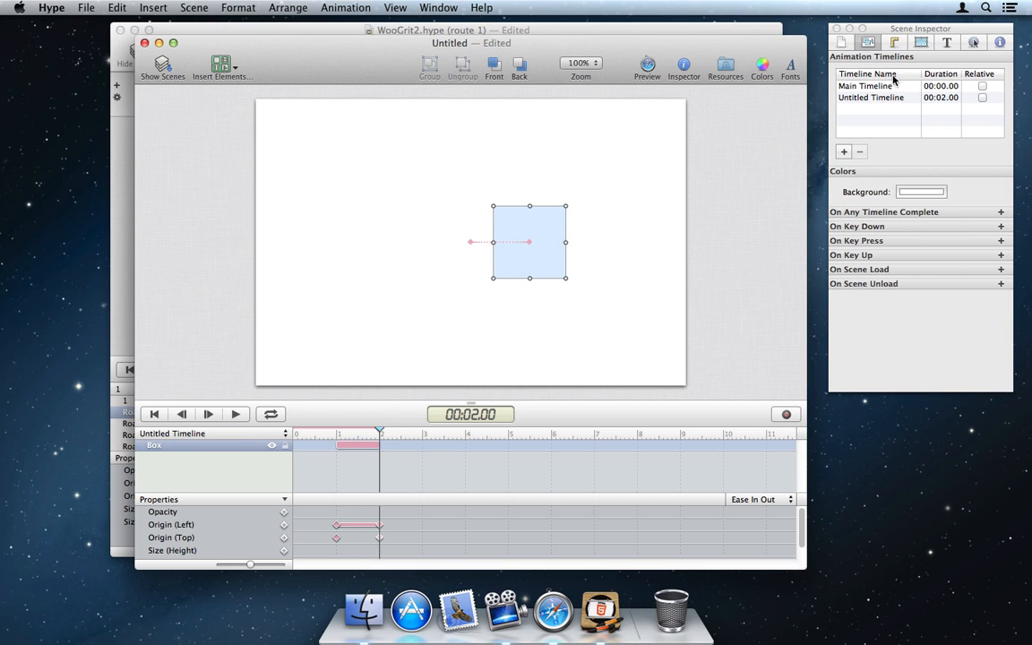
pyautogui.click(982, 97)
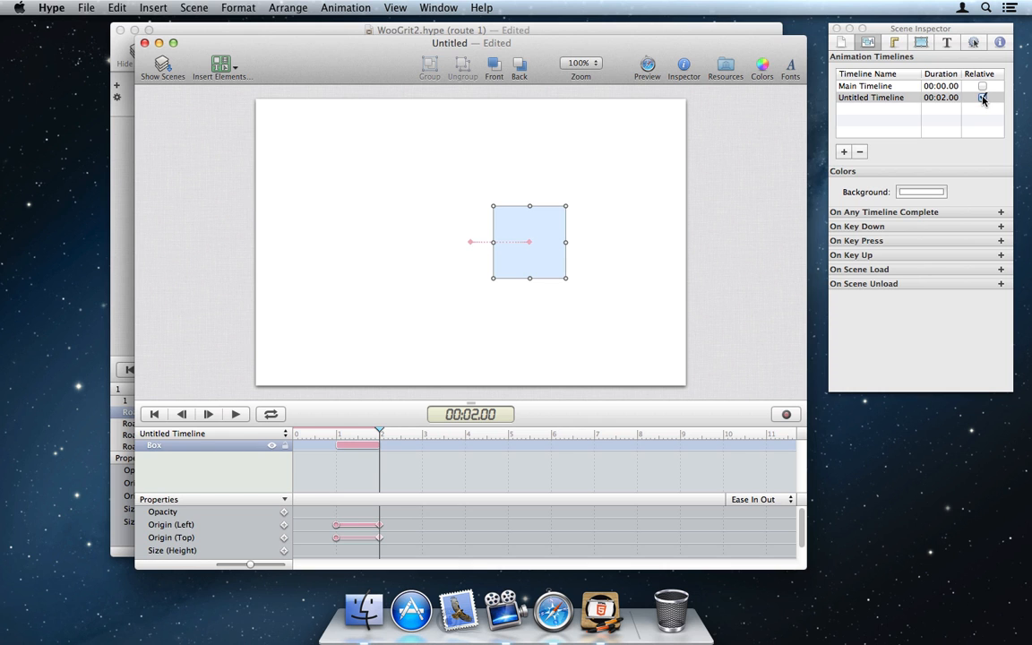
pyautogui.click(395, 7)
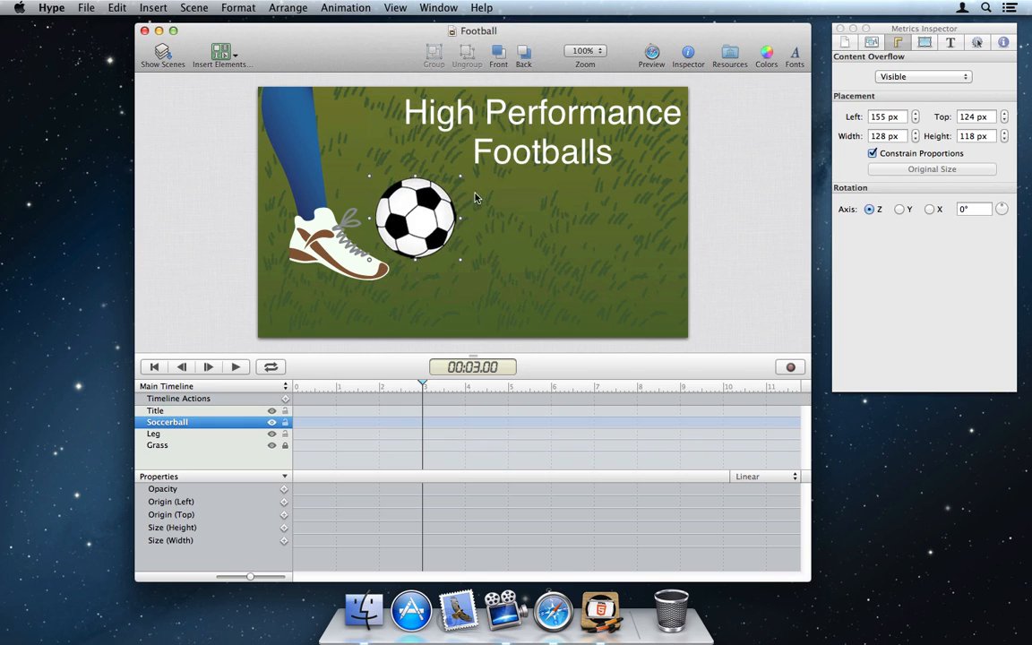
# Step: Record a 360° rotation keyframe for the soccer ball
pyautogui.click(788, 367)
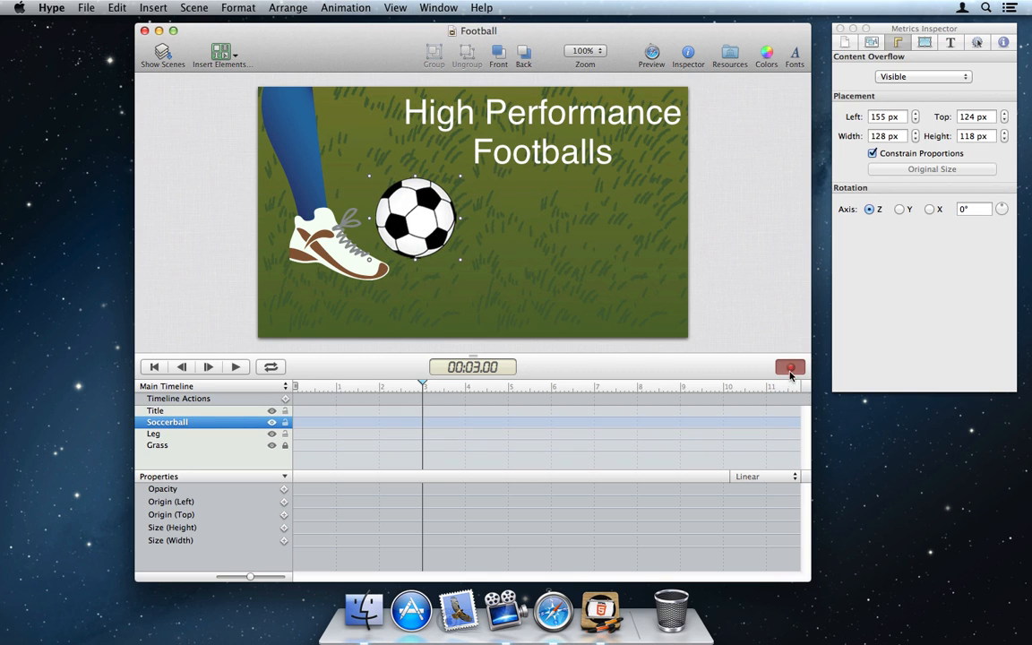
pyautogui.click(971, 208)
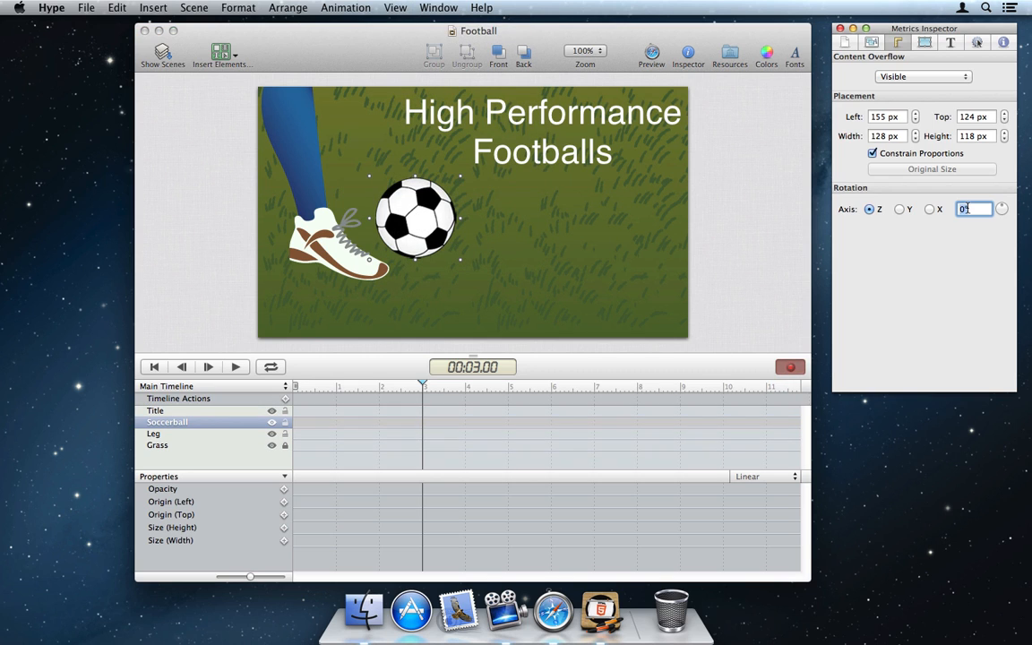
pyautogui.write('360')
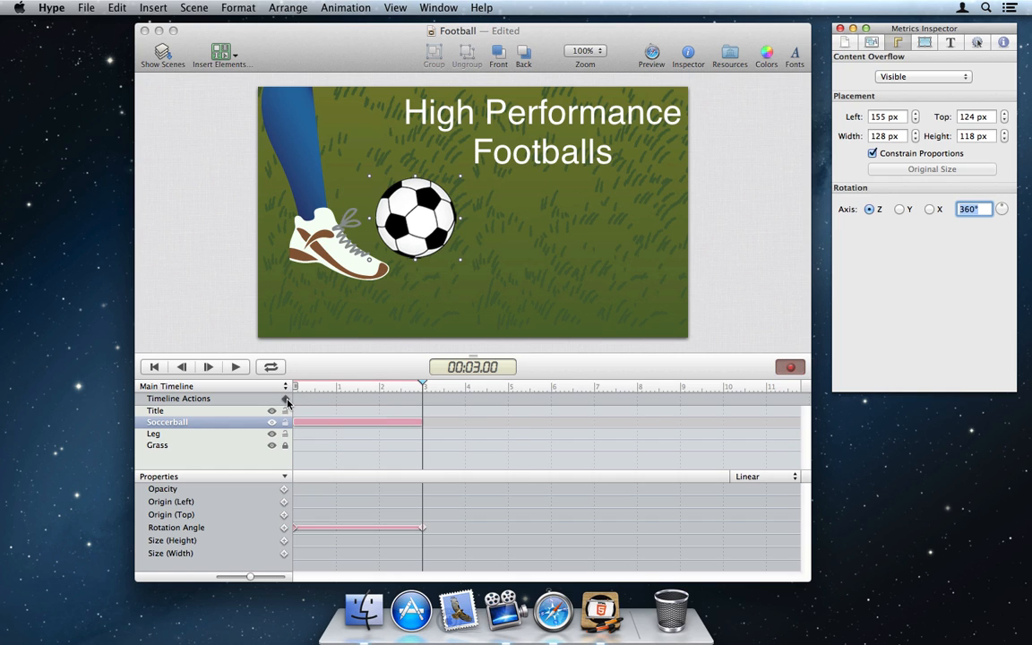
# Step: Add a timeline action at three seconds set to Start Timeline
pyautogui.click(285, 398)
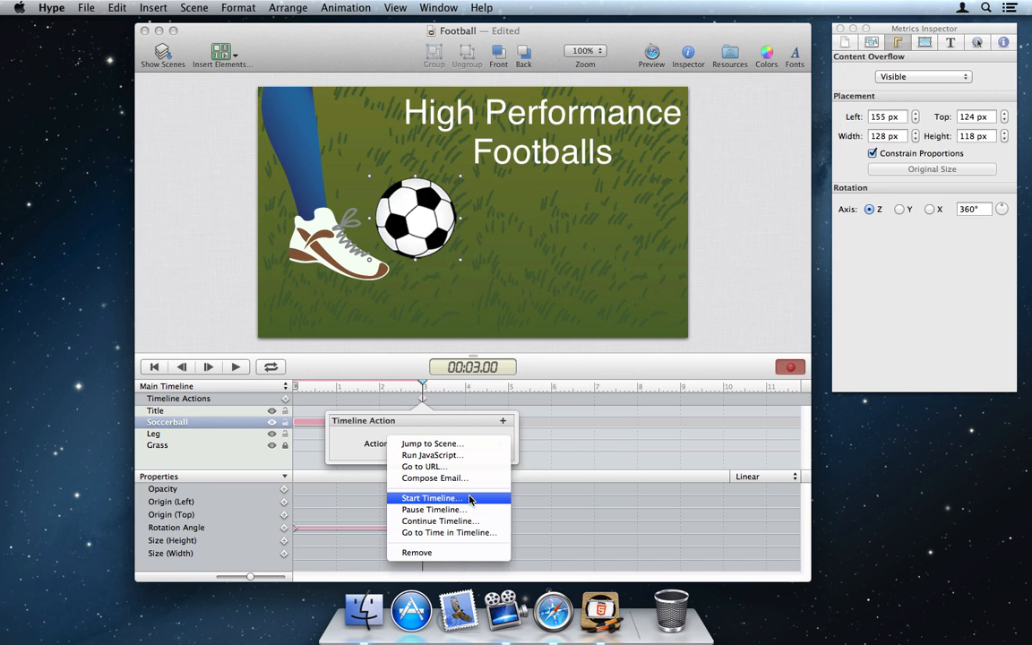
pyautogui.click(430, 498)
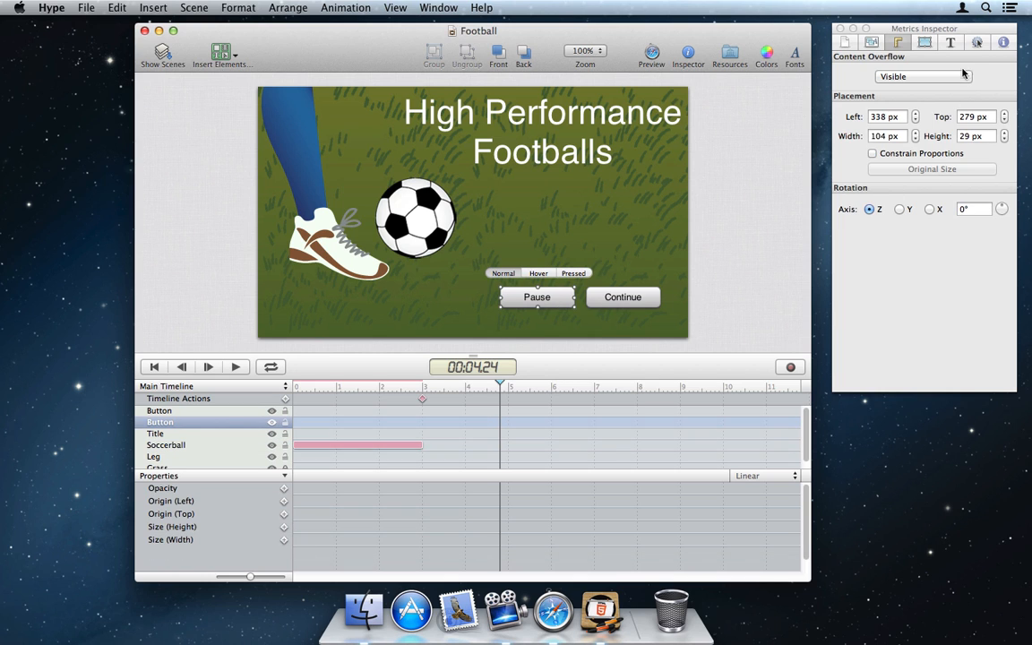
# Step: Set the Pause button's On Mouse Click action to Pause Timeline on the Main Timeline
pyautogui.click(976, 43)
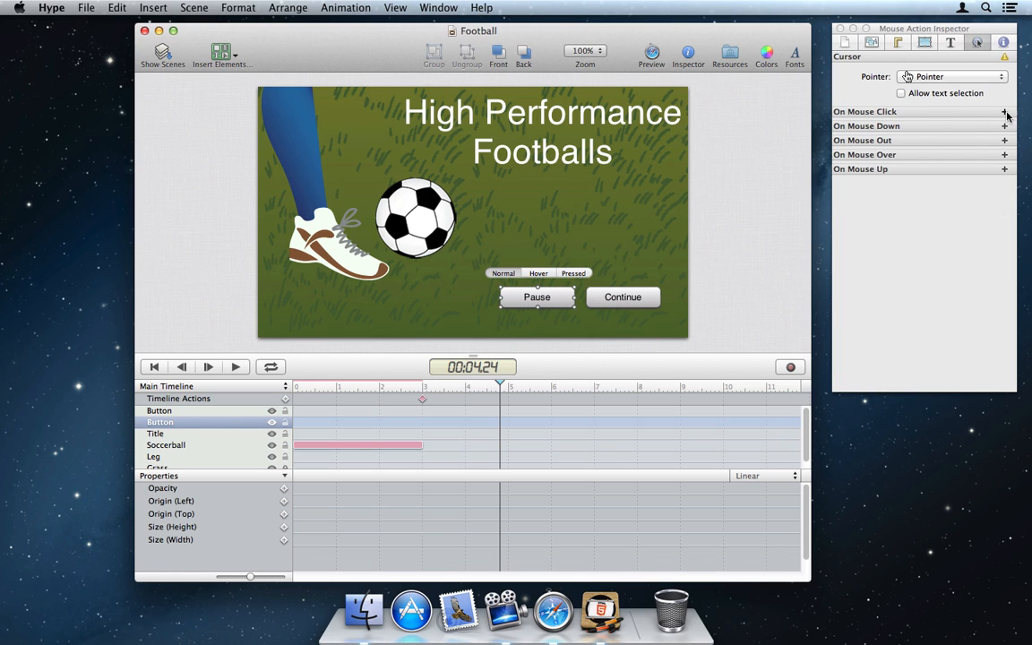
pyautogui.click(1003, 111)
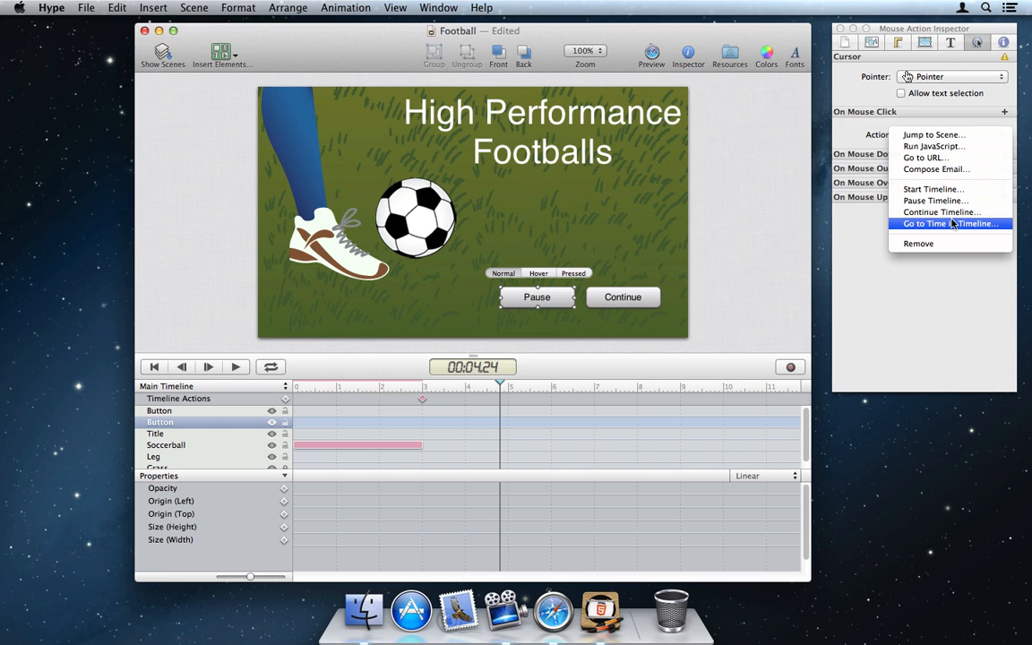
pyautogui.click(950, 222)
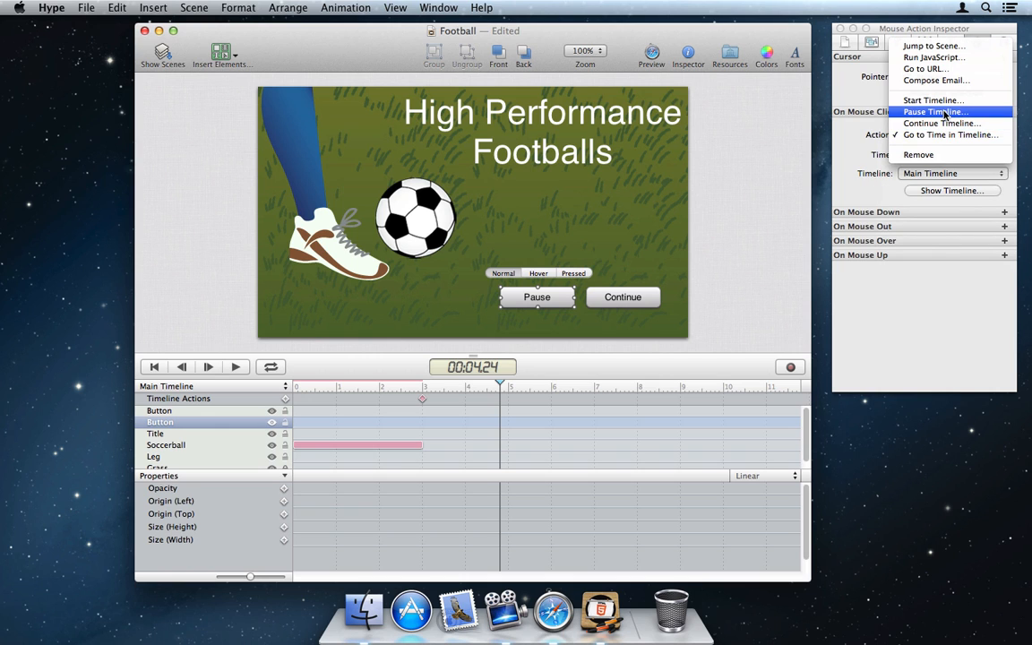
pyautogui.click(935, 111)
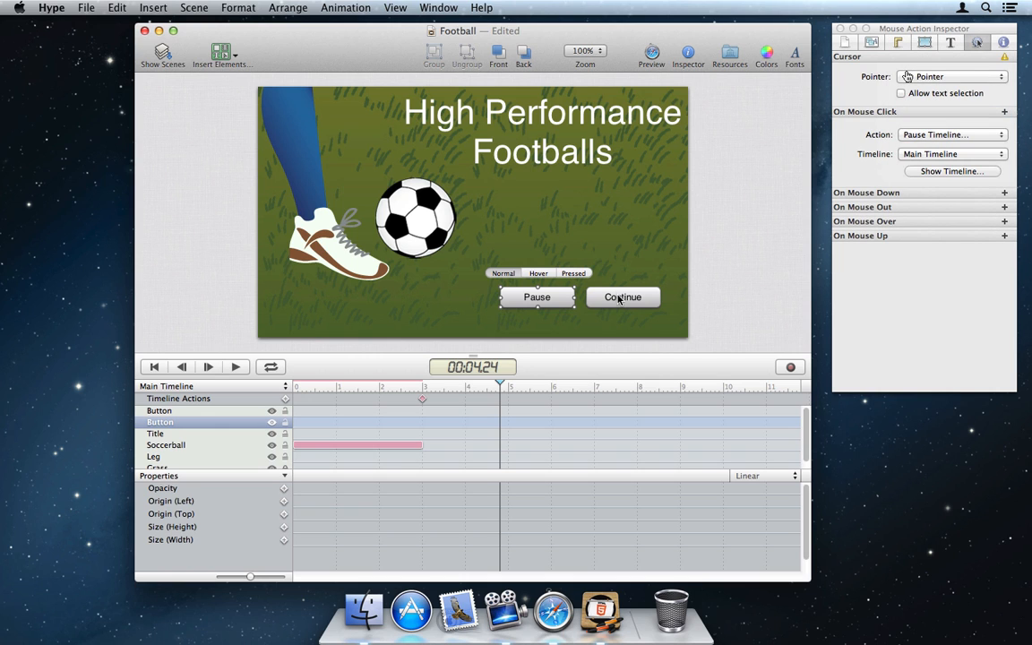
# Step: Check the Continue button uses Continue Timeline, then reselect the Pause button
pyautogui.click(952, 134)
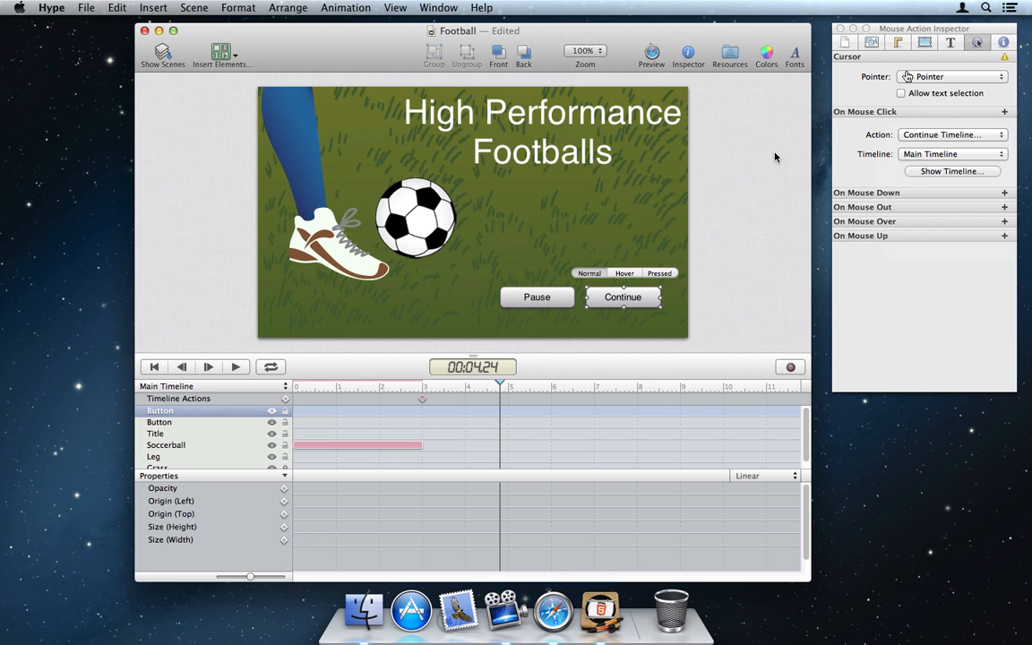
pyautogui.click(653, 55)
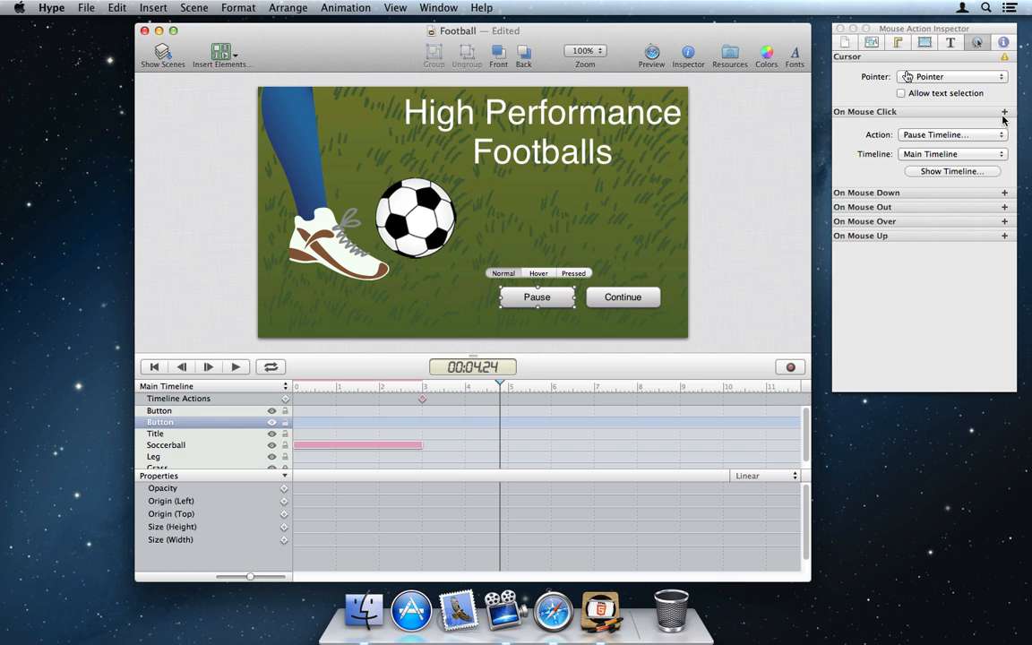
# Step: Add a Run JavaScript action to Pause with a new function alerting "hello world!"
pyautogui.click(1003, 111)
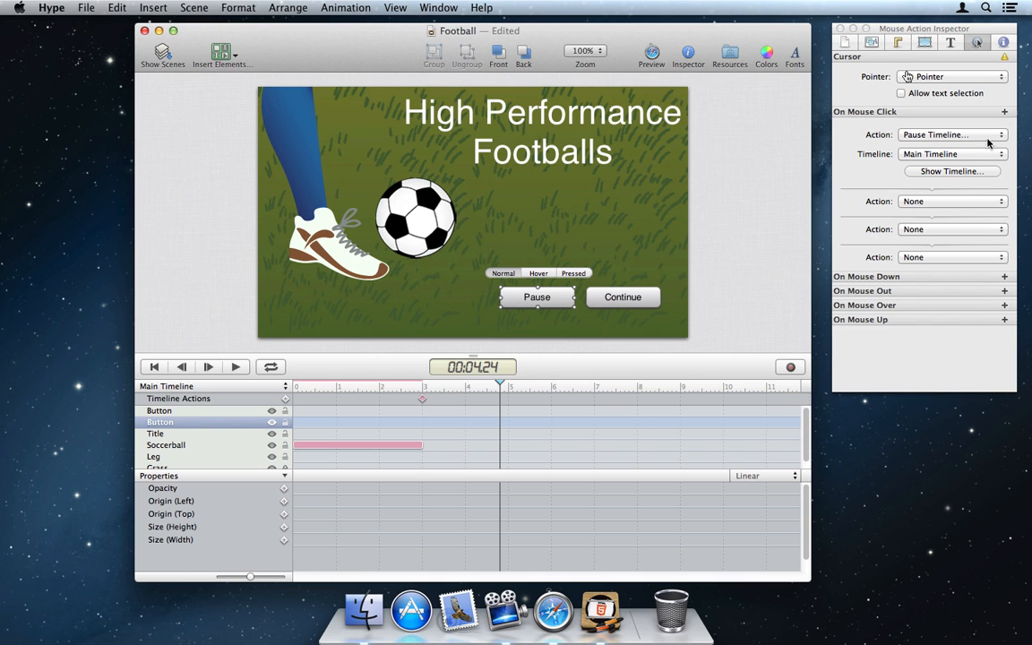
pyautogui.click(954, 201)
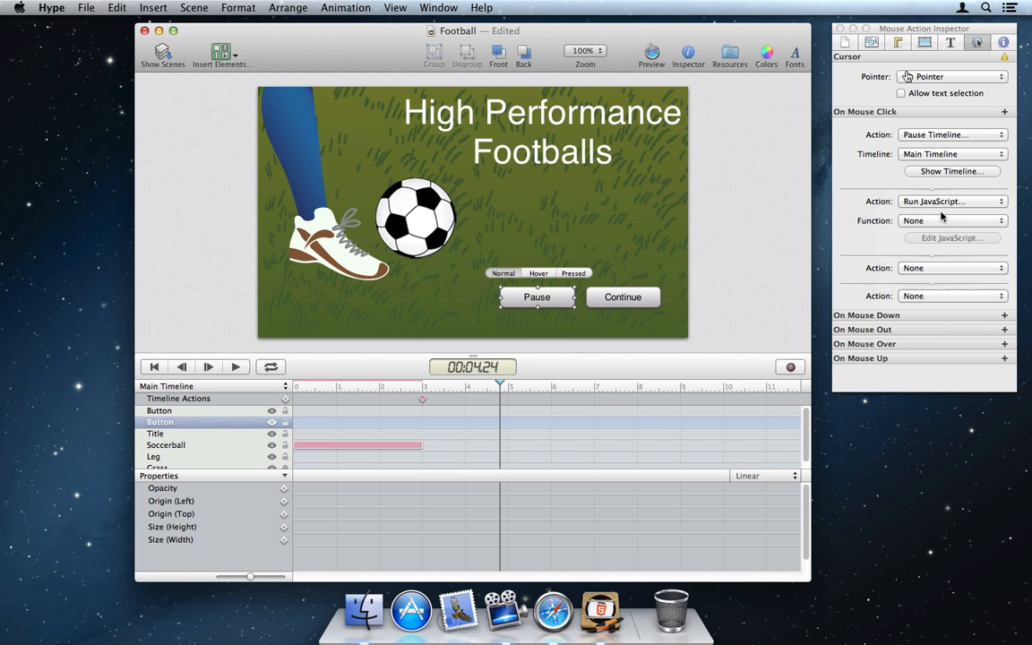
pyautogui.click(949, 221)
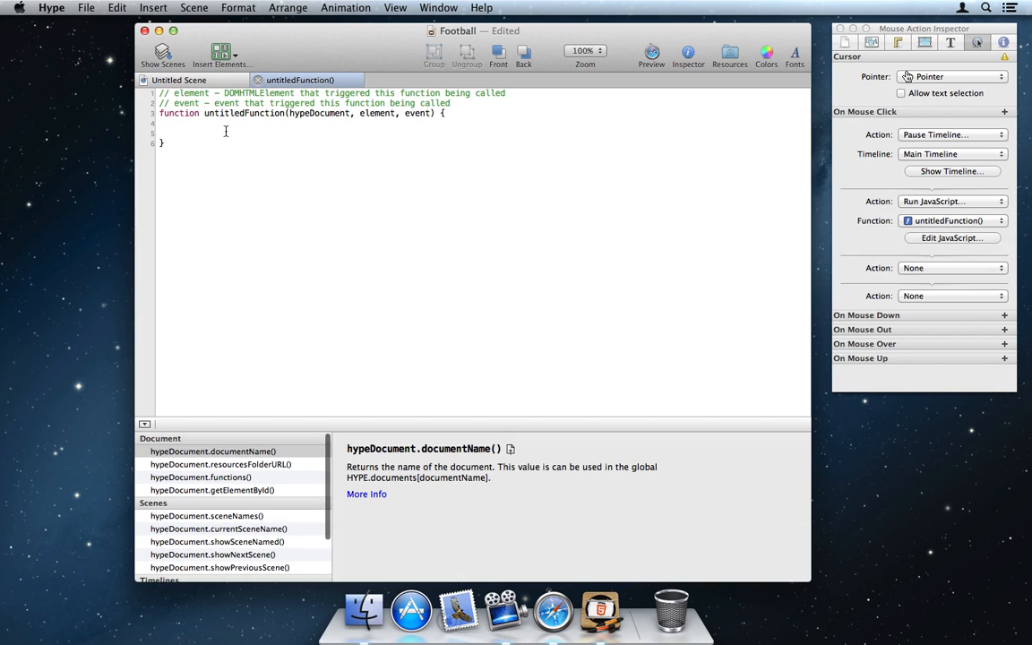
pyautogui.write('alert(')
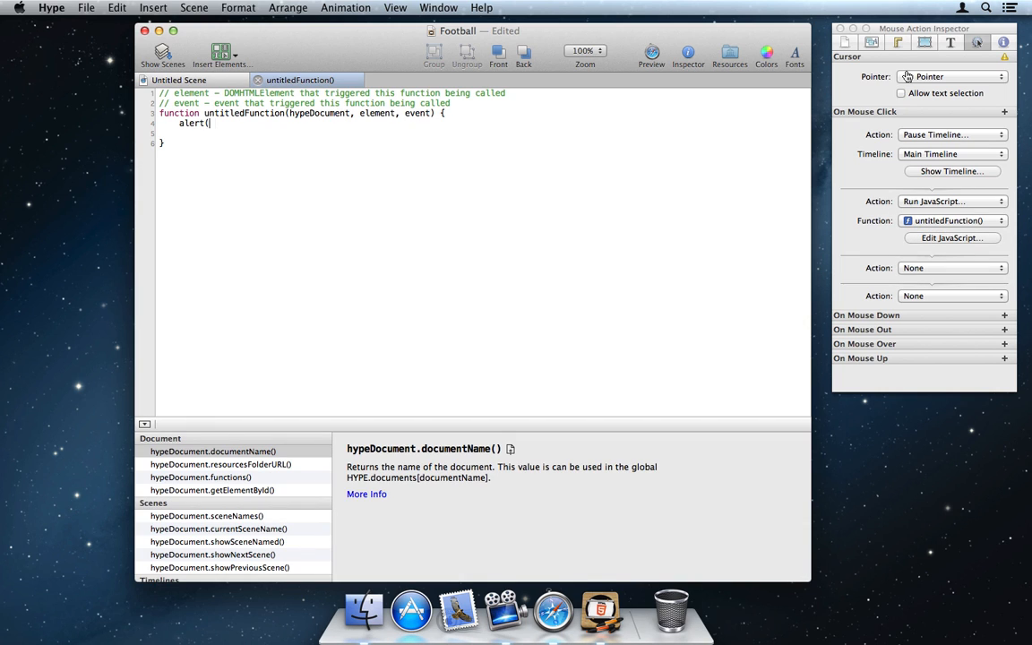
pyautogui.write('"hello wo')
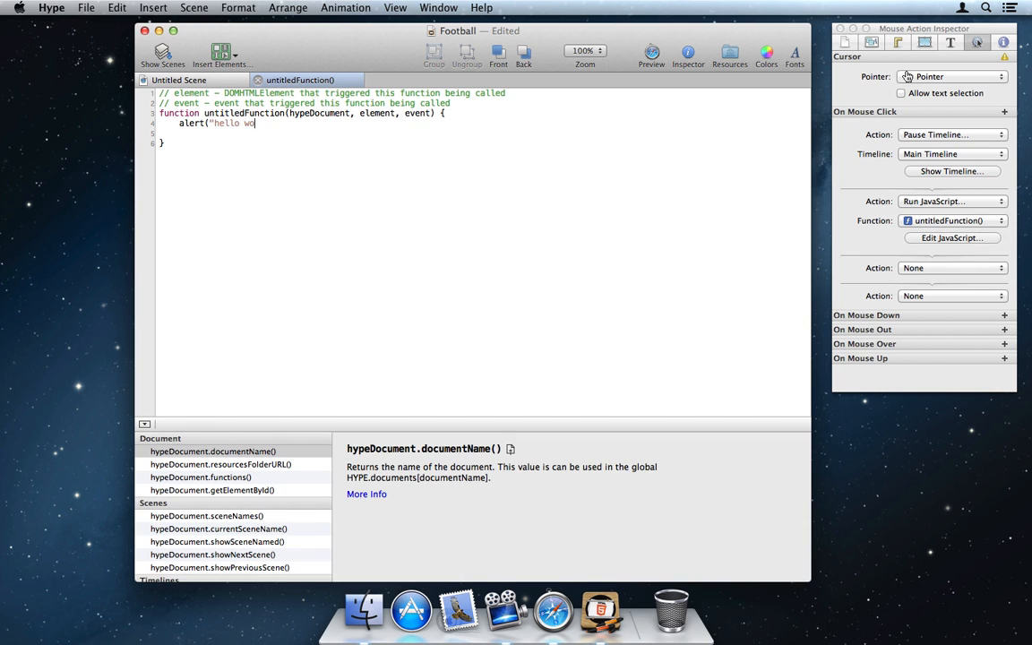
pyautogui.write('rld!");')
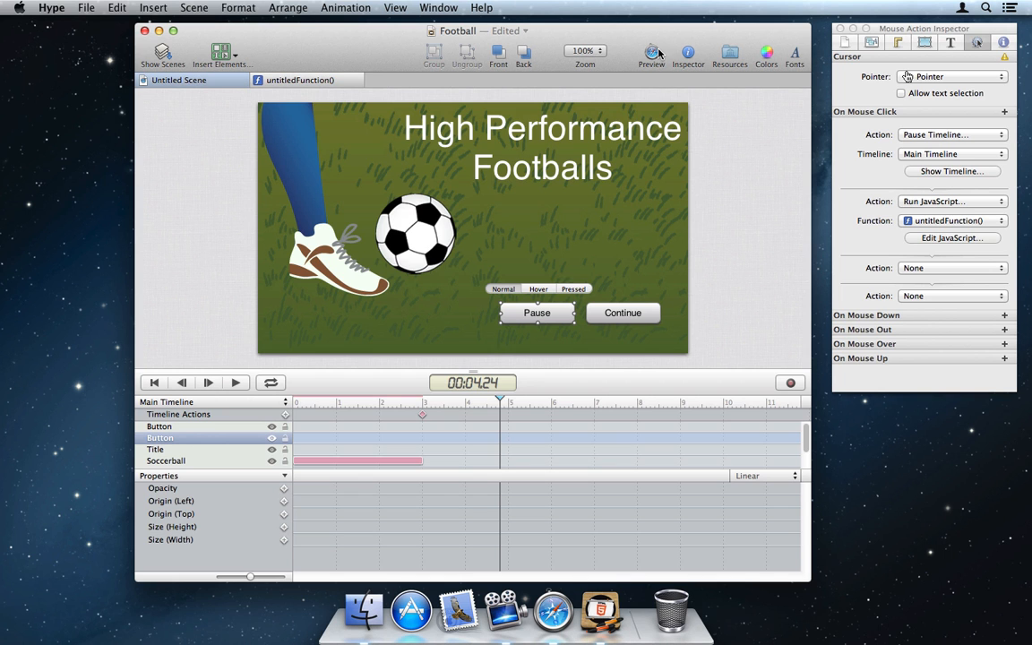
# Step: Preview in Safari and test the Pause button's alert
pyautogui.click(652, 52)
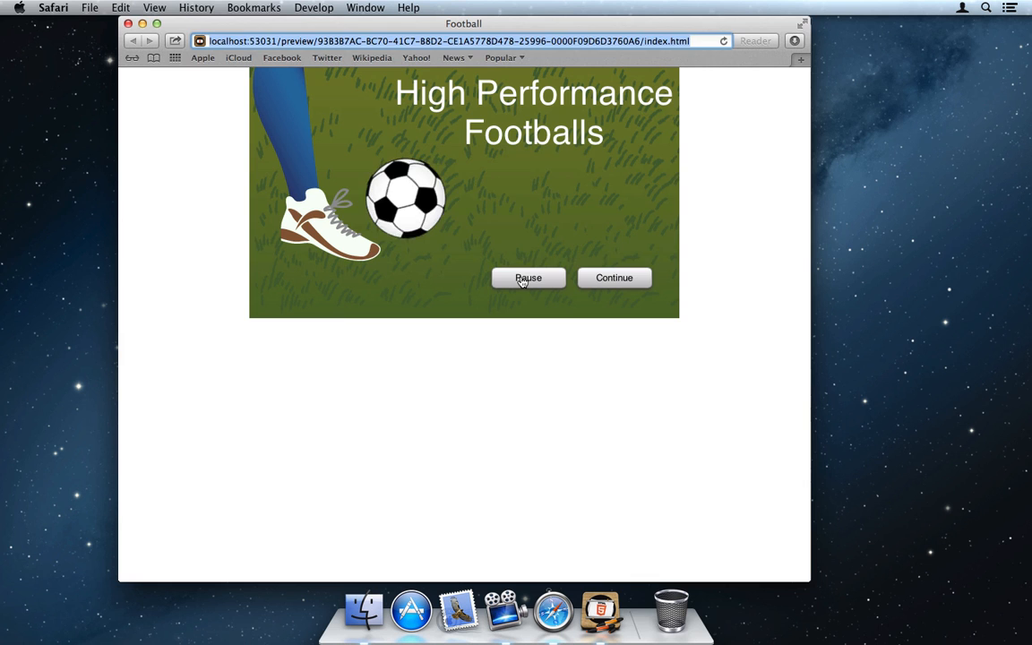
pyautogui.click(527, 276)
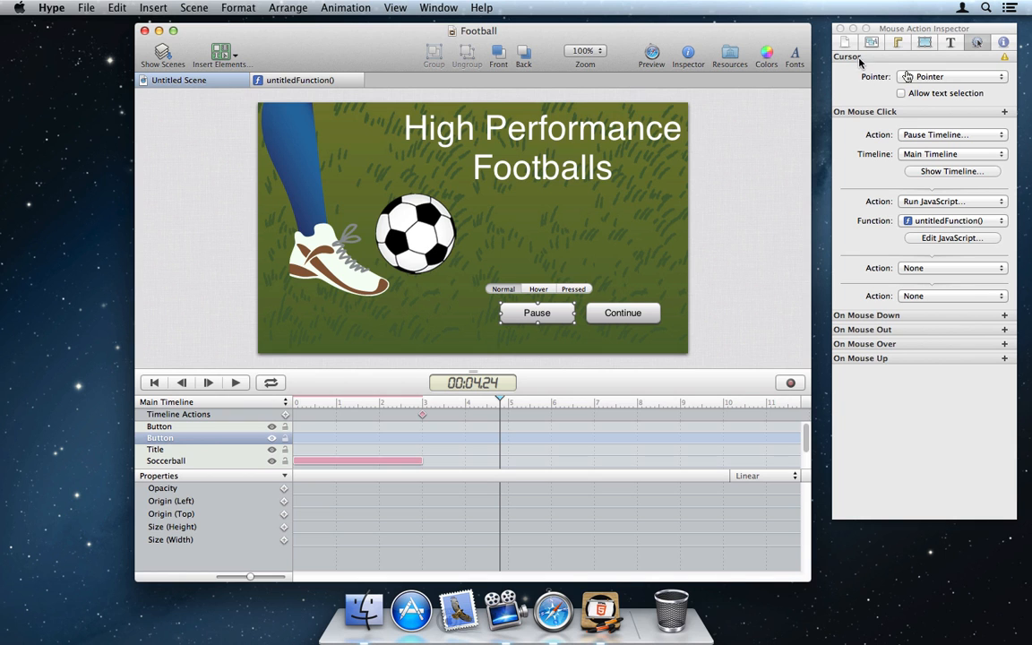
# Step: Open the document's head HTML from the Document Inspector and bring up Google Web Fonts
pyautogui.click(924, 43)
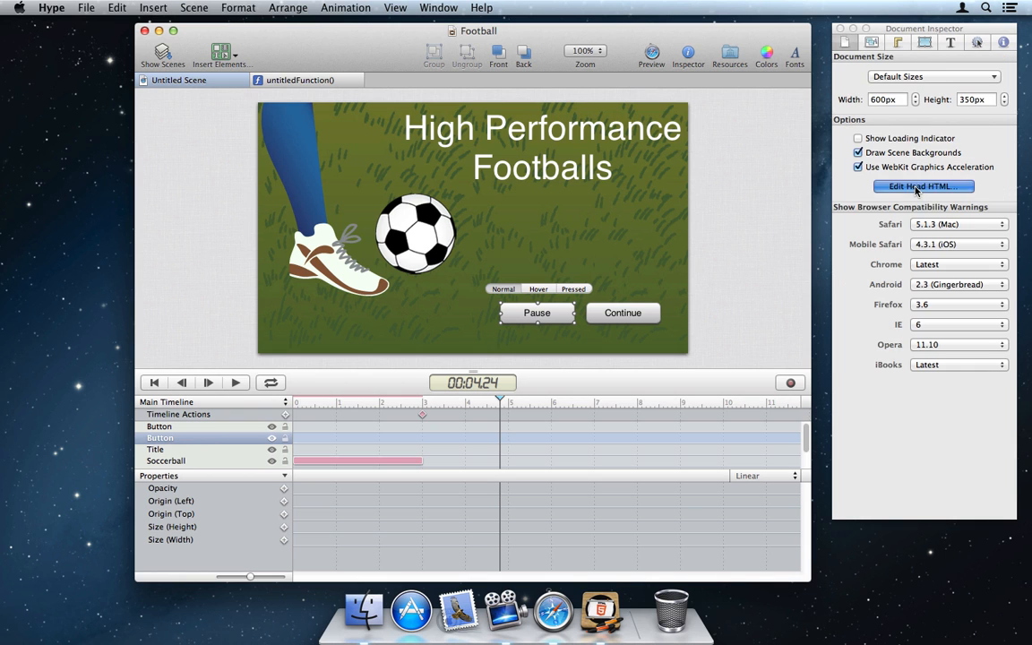
pyautogui.click(923, 187)
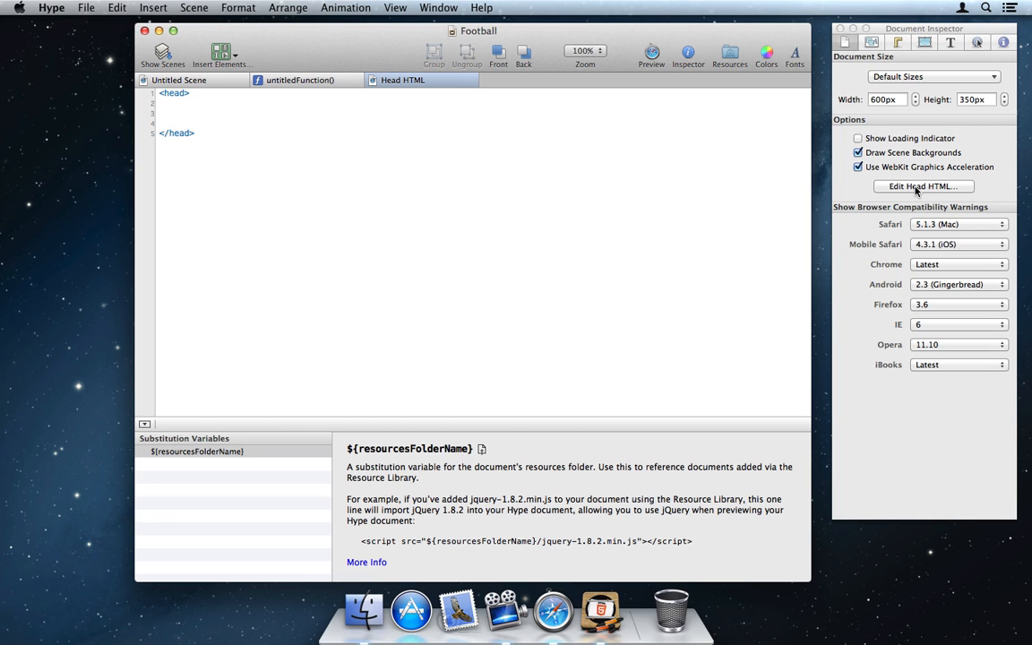
pyautogui.click(552, 611)
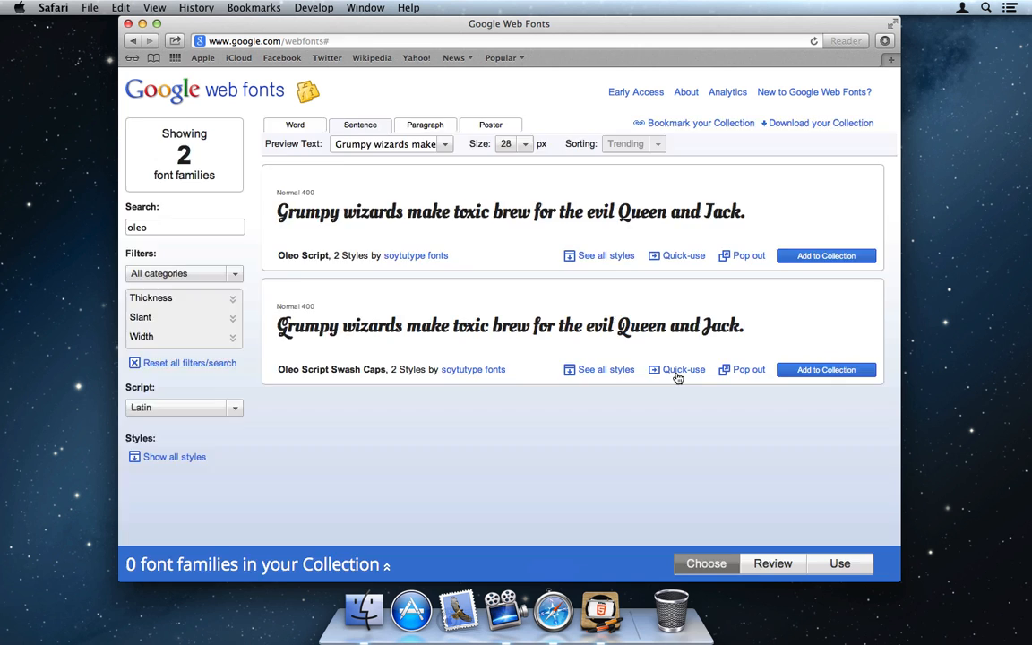
# Step: Paste the Oleo Script Swash Caps stylesheet link into the head HTML and return to the scene
pyautogui.click(682, 369)
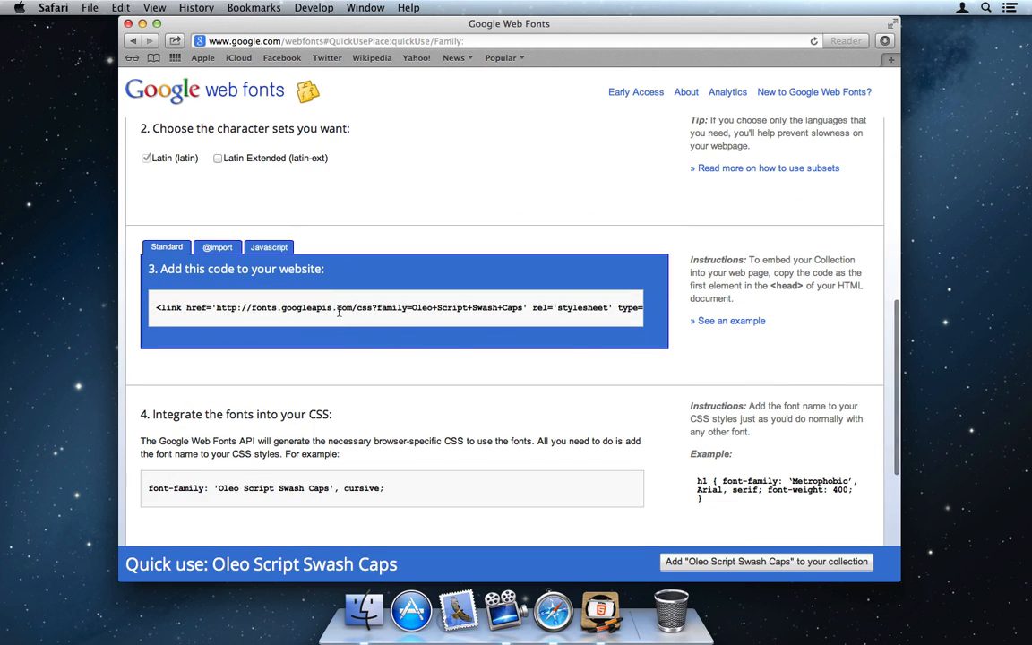
pyautogui.click(122, 7)
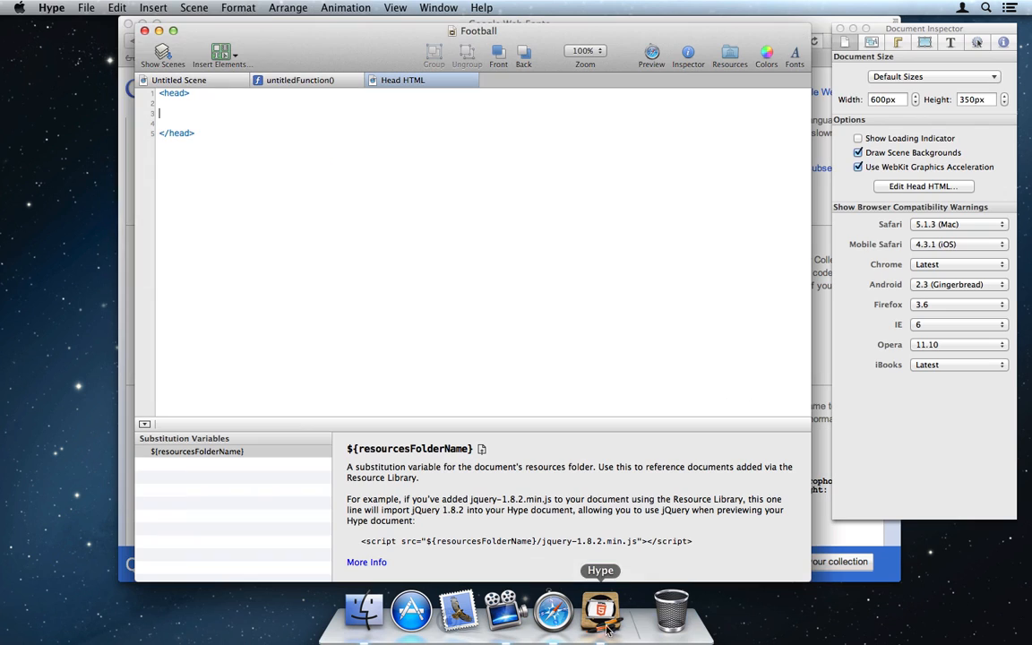
pyautogui.click(117, 7)
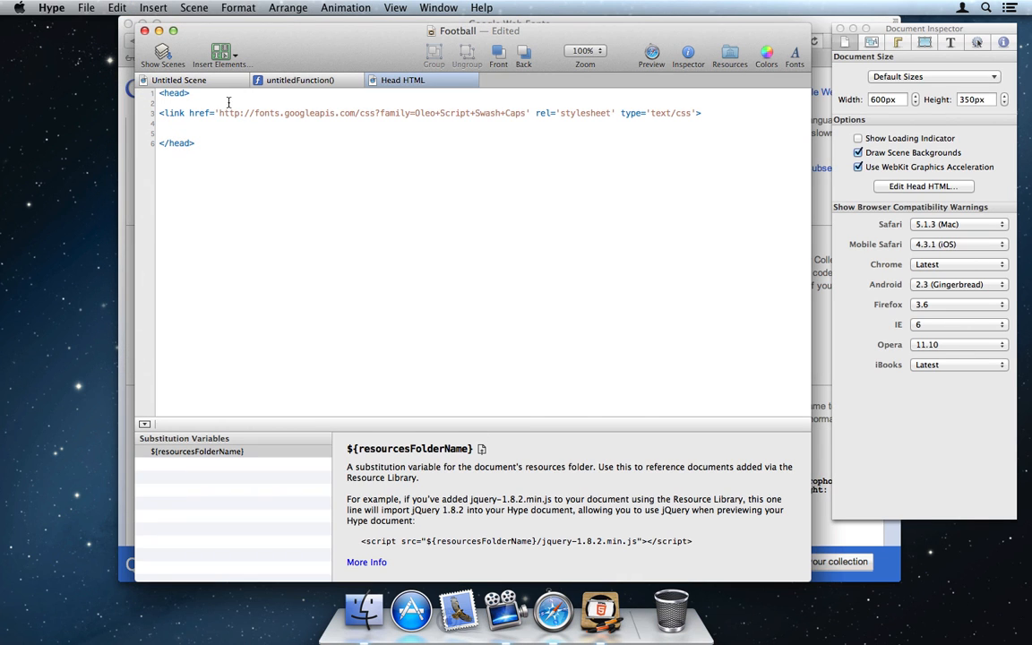
pyautogui.click(180, 79)
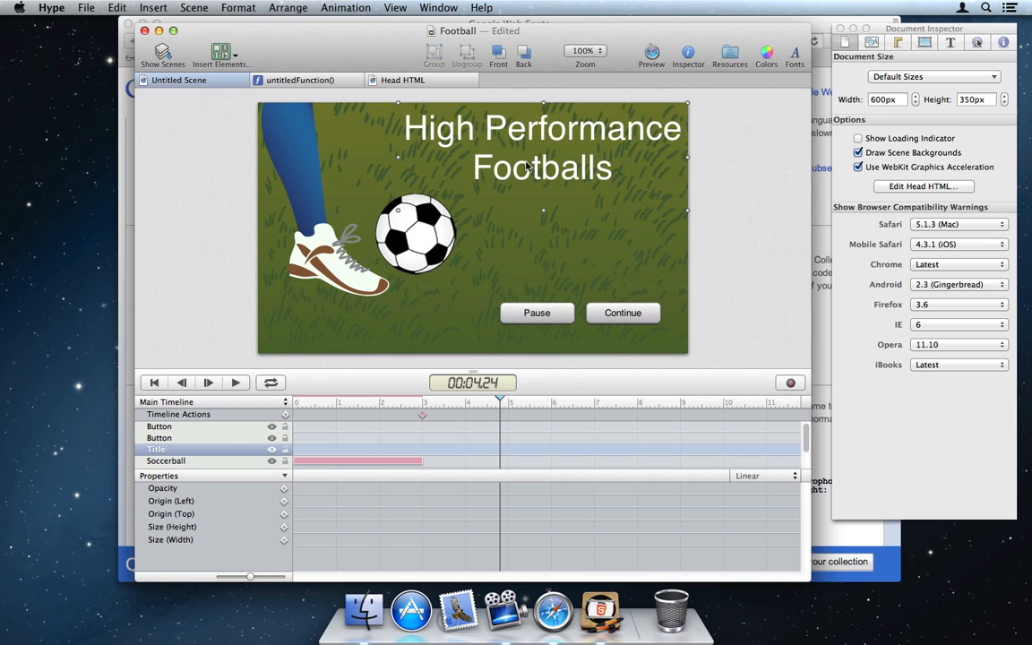
# Step: Wrap the title's inner HTML text in a closing </span> tag
pyautogui.doubleClick(541, 147)
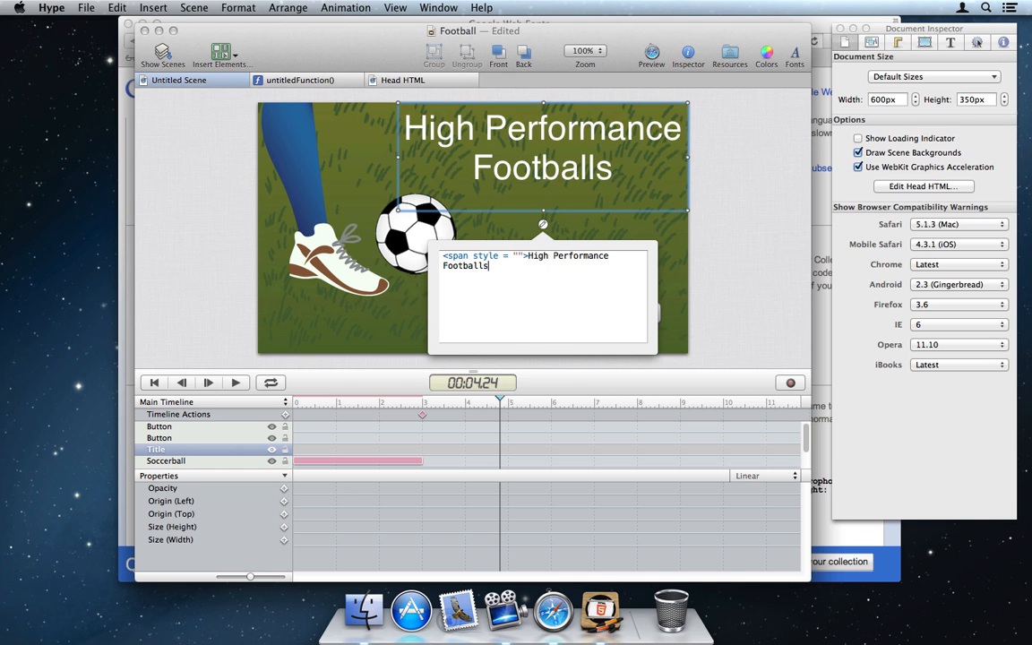
pyautogui.write('</span>')
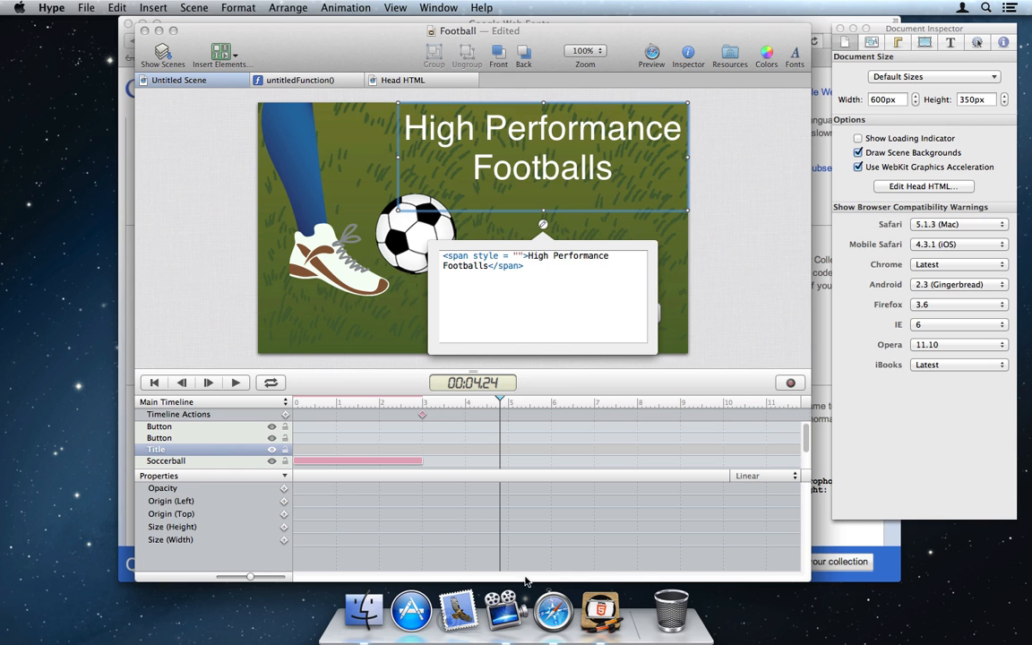
# Step: Copy the Oleo Script font-family CSS from Google Web Fonts into the span's style attribute
pyautogui.click(552, 609)
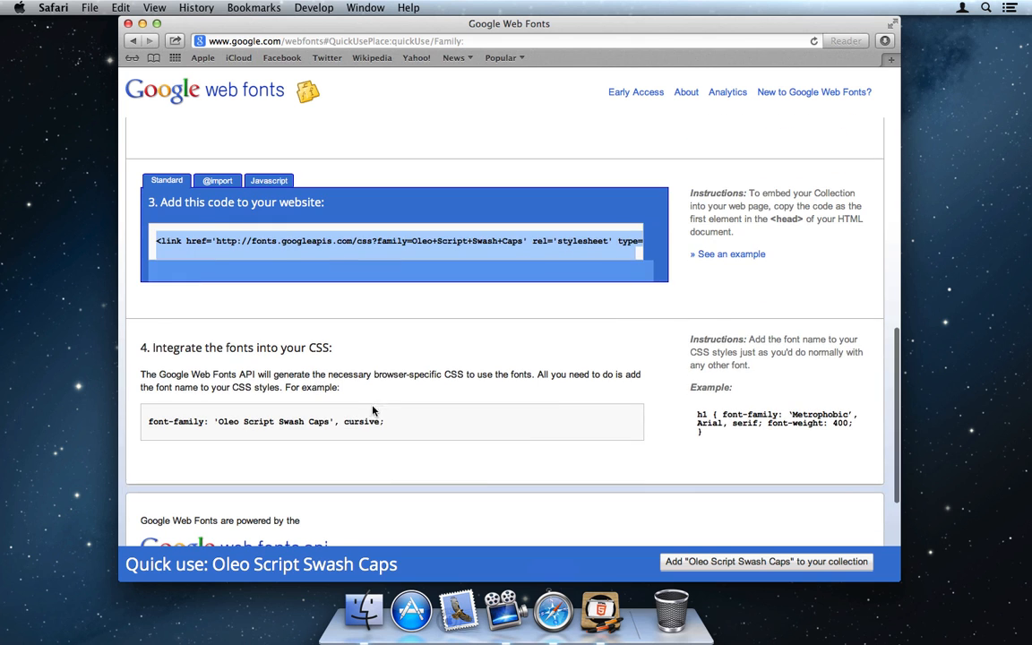
pyautogui.click(121, 8)
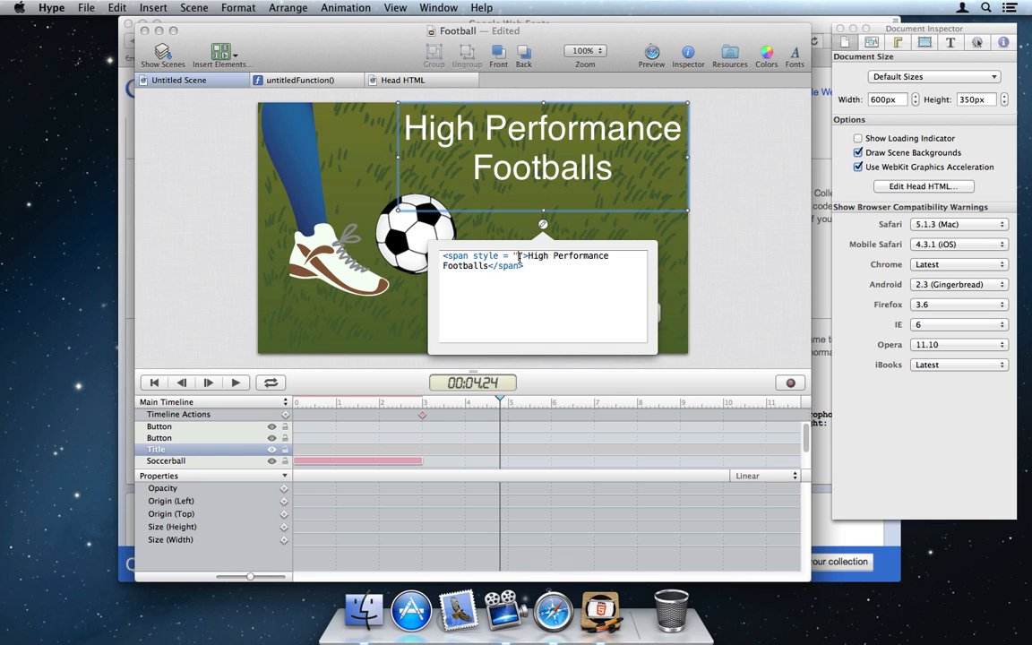
pyautogui.click(117, 7)
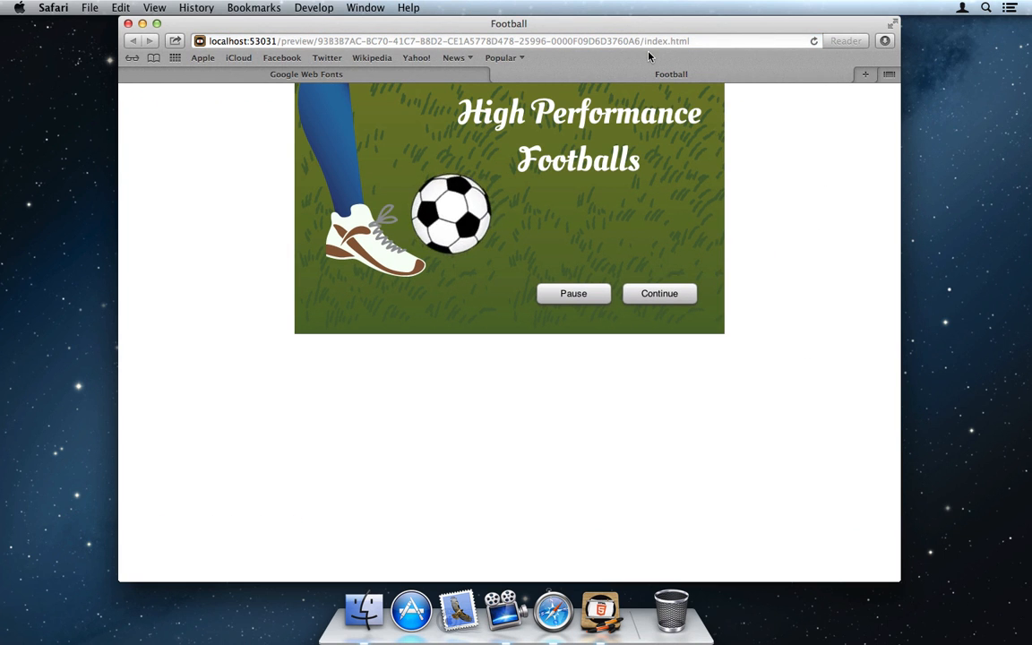
# Step: Leave the Safari preview and return to Hype with the Football document
pyautogui.click(394, 7)
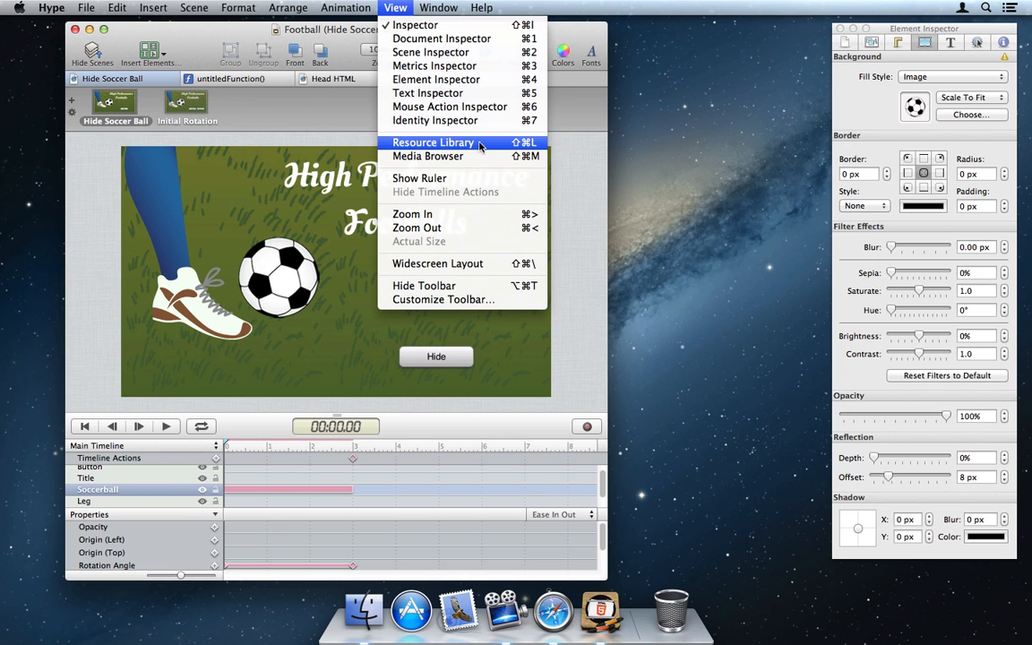
# Step: Replace the soccerball-1.png resource with Football.png from the Resource Library
pyautogui.click(434, 143)
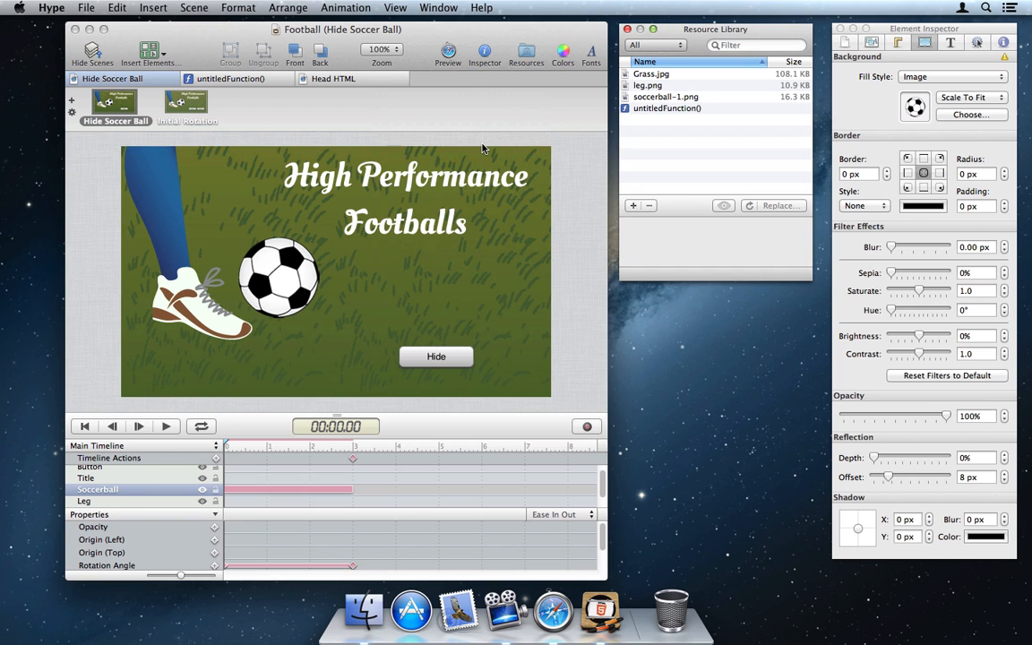
pyautogui.click(666, 97)
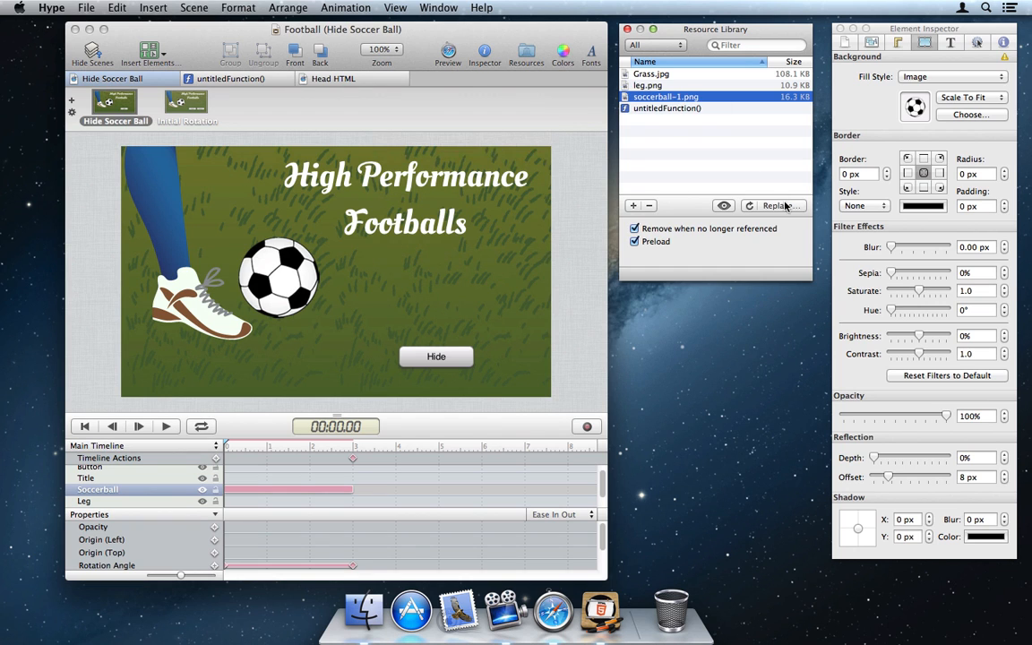
pyautogui.click(777, 204)
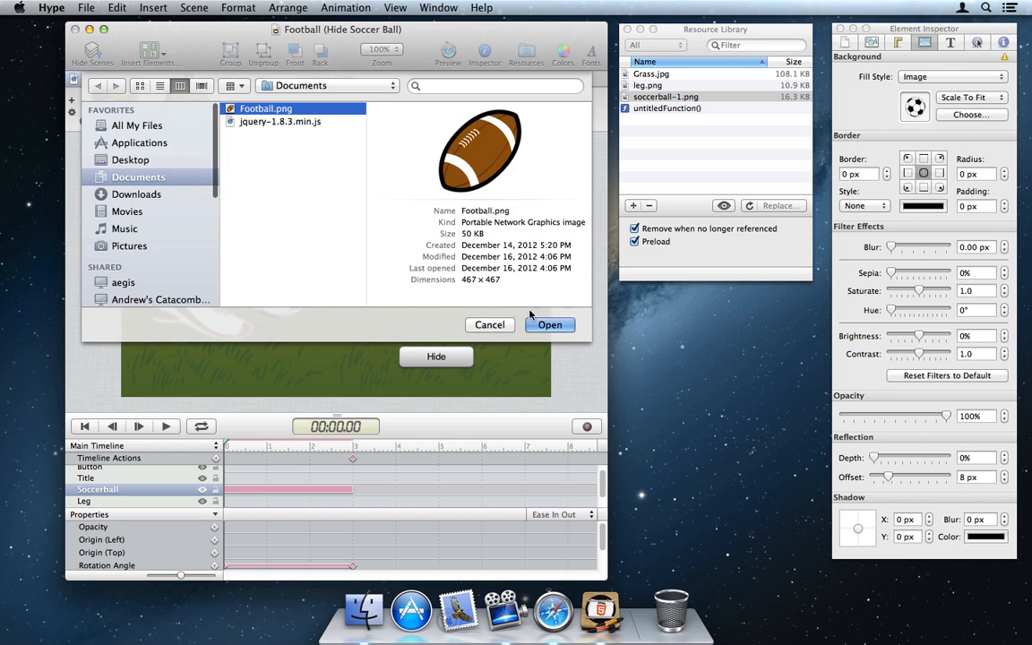
pyautogui.click(548, 324)
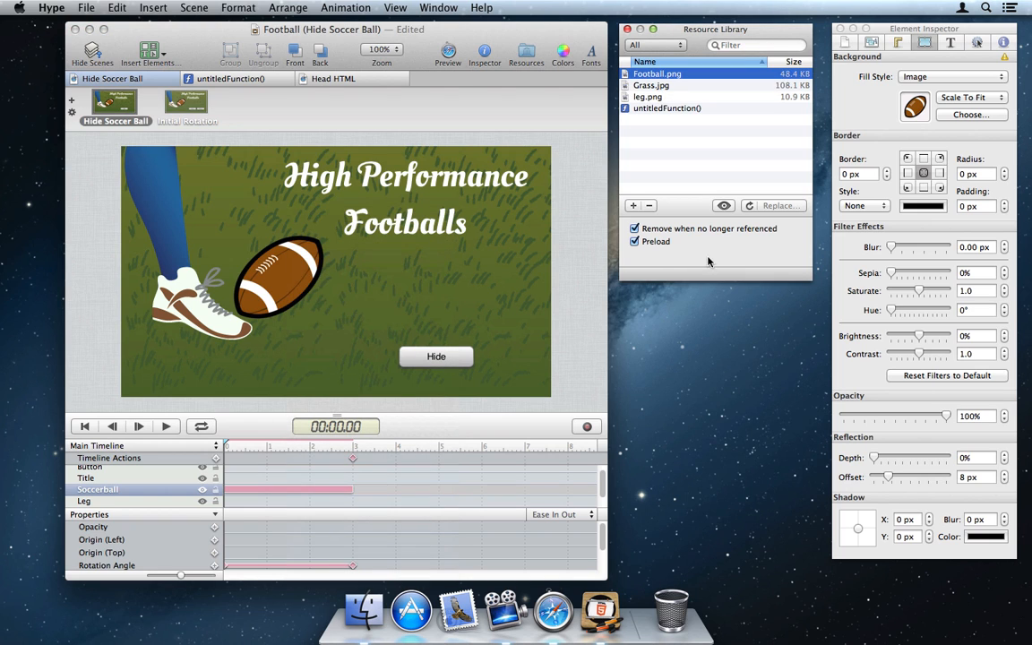
# Step: Toggle Preload off and back on for the football image
pyautogui.click(635, 242)
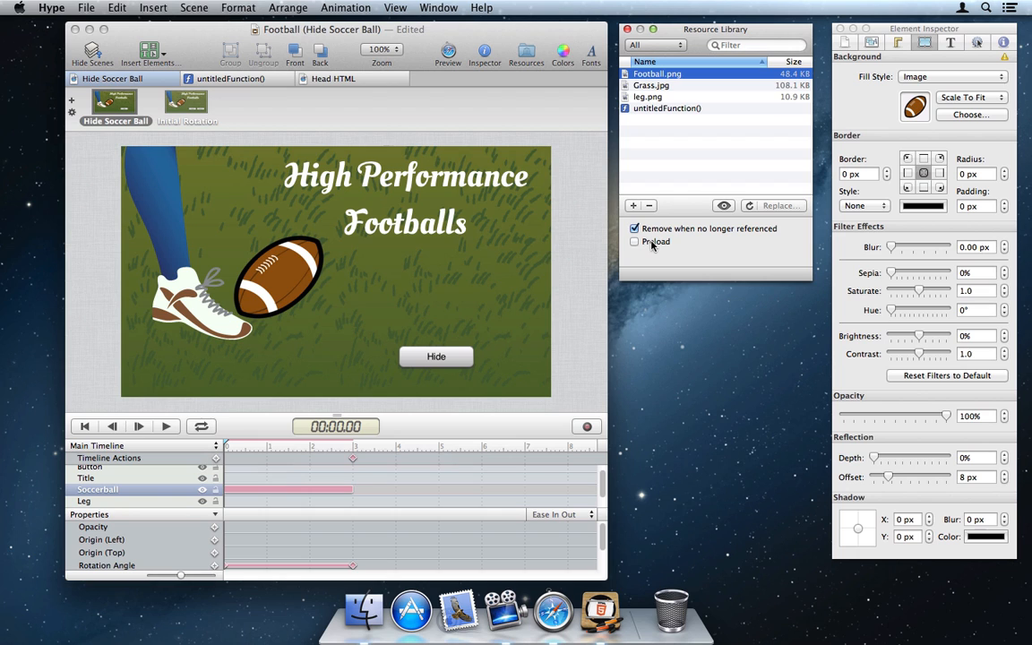
pyautogui.click(635, 242)
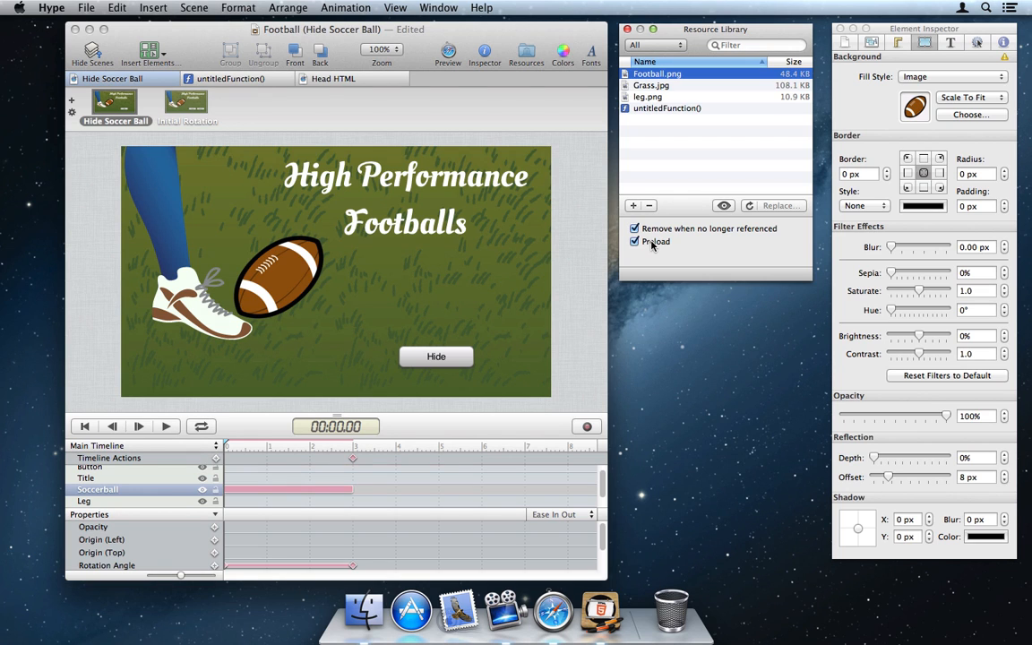
pyautogui.moveTo(845, 51)
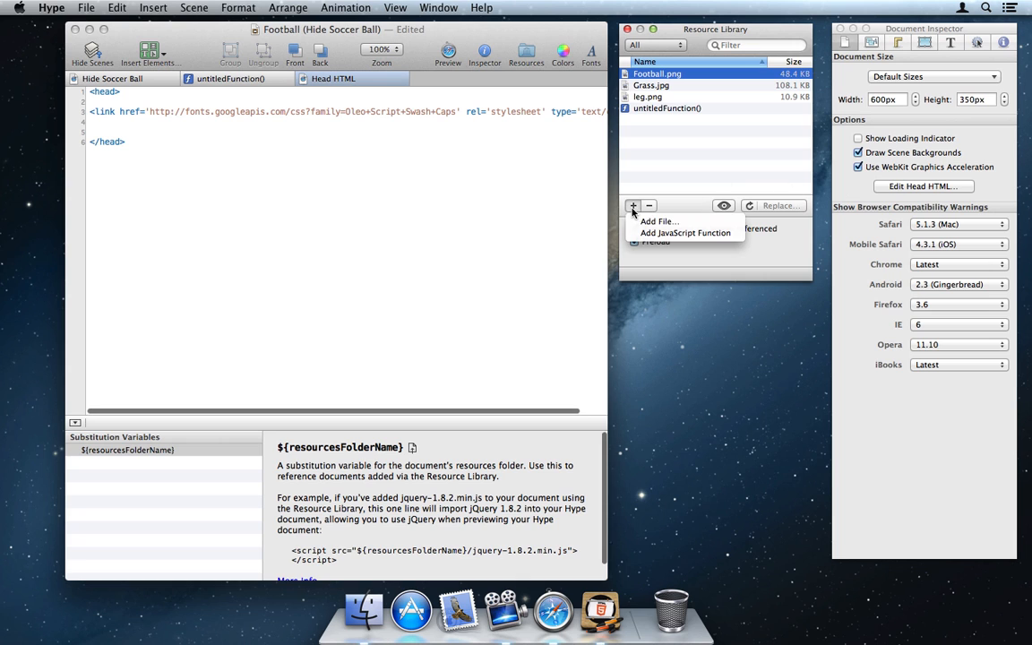
# Step: Add jquery-1.8.3.min.js as a resource, keeping 'Include in document <head>' checked
pyautogui.click(660, 222)
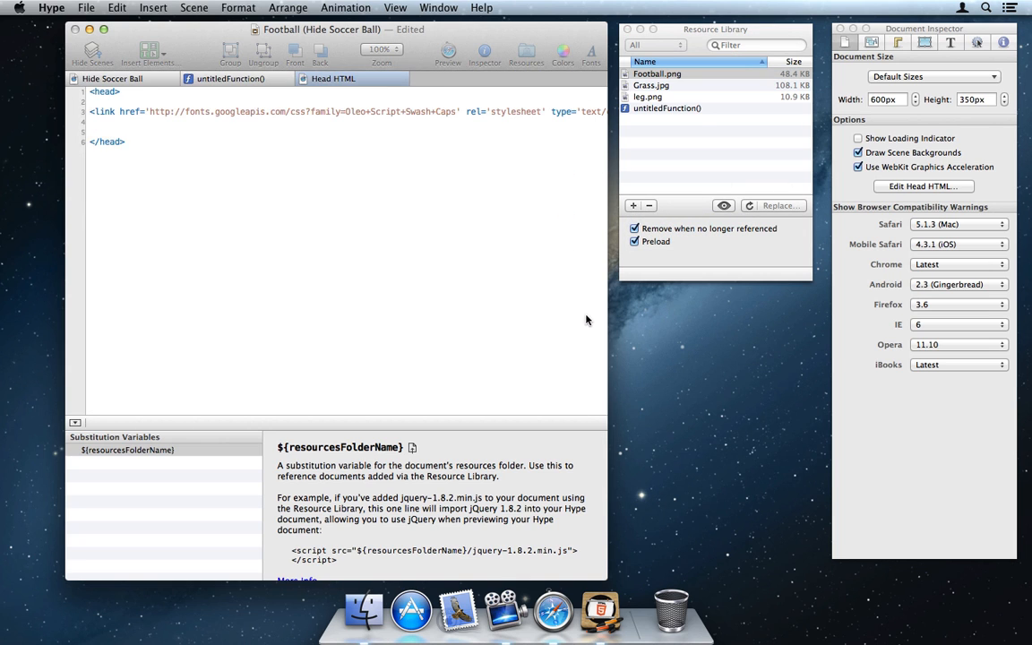
pyautogui.click(633, 204)
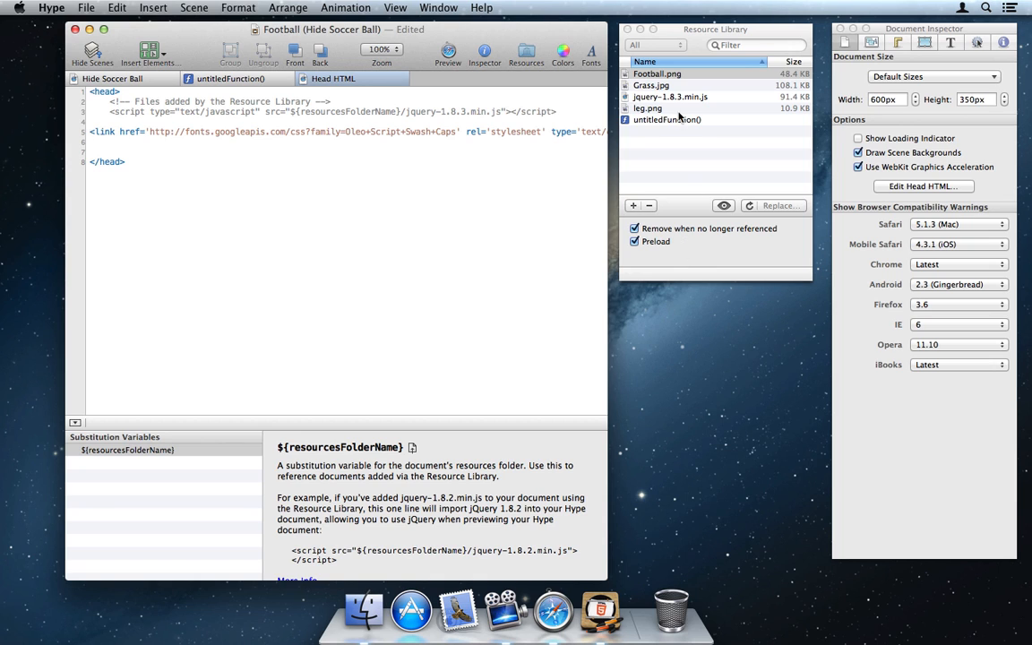
pyautogui.click(670, 97)
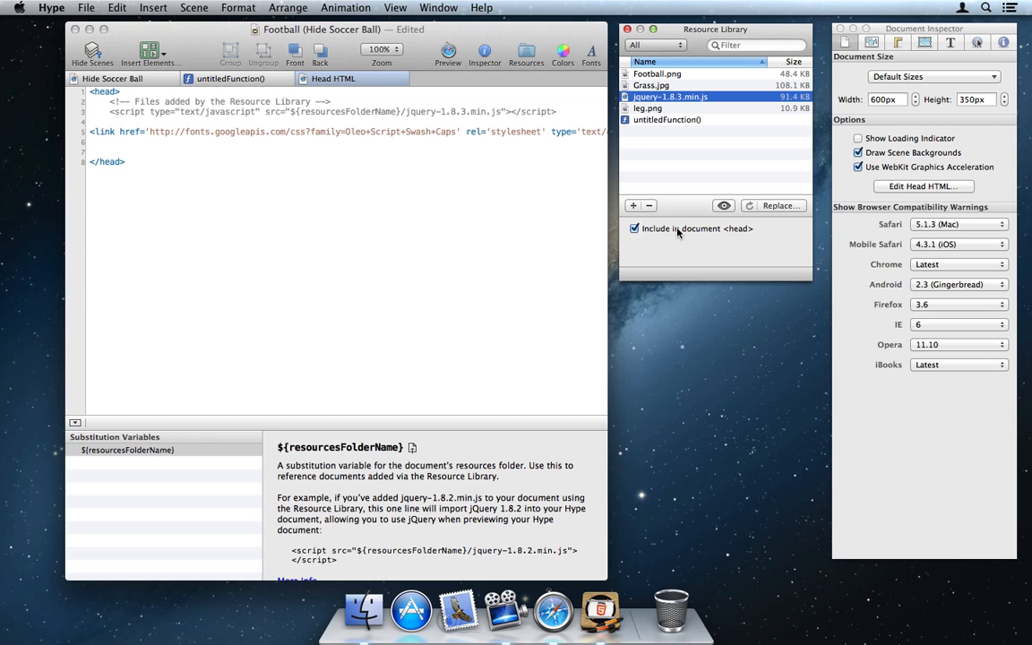
pyautogui.moveTo(295, 97)
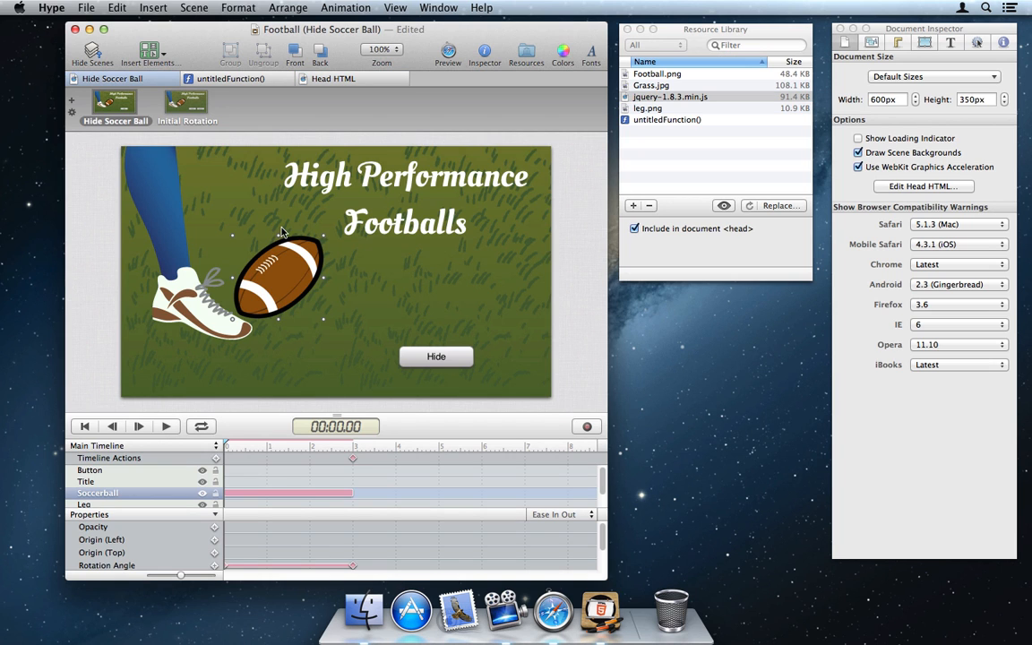
# Step: Make the Hide button's On Mouse Click run a new JavaScript function
pyautogui.click(435, 355)
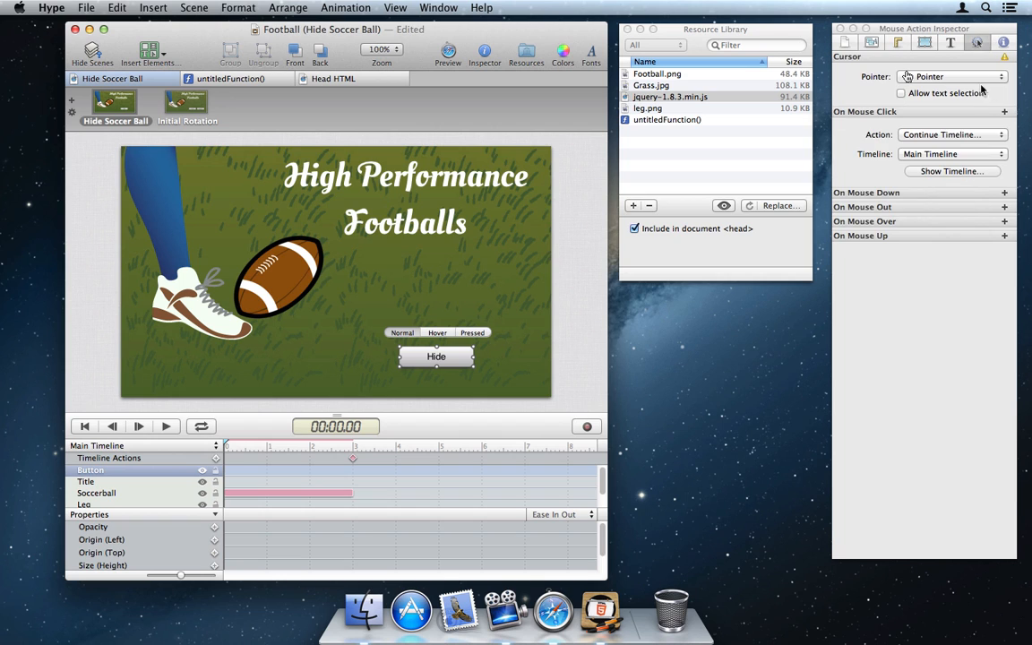
pyautogui.click(953, 134)
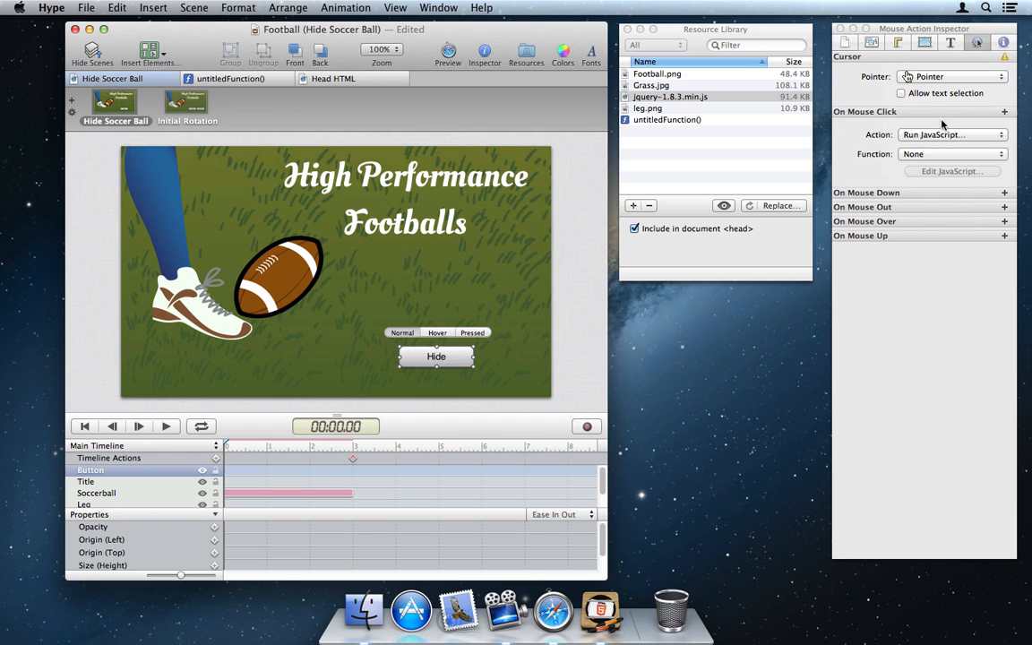
pyautogui.click(954, 155)
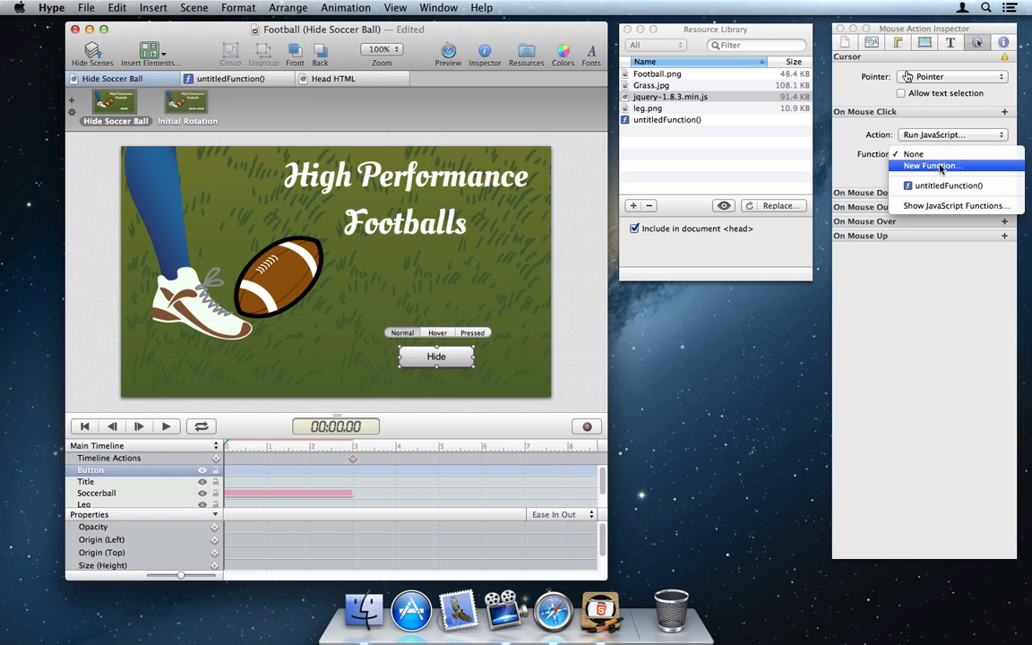
pyautogui.click(932, 165)
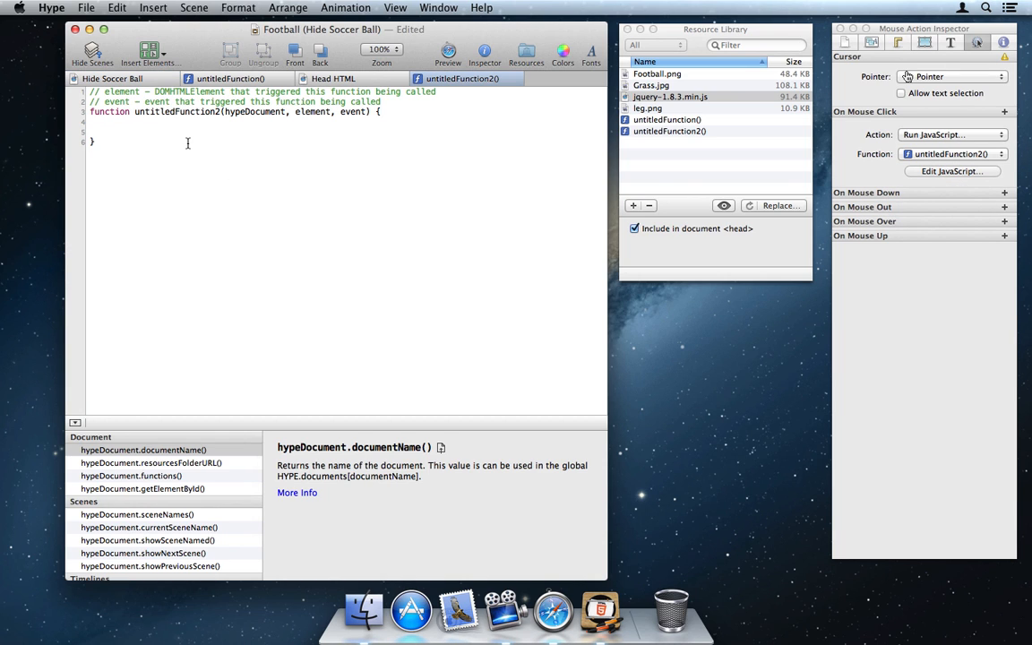
# Step: Write $("#football").hide(); as the function body and return to the scene
pyautogui.write('$("#')
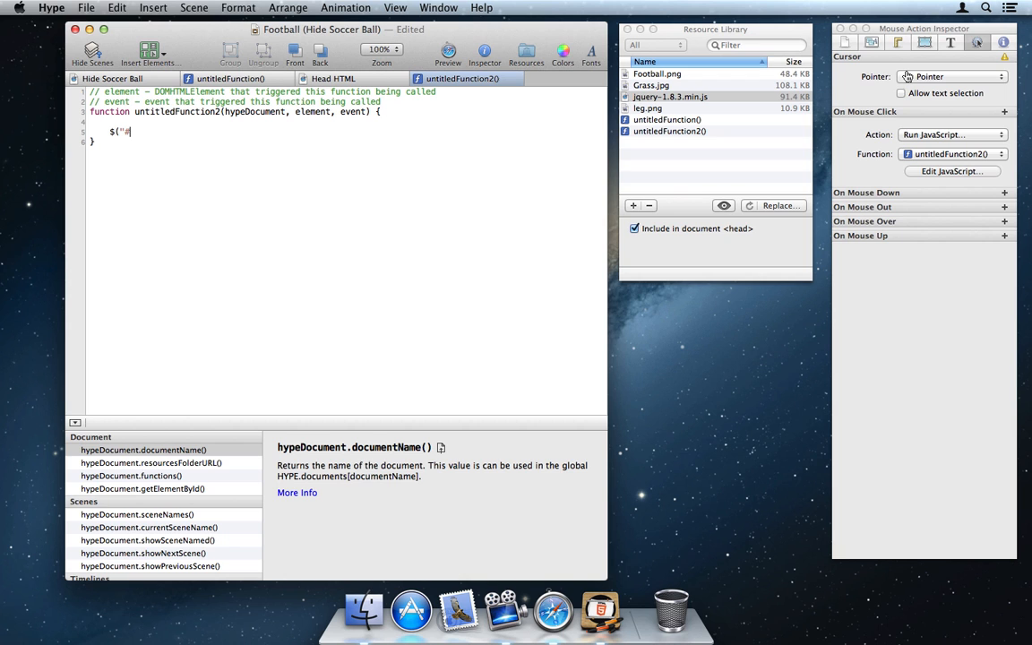
pyautogui.write('football").h')
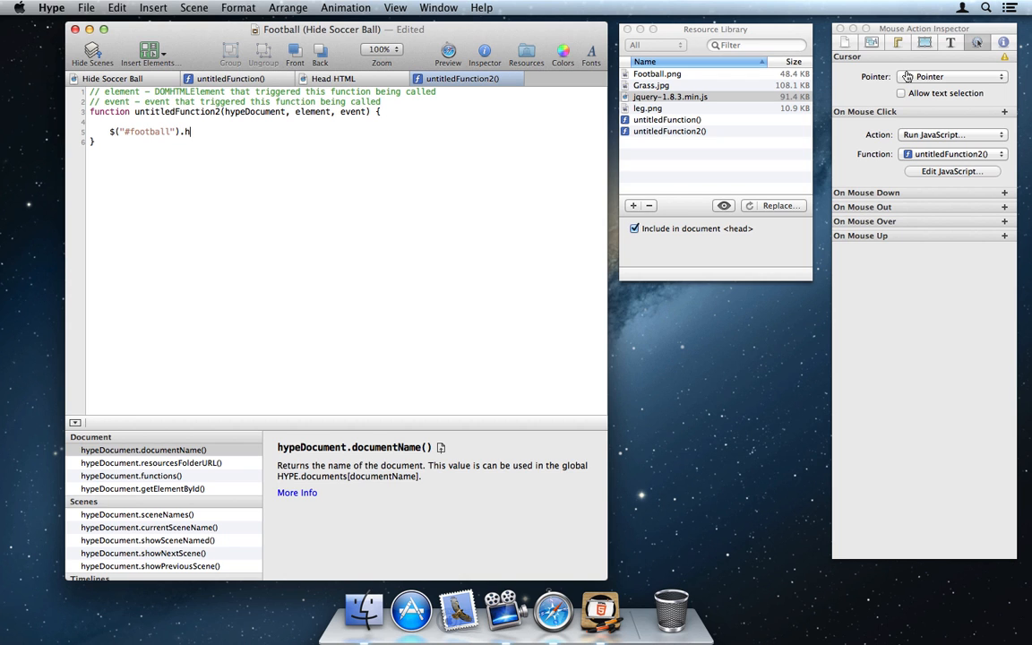
pyautogui.write('ide();')
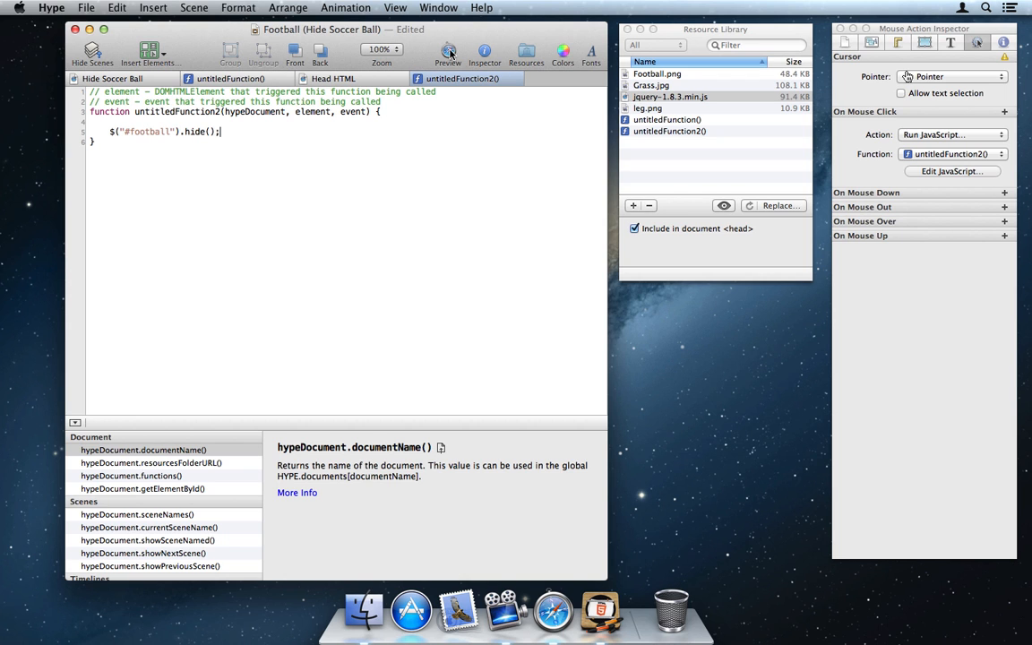
pyautogui.click(448, 52)
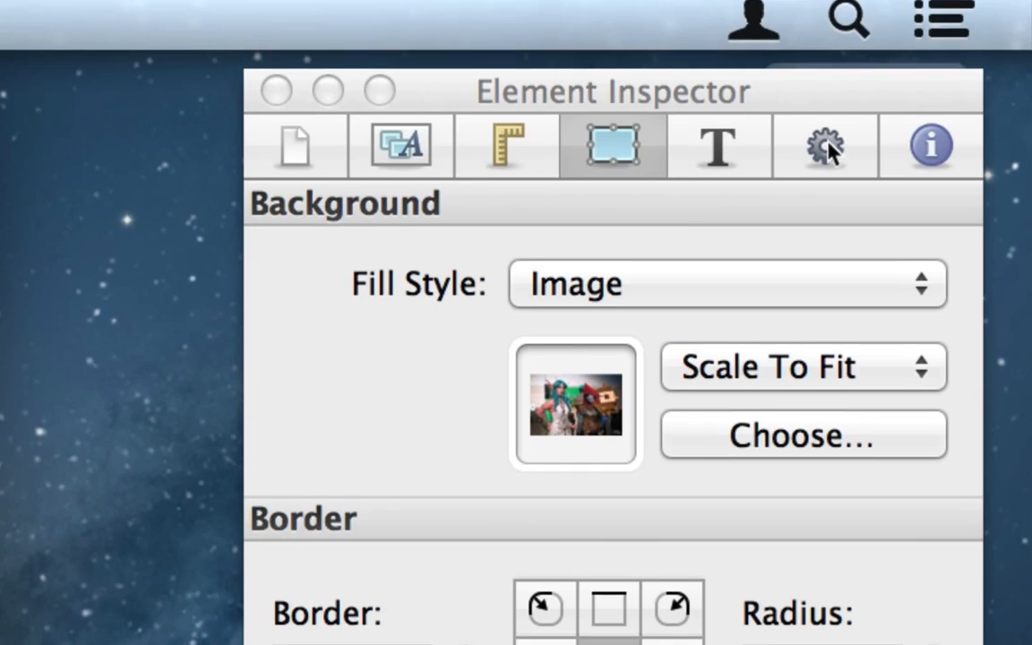
# Step: Play back the World of Warcraft hue filter animation on the Main Timeline, then pause it
pyautogui.scroll(-3)
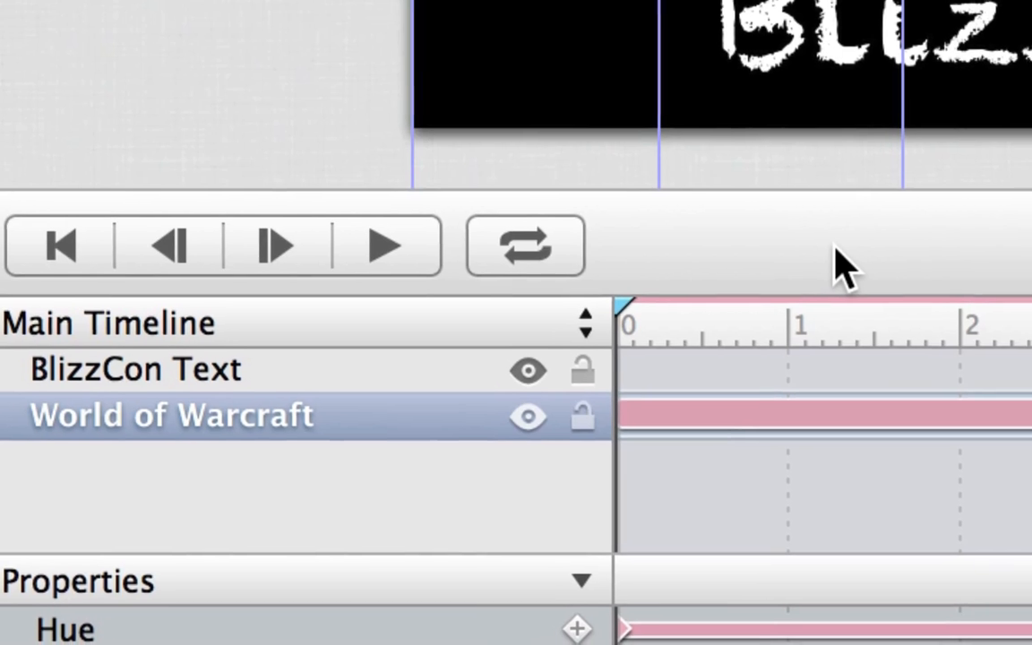
pyautogui.click(386, 245)
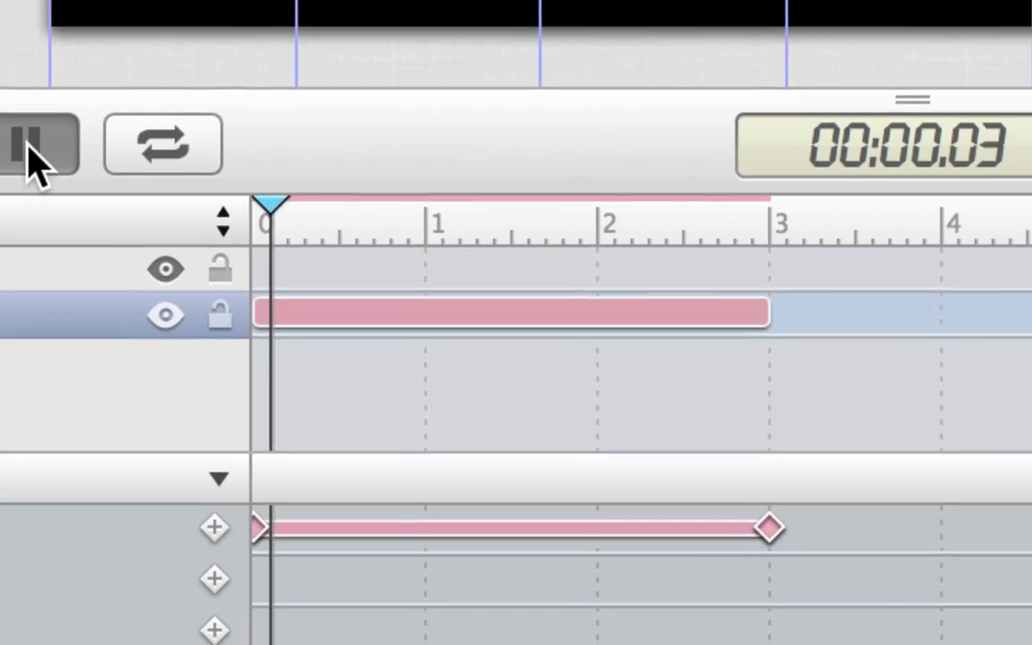
pyautogui.click(86, 7)
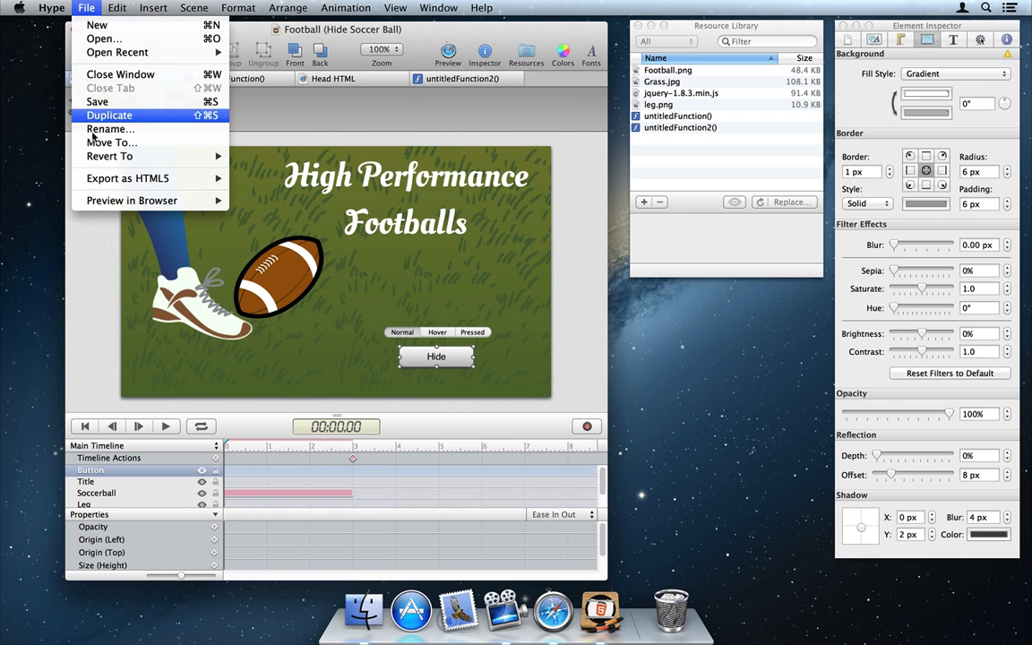
pyautogui.moveTo(127, 179)
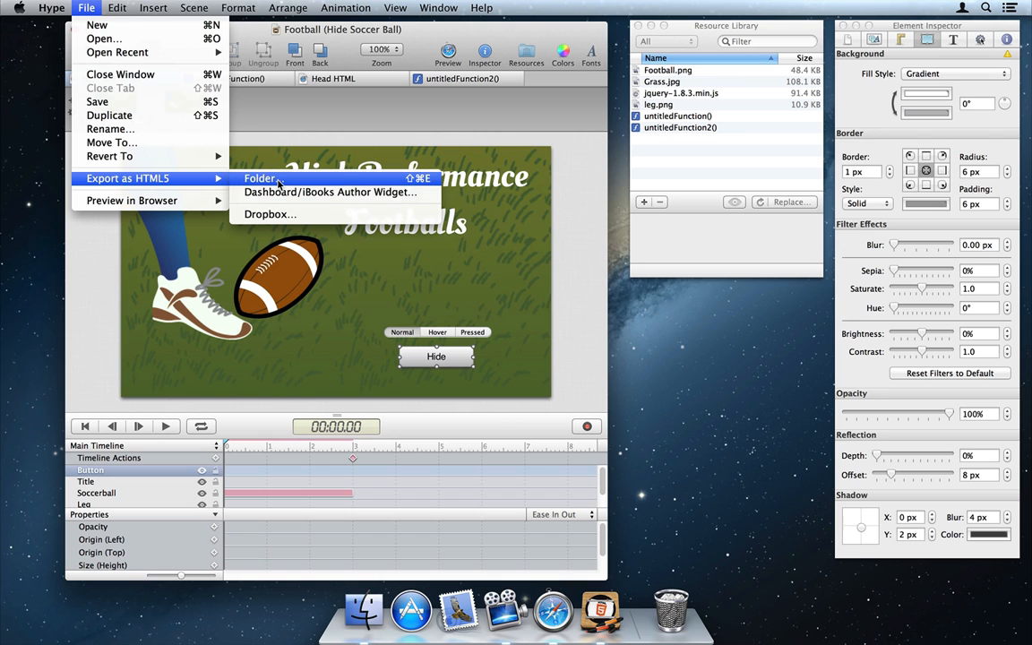
# Step: Export the Football document as an HTML5 folder named Football on the desktop
pyautogui.click(260, 179)
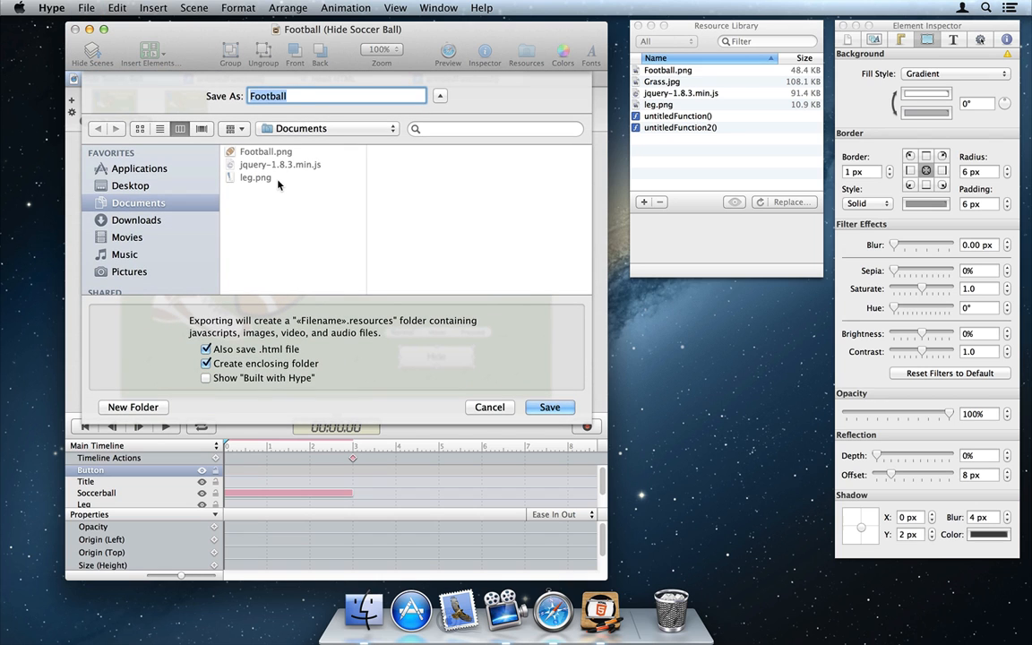
pyautogui.click(548, 407)
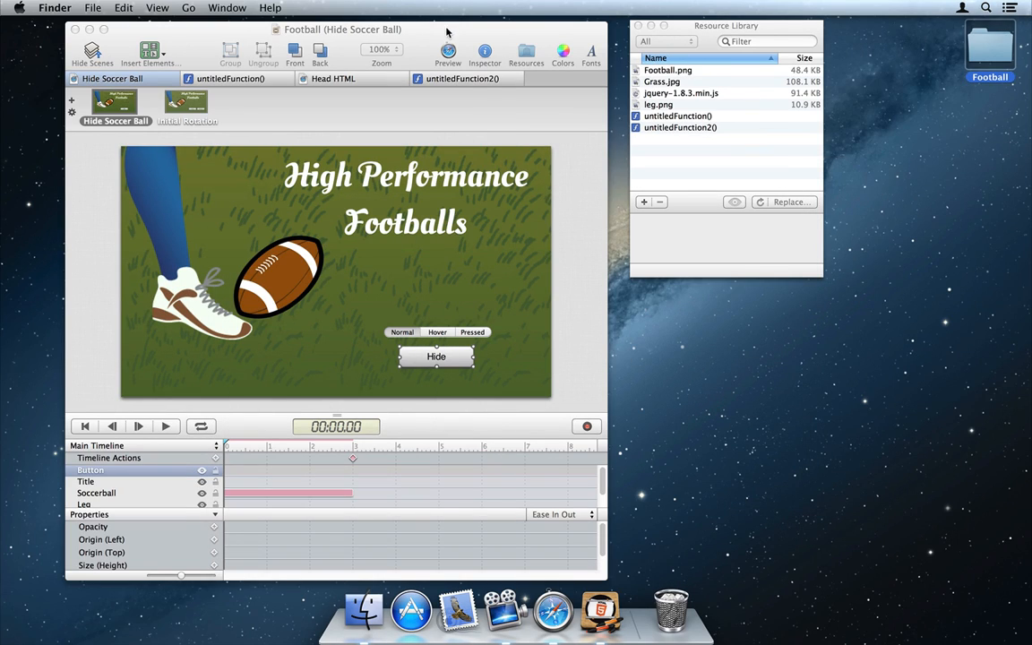
pyautogui.click(448, 52)
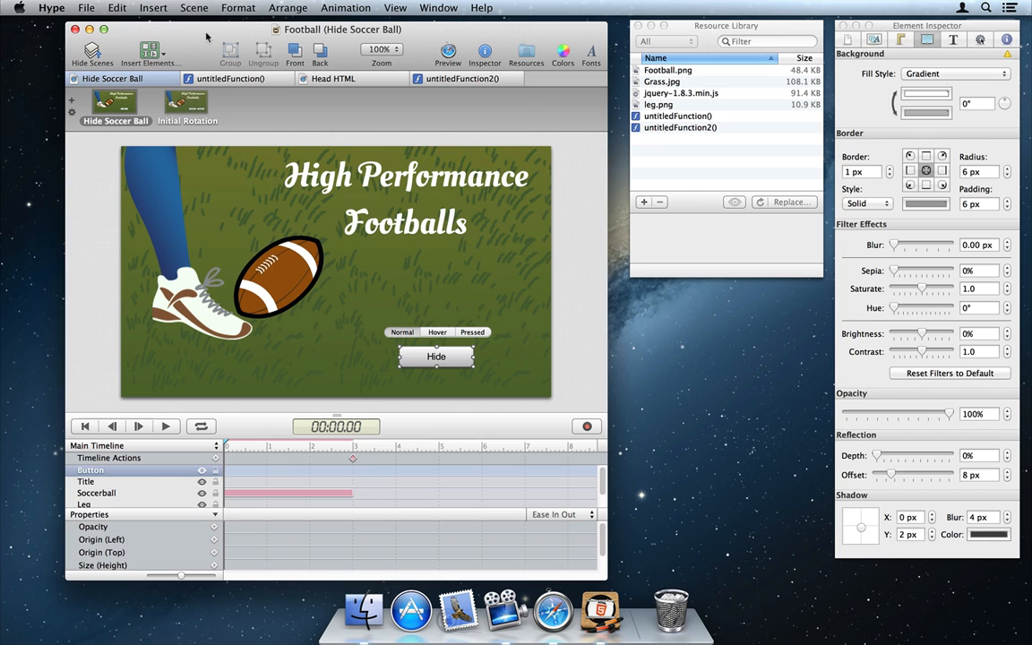
# Step: Relink the missing leg image resource by choosing leg.png
pyautogui.click(660, 103)
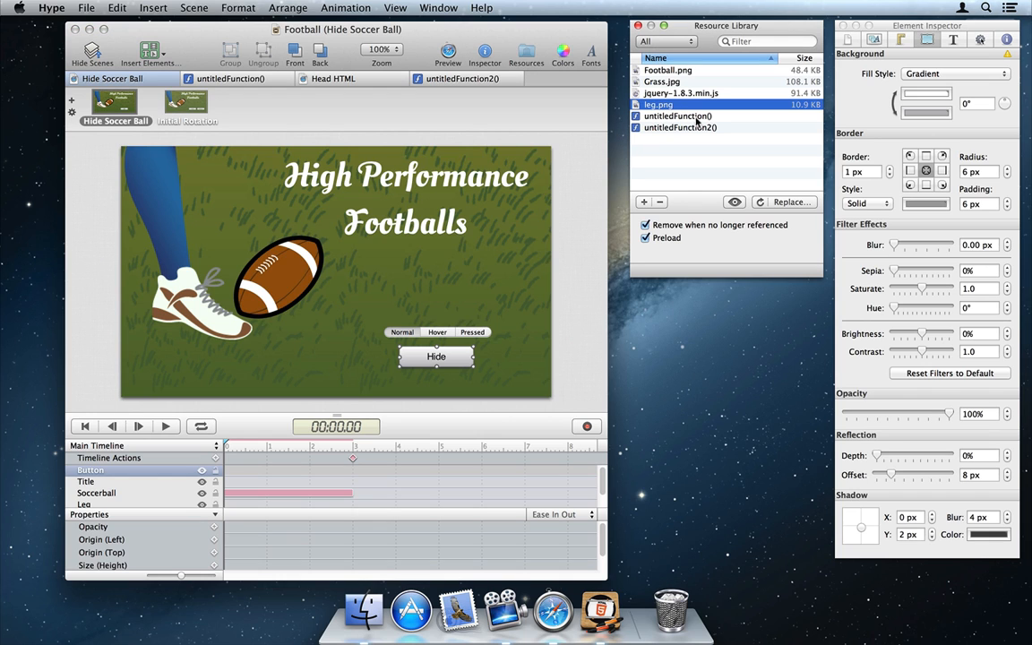
pyautogui.doubleClick(659, 104)
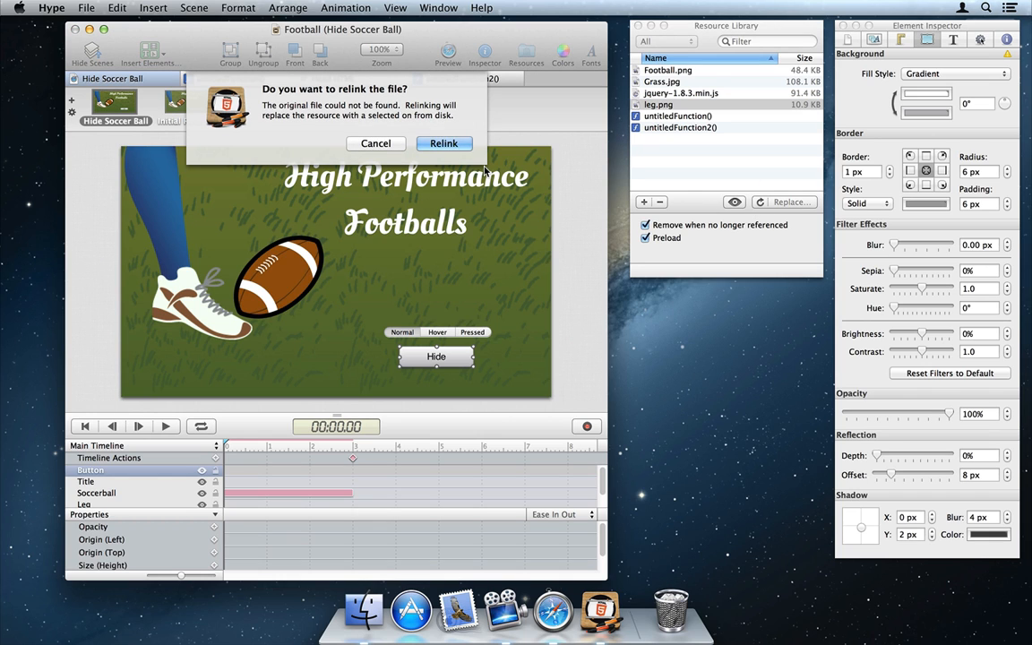
pyautogui.click(444, 143)
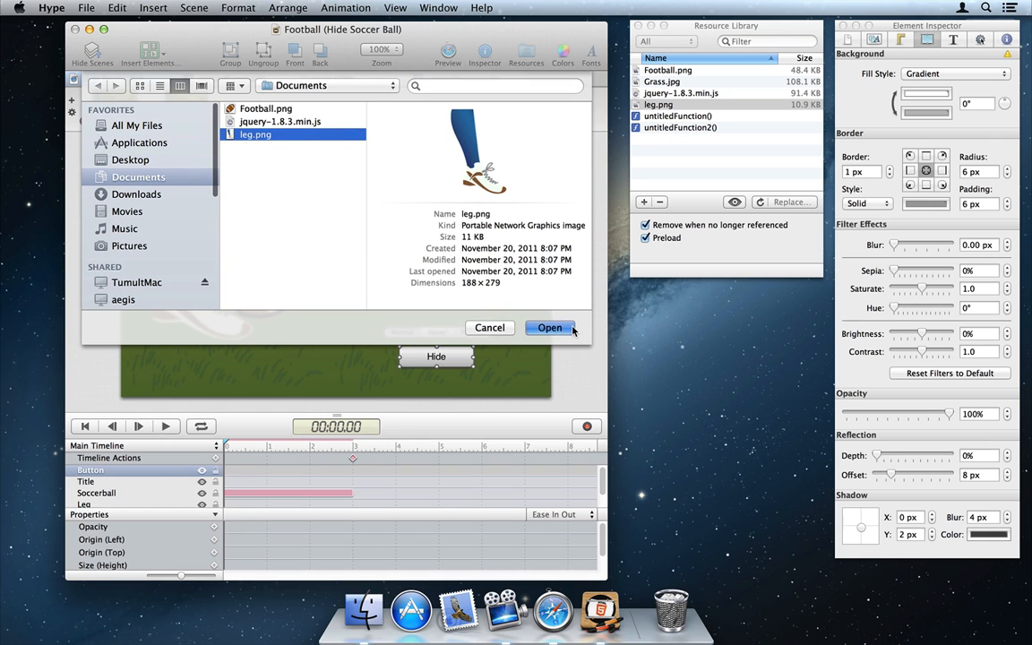
pyautogui.click(548, 327)
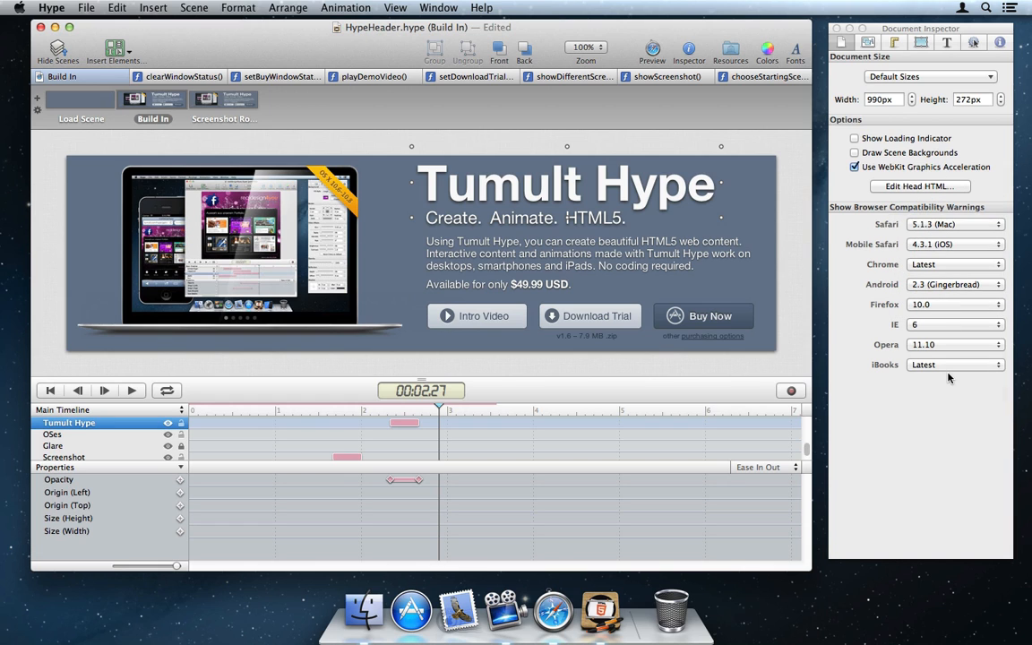
# Step: Set the iBooks browser compatibility warning to None for the HypeHeader document
pyautogui.click(953, 364)
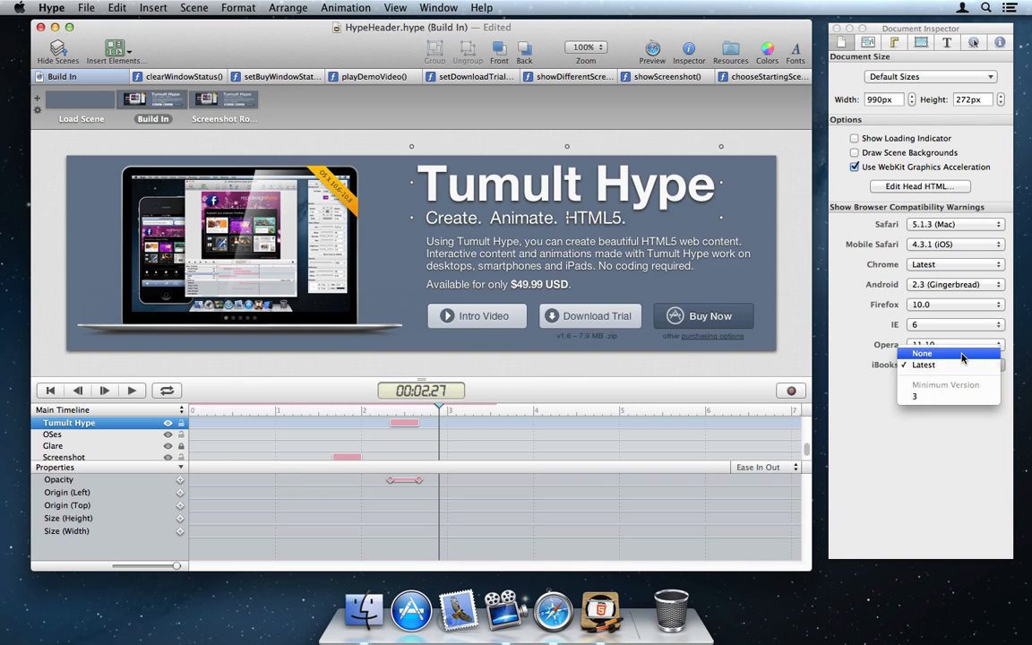
pyautogui.click(920, 351)
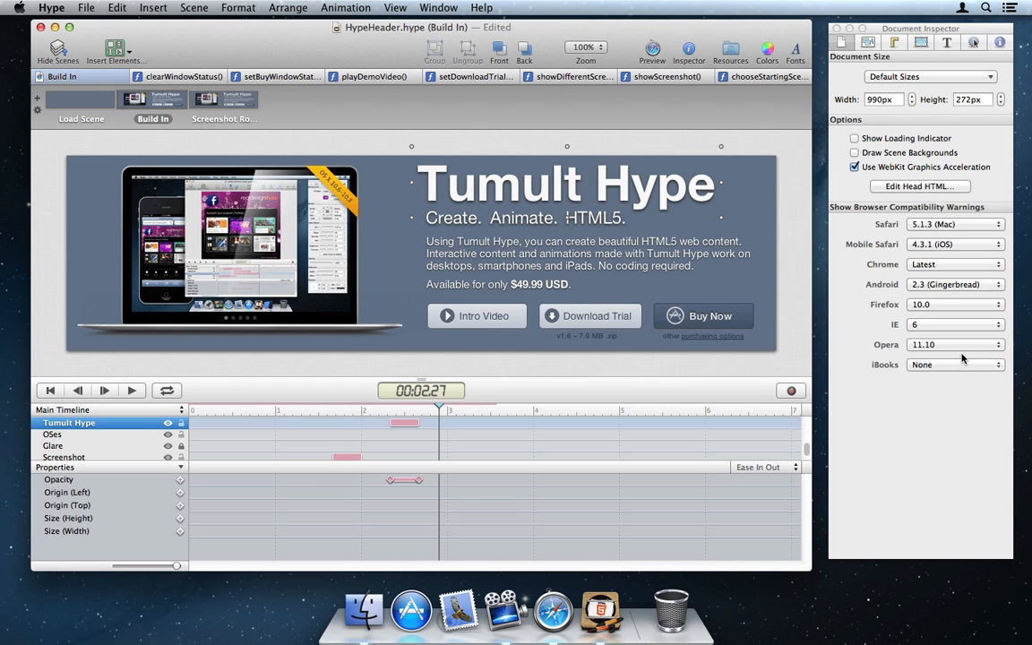
pyautogui.click(208, 76)
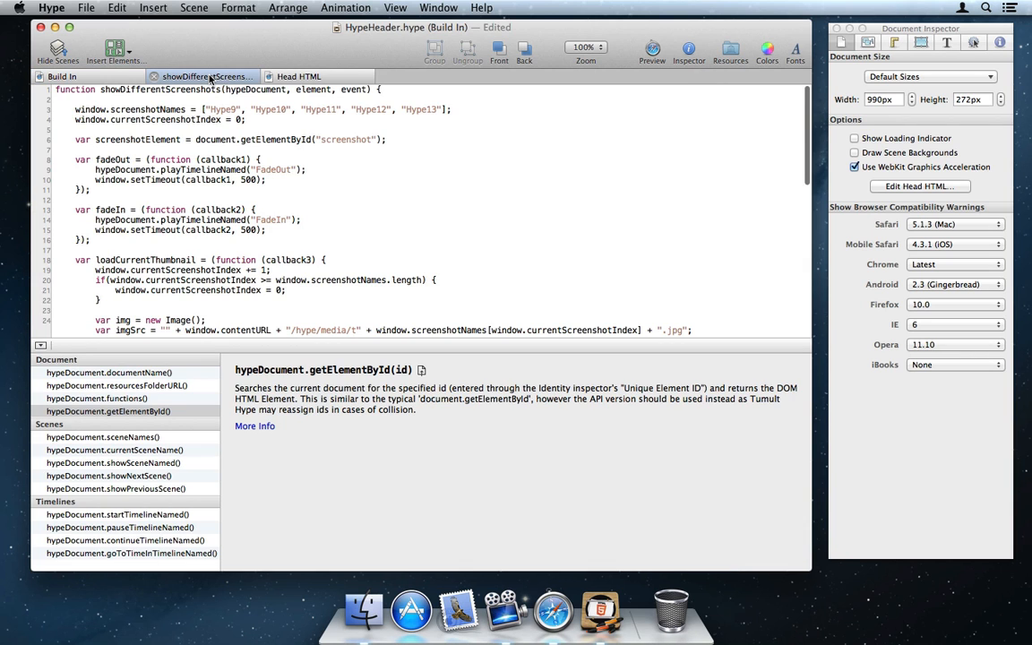
# Step: View the sceneNames and showSceneNamed API references and search the script for FadeIn
pyautogui.click(102, 438)
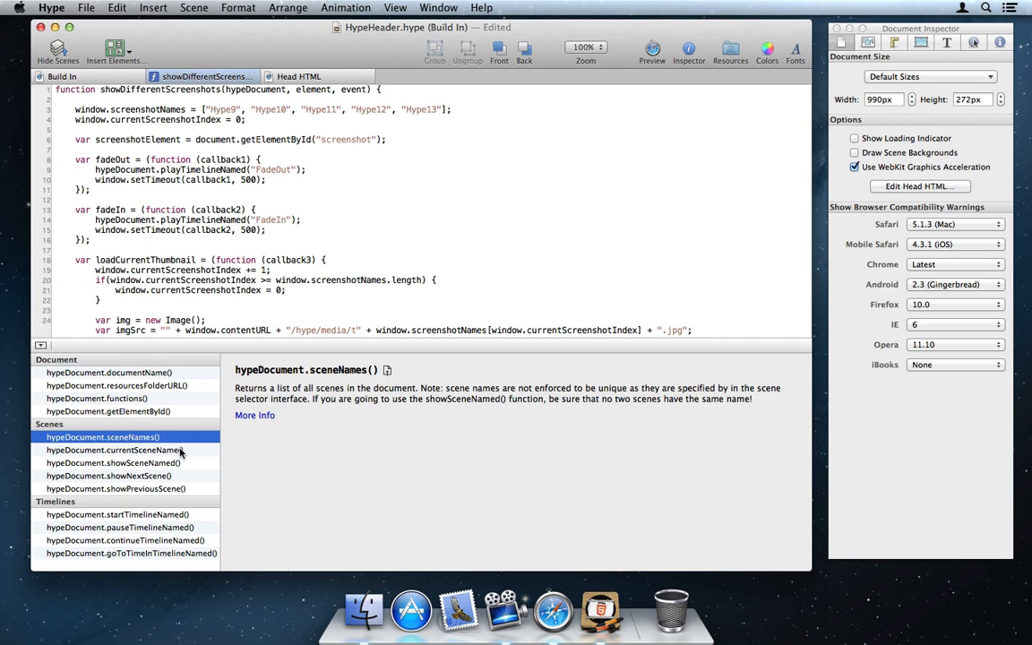
pyautogui.click(111, 462)
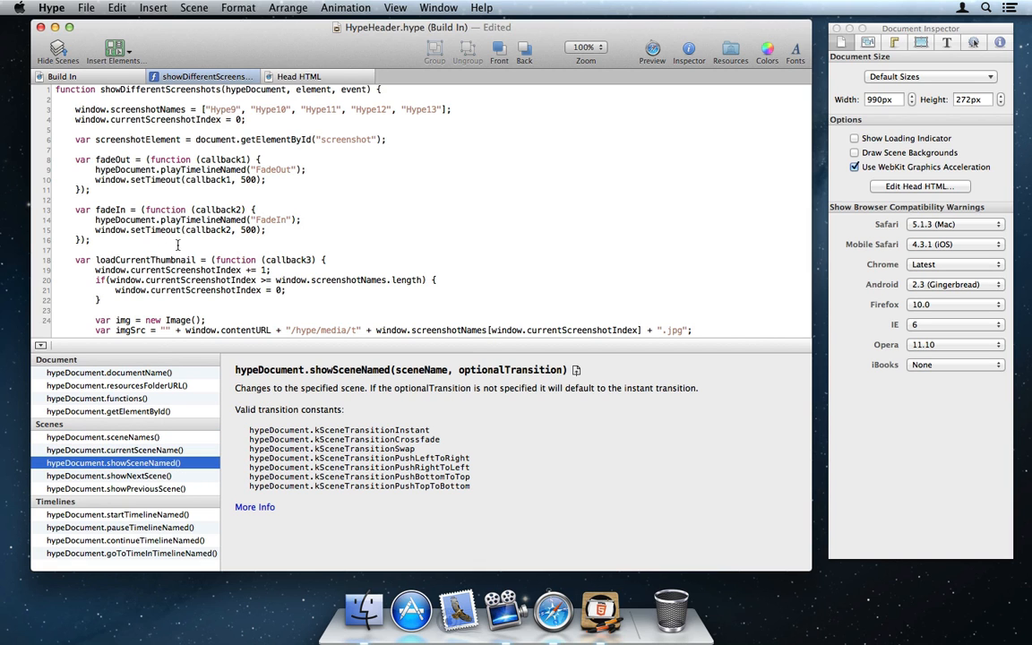
pyautogui.press('cmd+f')
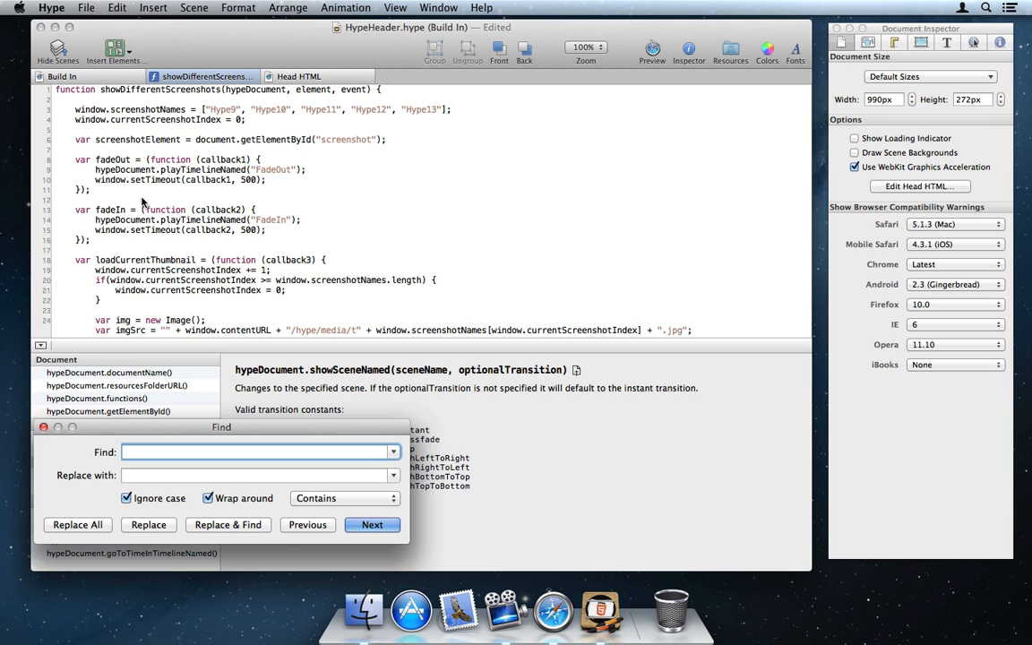
pyautogui.write('FadeIn')
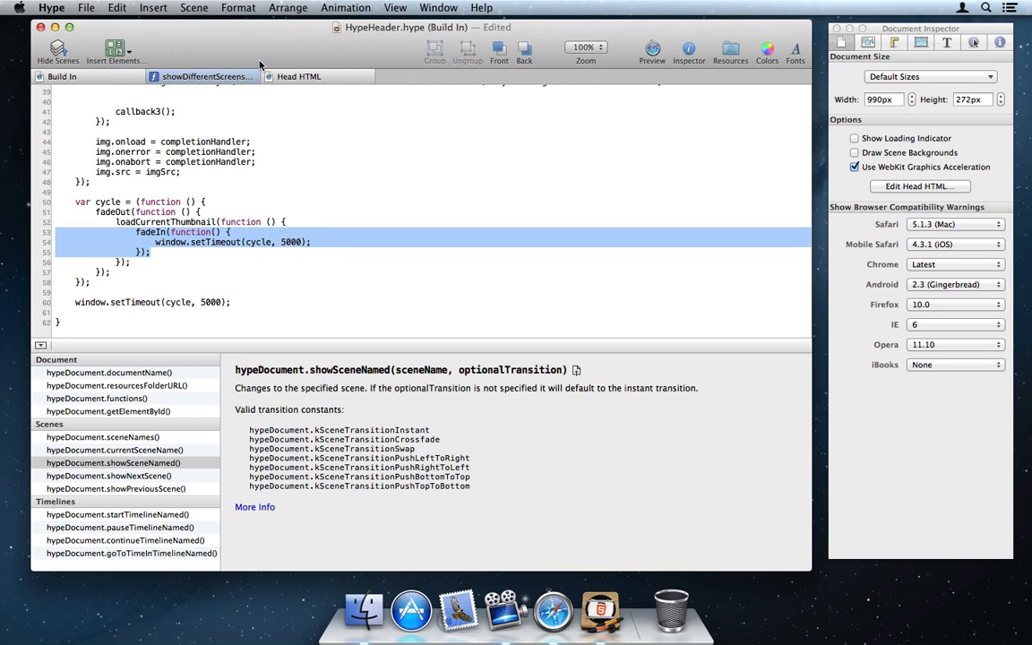
pyautogui.click(430, 75)
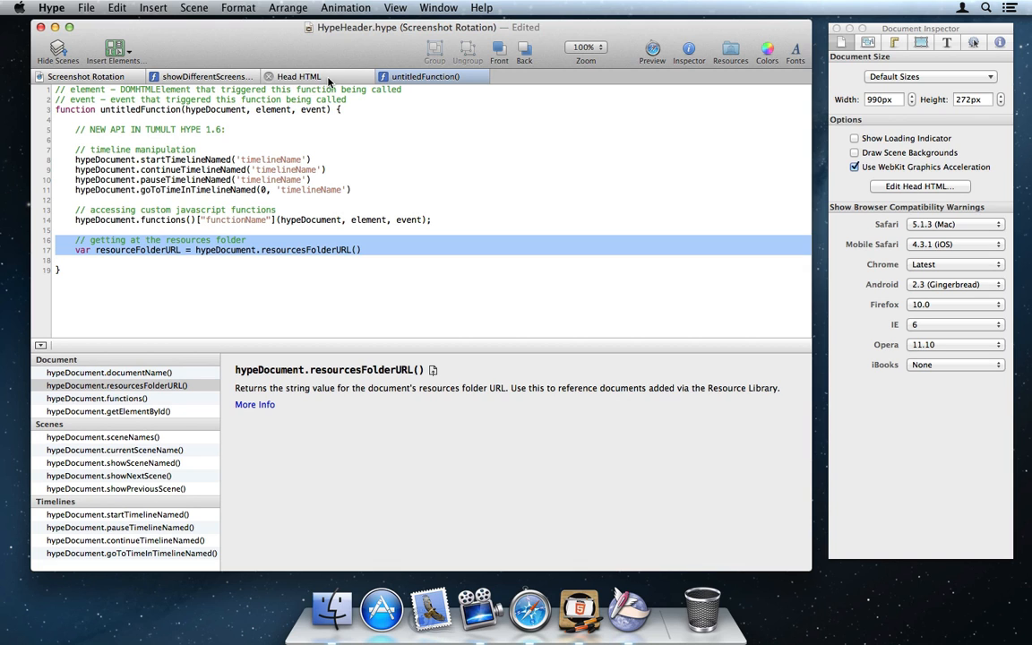
# Step: Return to the Screenshot Rotation scene layout of the HypeHeader promo banner
pyautogui.click(297, 76)
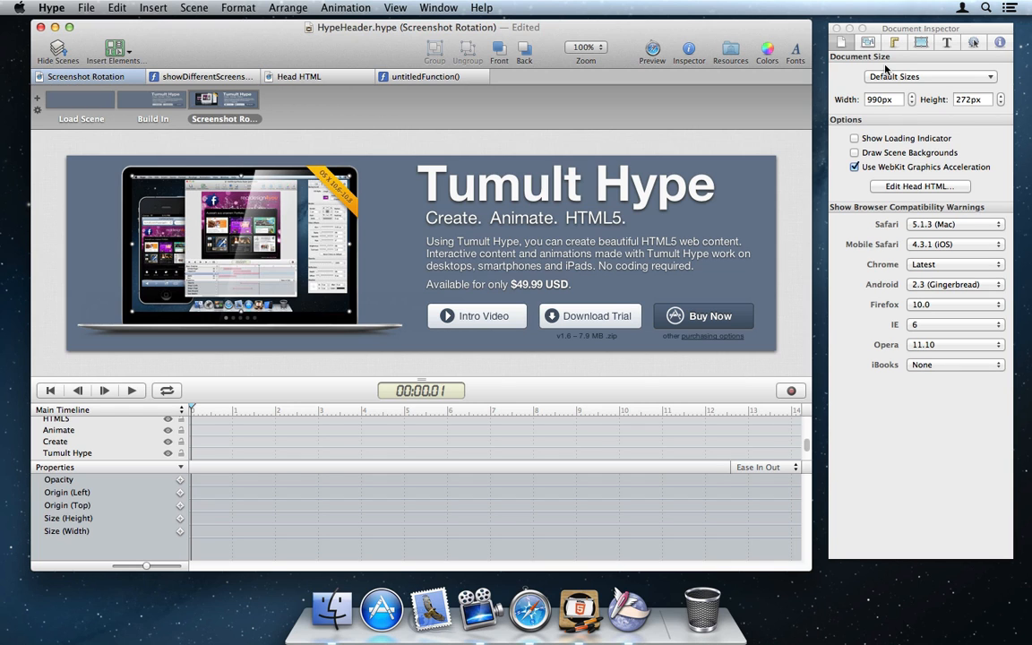
# Step: Make On Any Timeline Complete run a new JavaScript function containing an if-check for "Main Timeline"
pyautogui.click(868, 43)
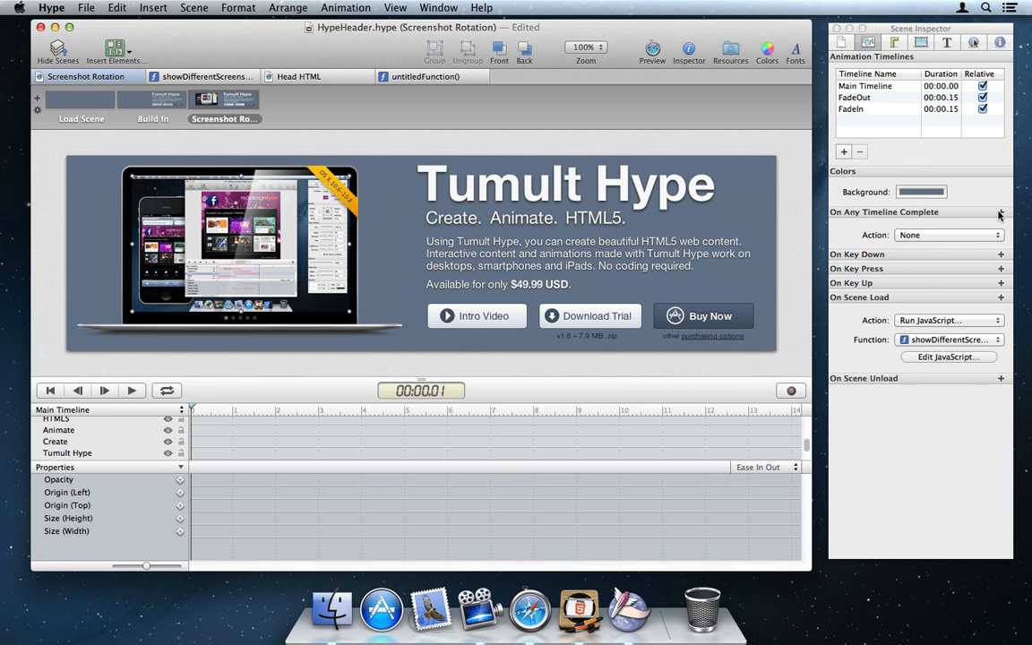
pyautogui.click(949, 235)
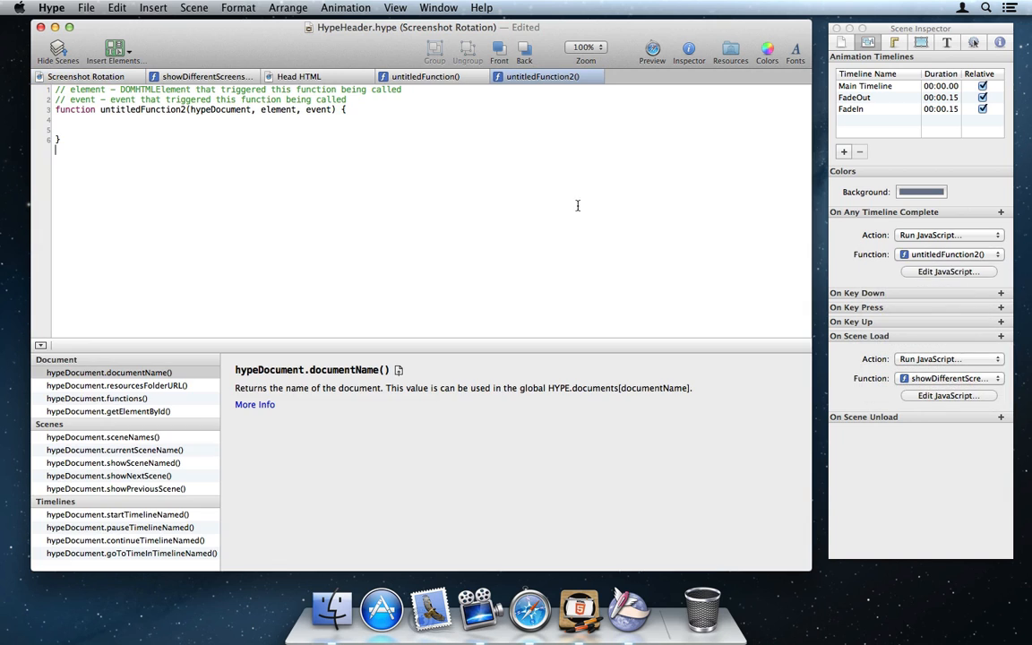
pyautogui.write('if(event.timelineName == "Main Timeline')
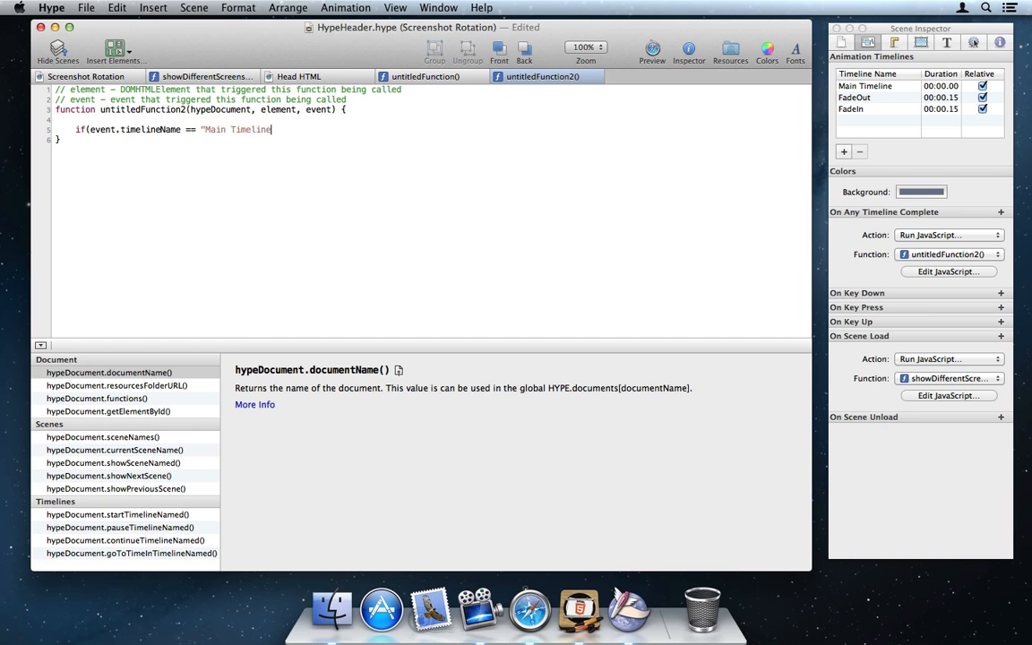
pyautogui.write('") {')
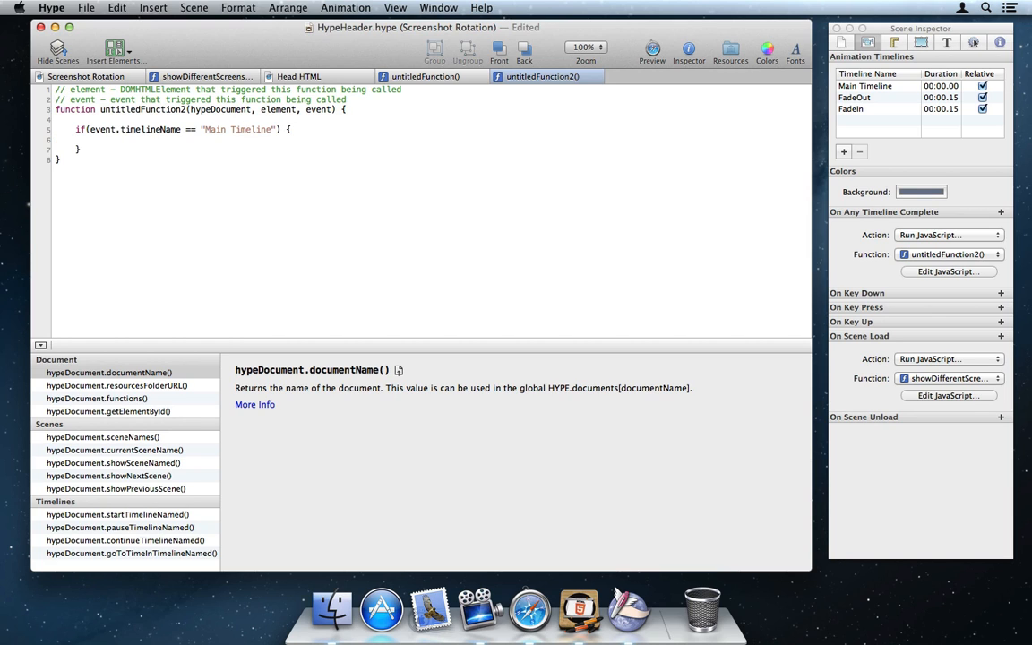
pyautogui.write('// ...')
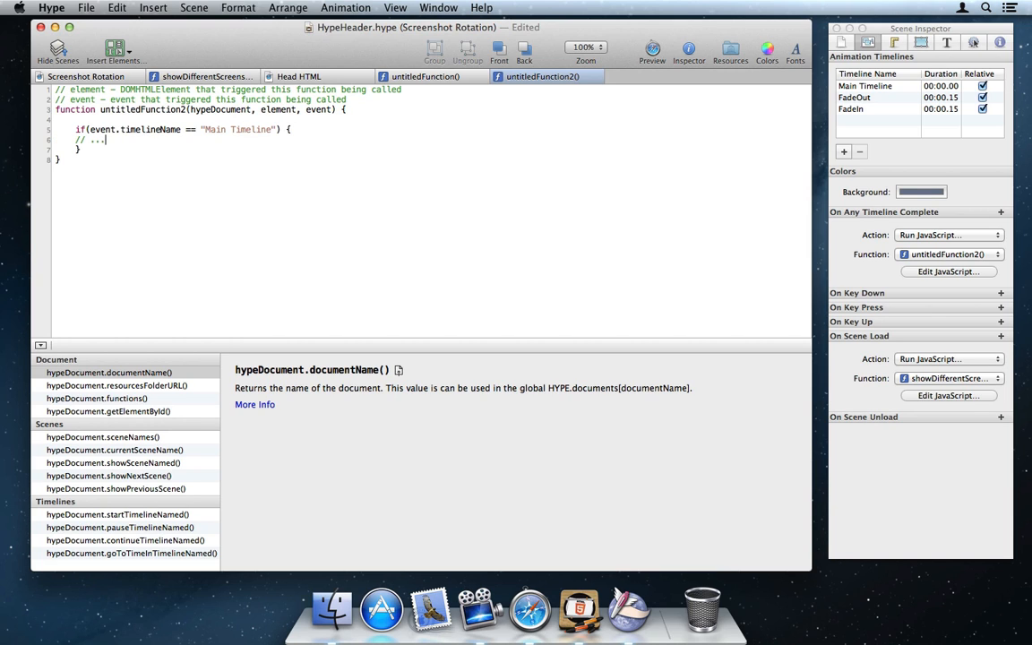
pyautogui.moveTo(627, 609)
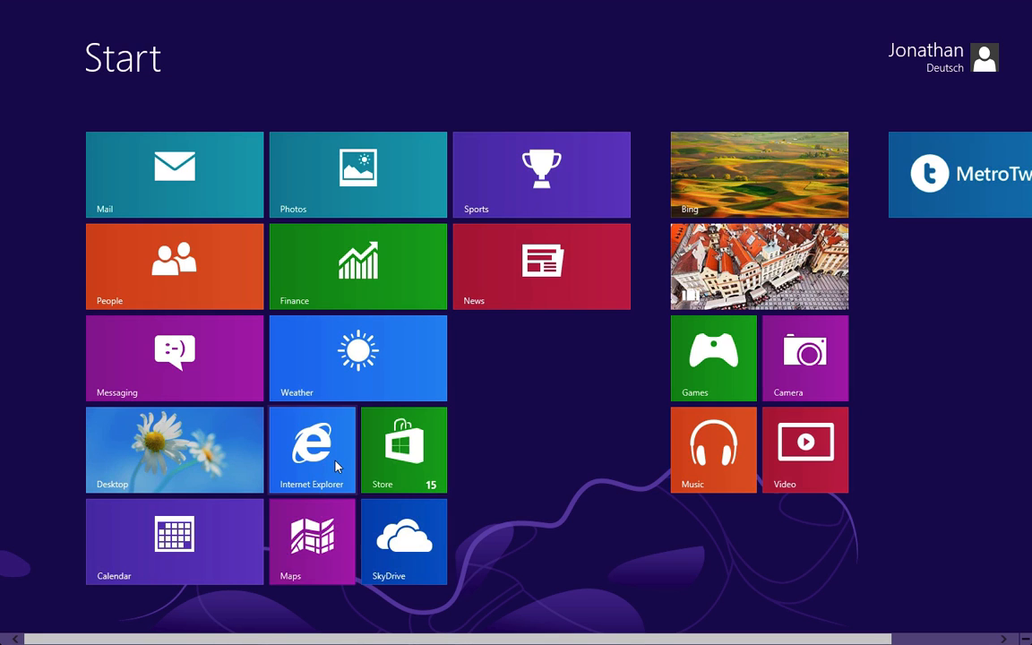
# Step: Launch Internet Explorer from the Windows 8 Start screen tile
pyautogui.click(312, 448)
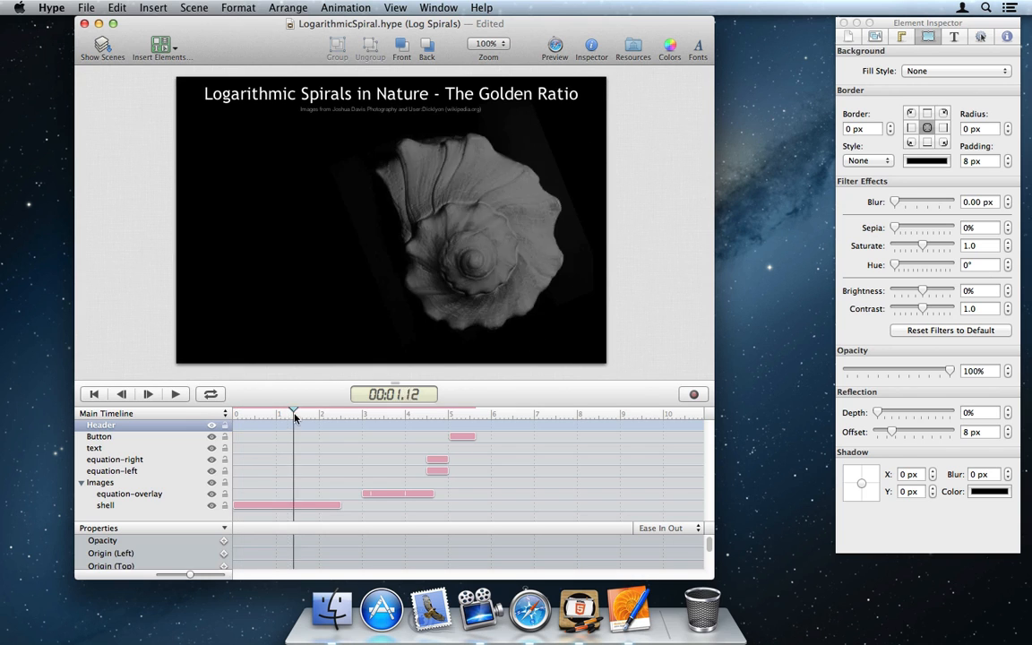
# Step: Move the playhead to about five seconds and save the document as a Dashboard/iBooks Author widget
pyautogui.moveTo(294, 412); pyautogui.dragTo(459, 412)
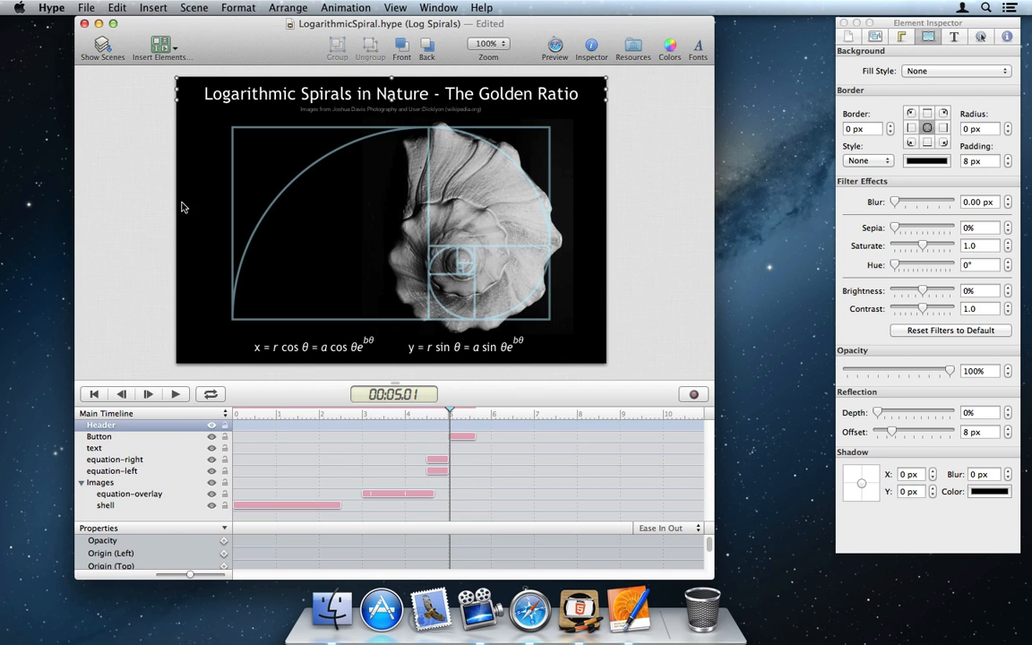
pyautogui.click(86, 7)
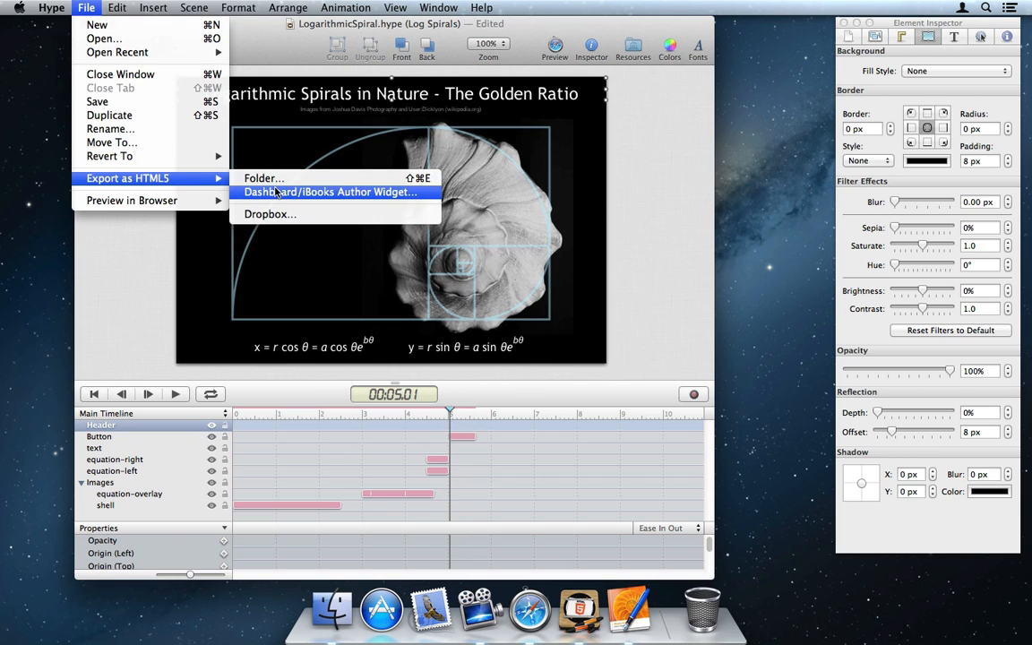
pyautogui.click(328, 191)
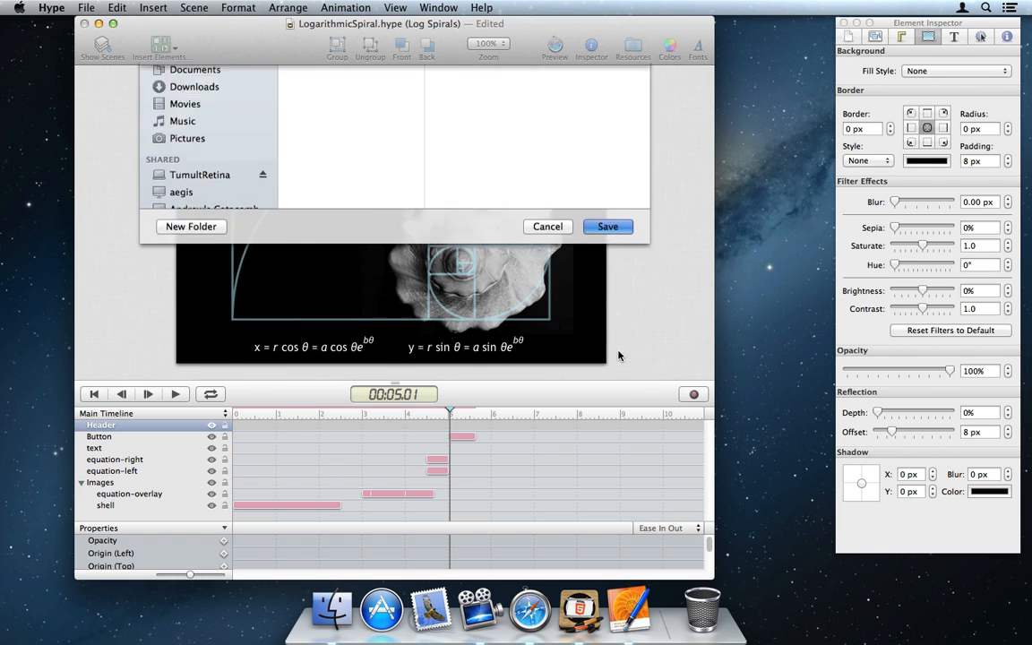
pyautogui.click(608, 226)
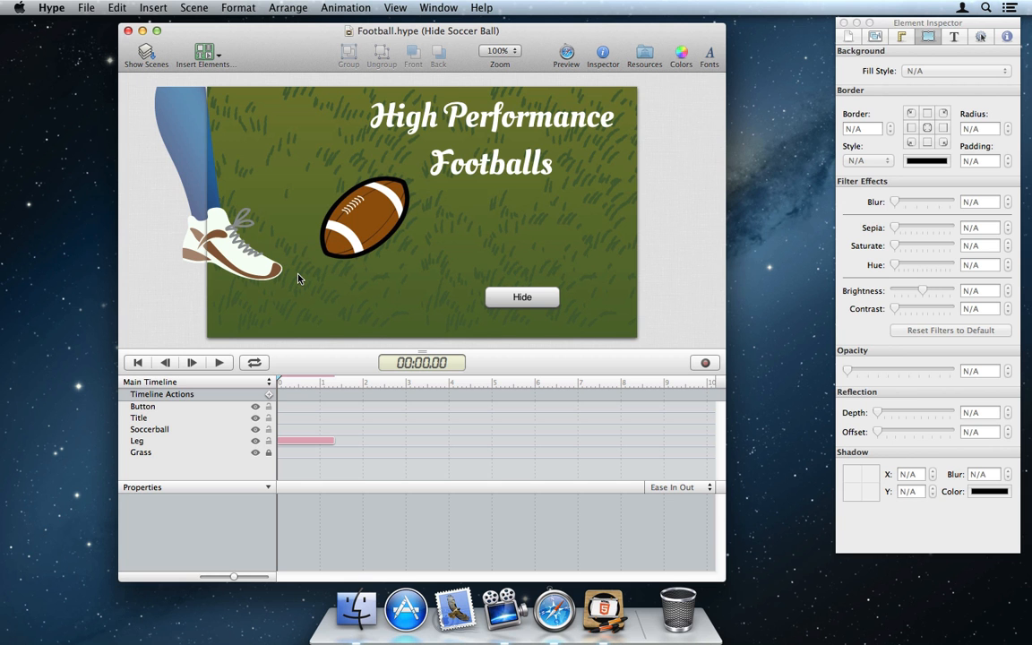
# Step: Select the Leg element and play back its kicking animation on the timeline
pyautogui.click(117, 7)
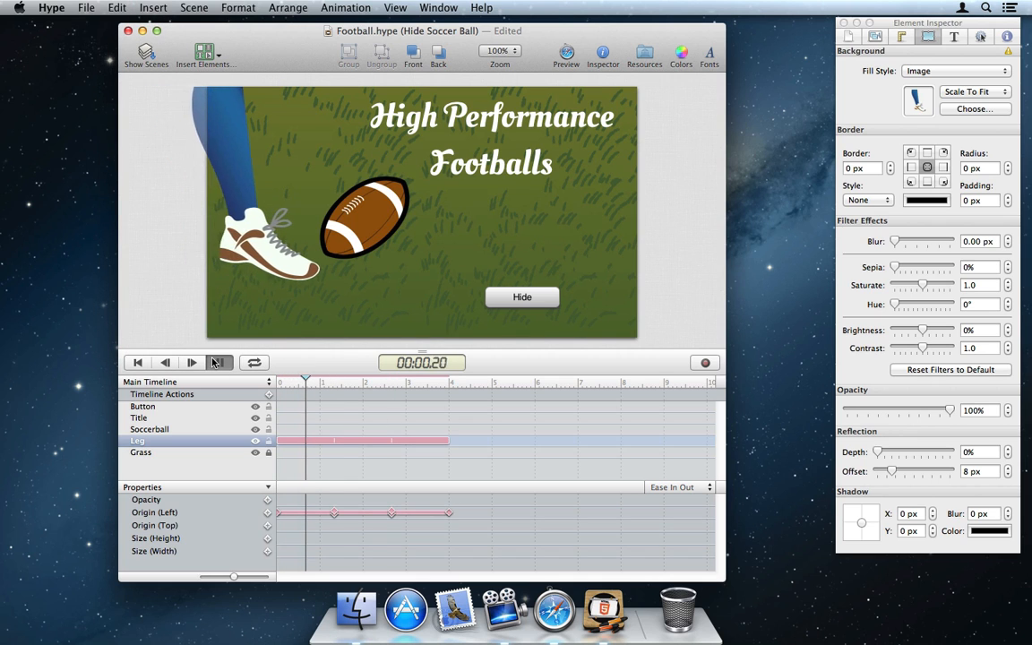
pyautogui.click(190, 362)
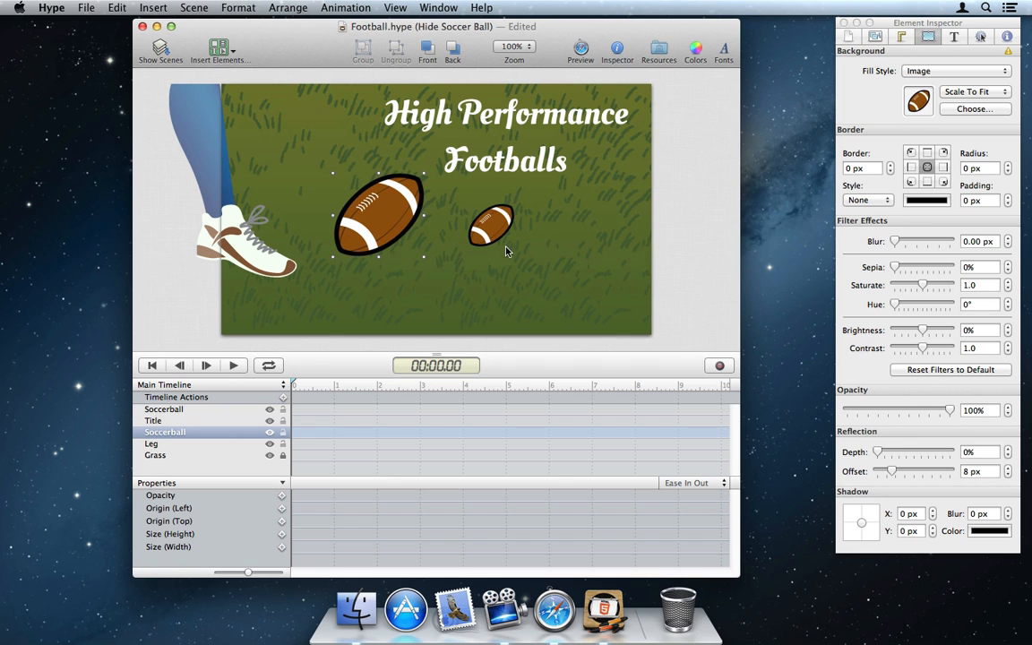
# Step: Select the smaller duplicated football to the right of the original
pyautogui.click(491, 229)
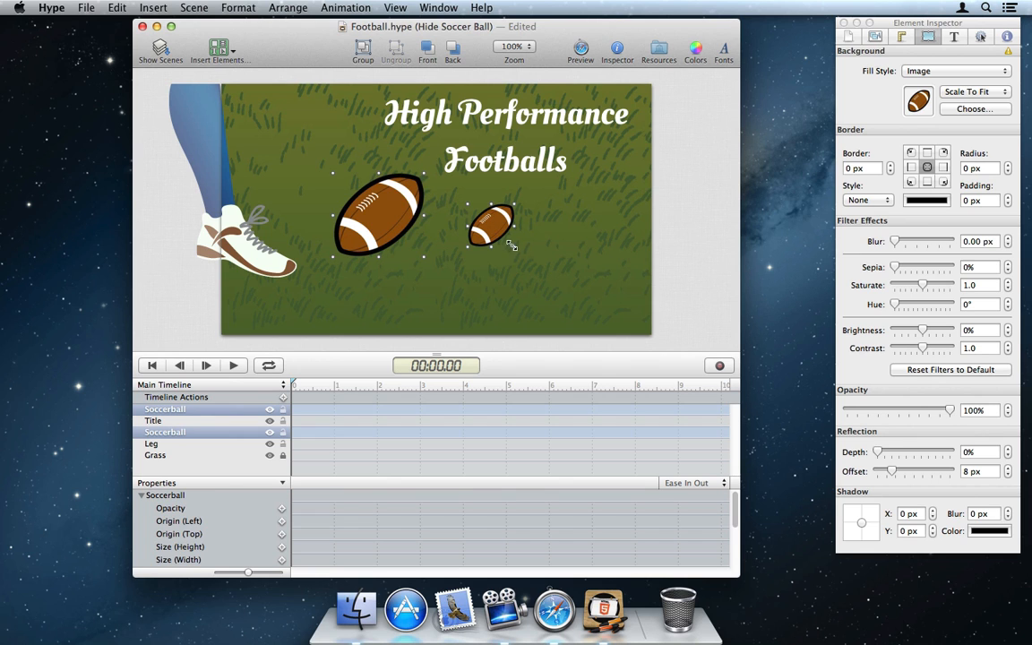